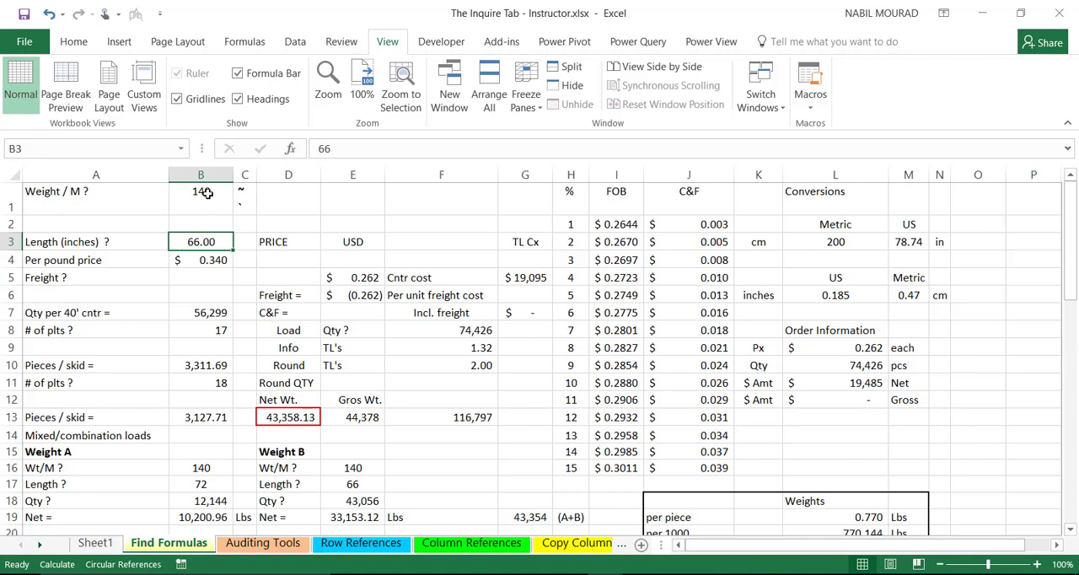
- Trace B3's dependents two levels, remove the arrows, then select its dependent cells
{"action": "left_click", "coordinate": [245, 41]}
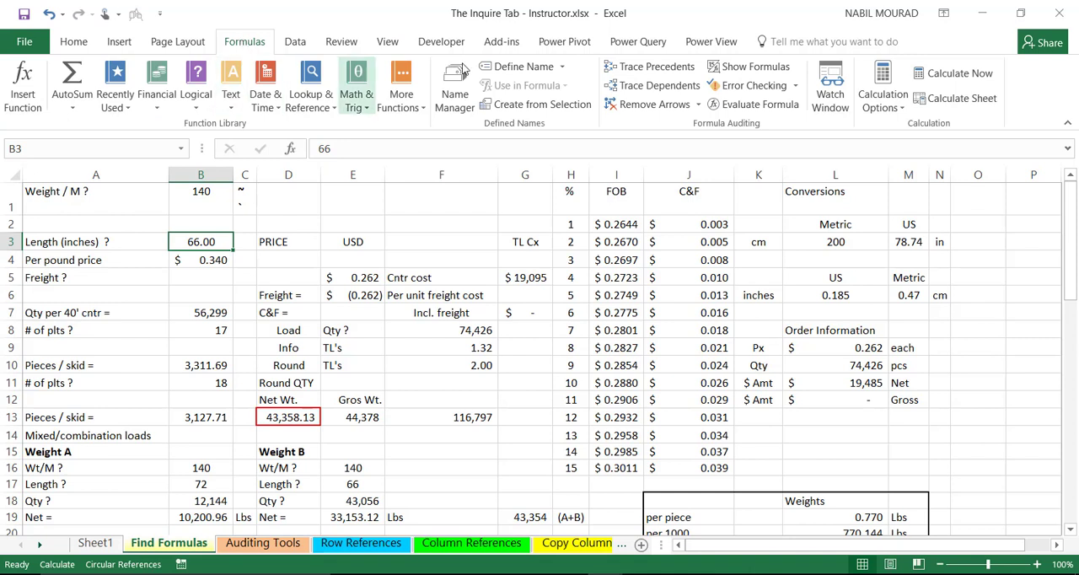
{"action": "mouse_move", "coordinate": [659, 85]}
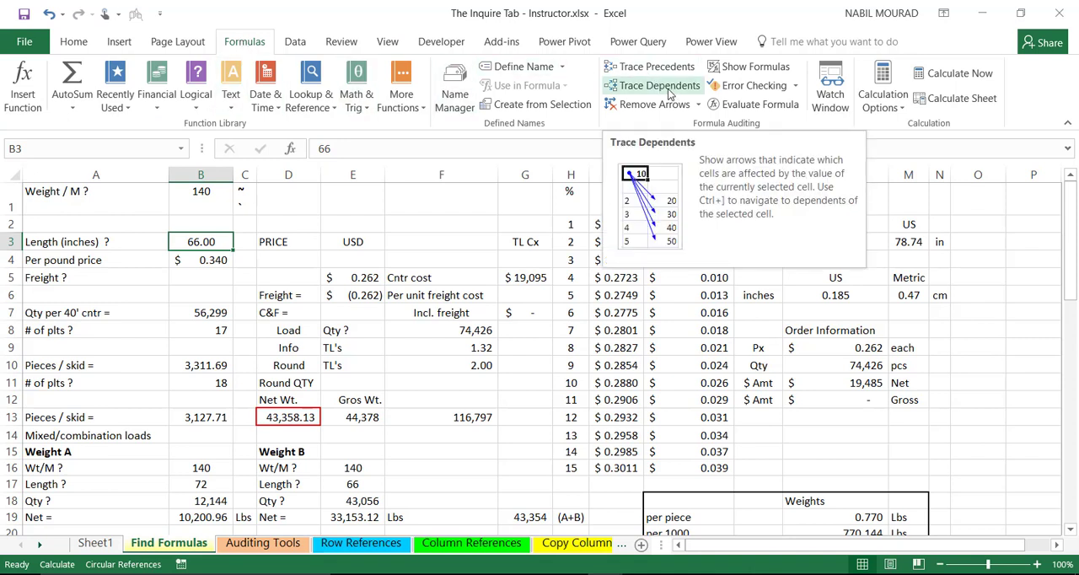
{"action": "left_click", "coordinate": [659, 85]}
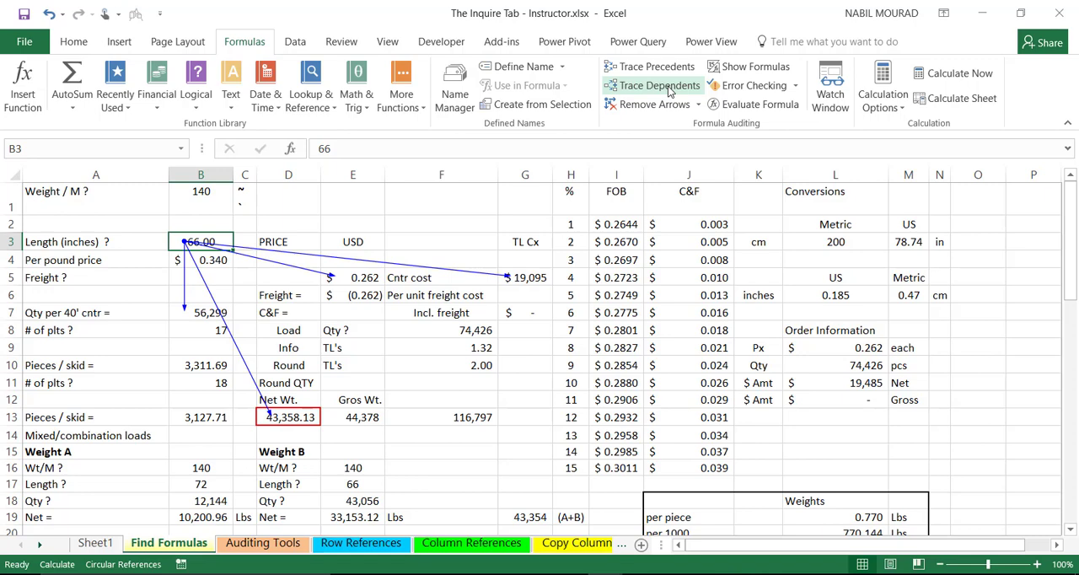
{"action": "left_click", "coordinate": [658, 86]}
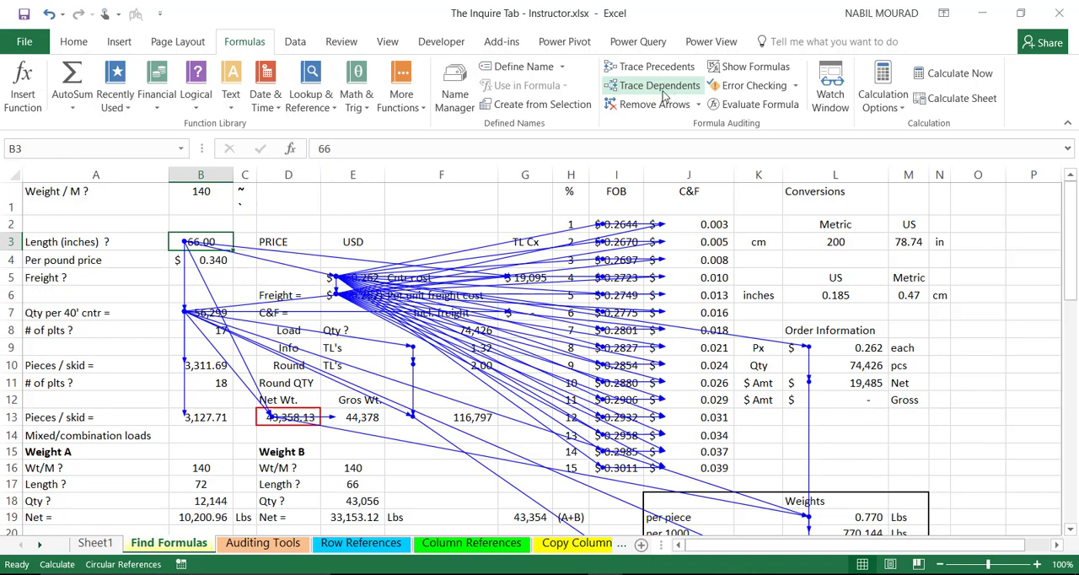
{"action": "left_click", "coordinate": [645, 103]}
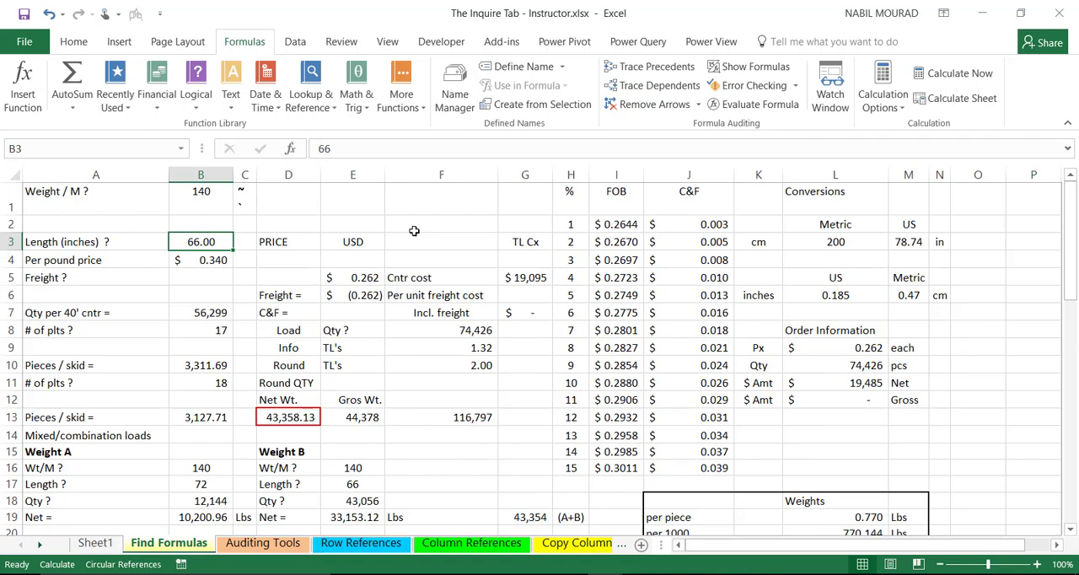
{"action": "key", "text": "ctrl+shift+]"}
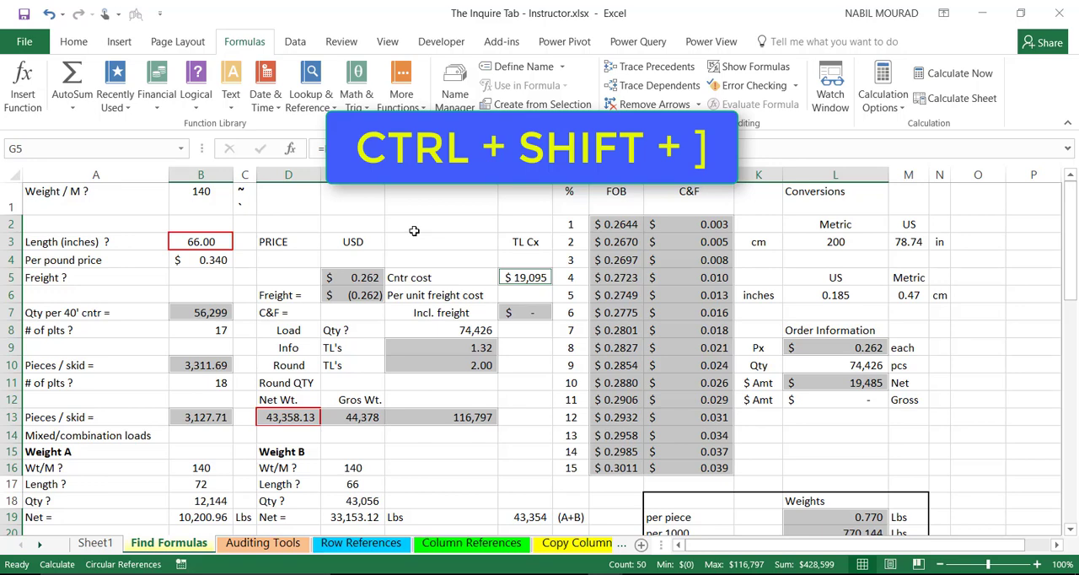
{"action": "key", "text": "ctrl+shift+]"}
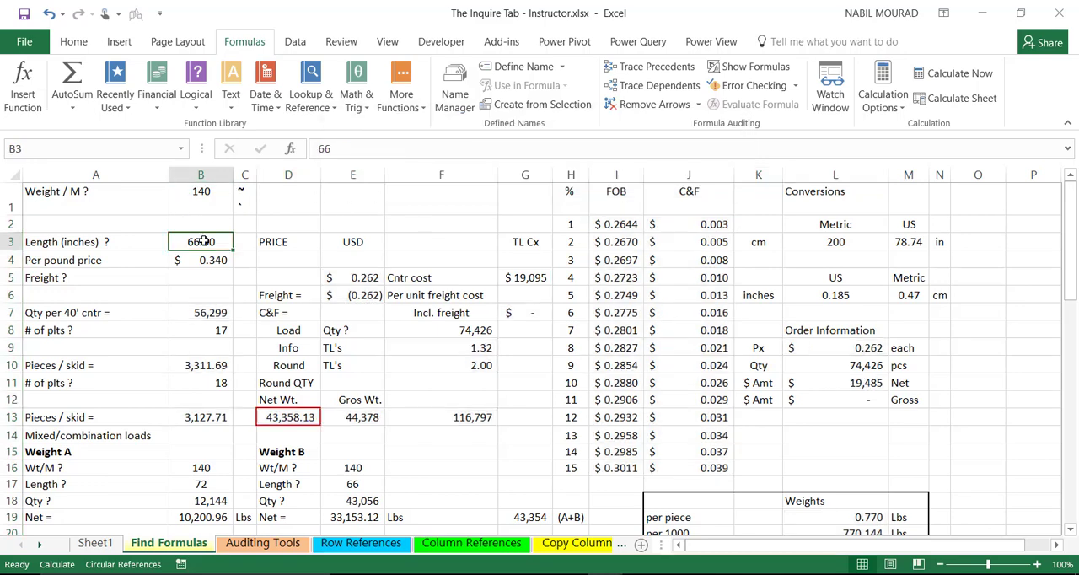
{"action": "scroll", "scroll_direction": "down", "scroll_amount": 3}
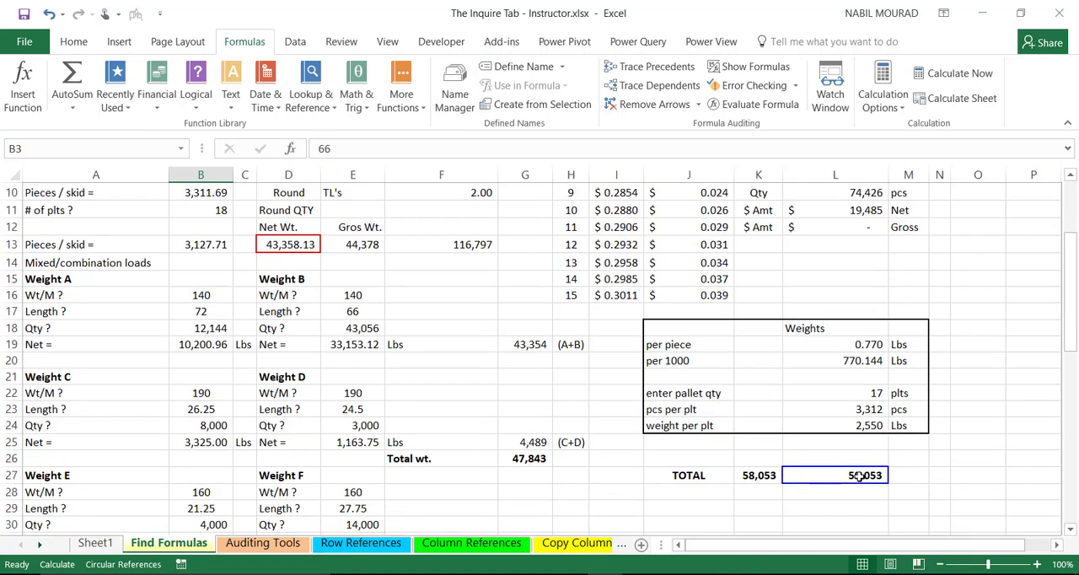
{"action": "left_click", "coordinate": [834, 474]}
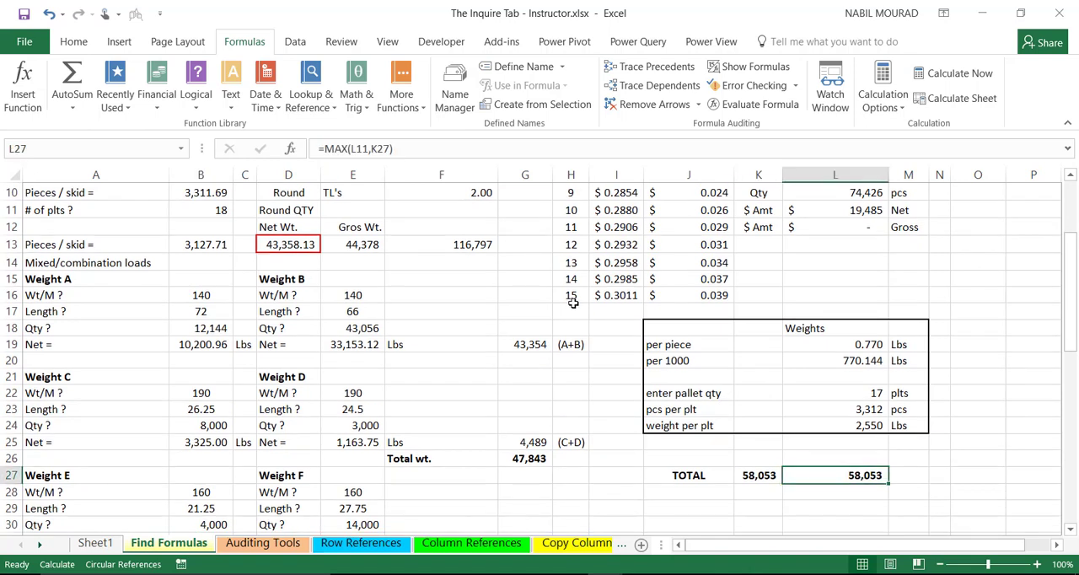
{"action": "key", "text": "f2"}
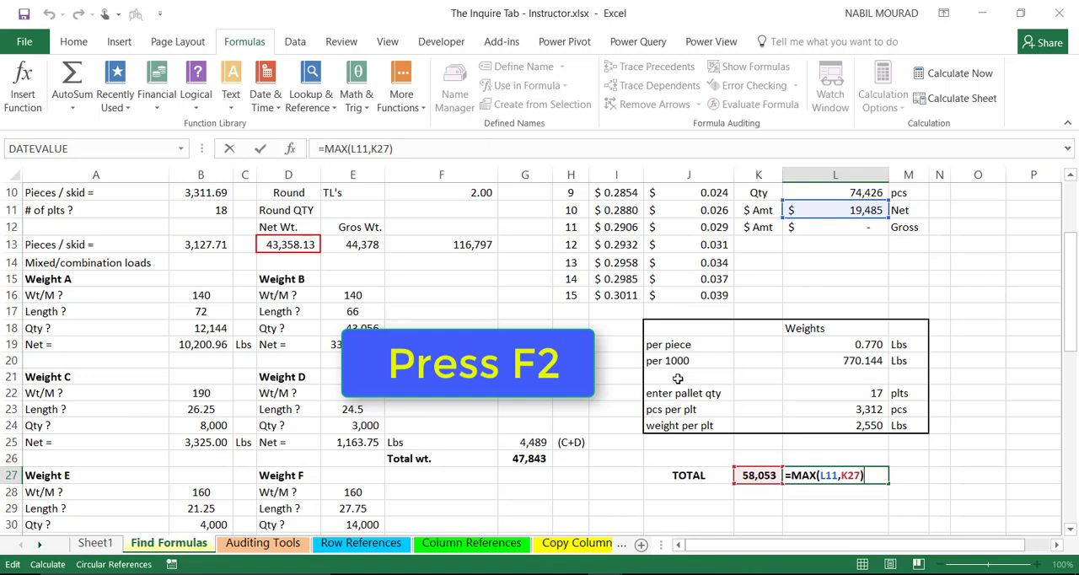
{"action": "key", "text": "f2"}
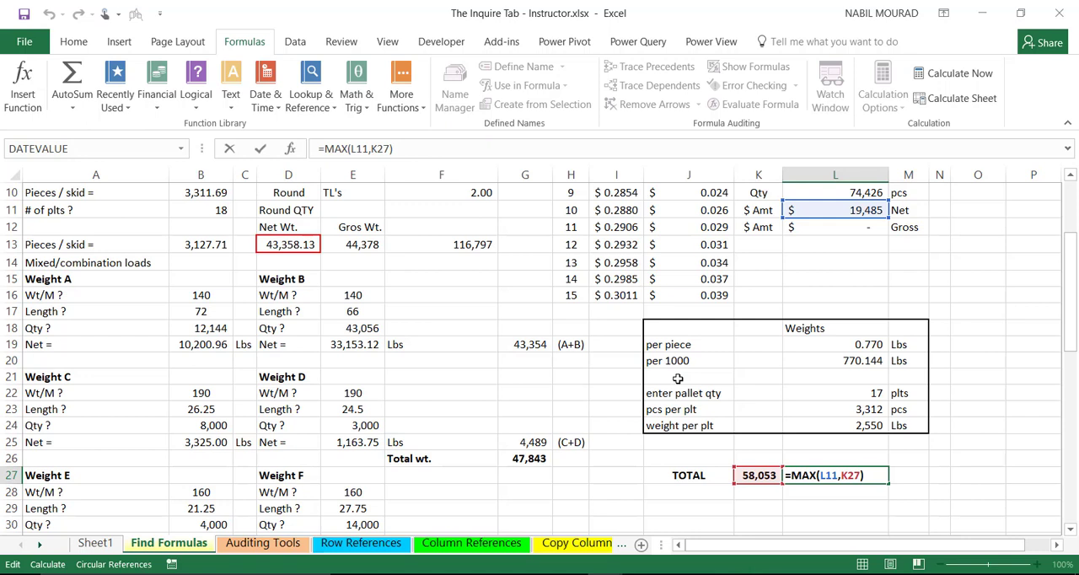
{"action": "key", "text": "Return"}
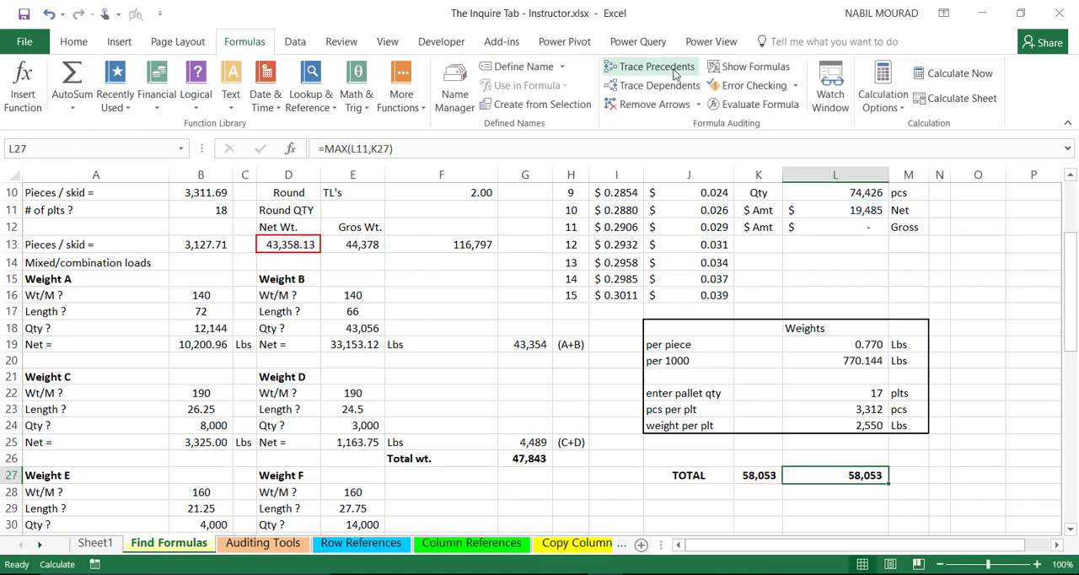
{"action": "left_click", "coordinate": [655, 65]}
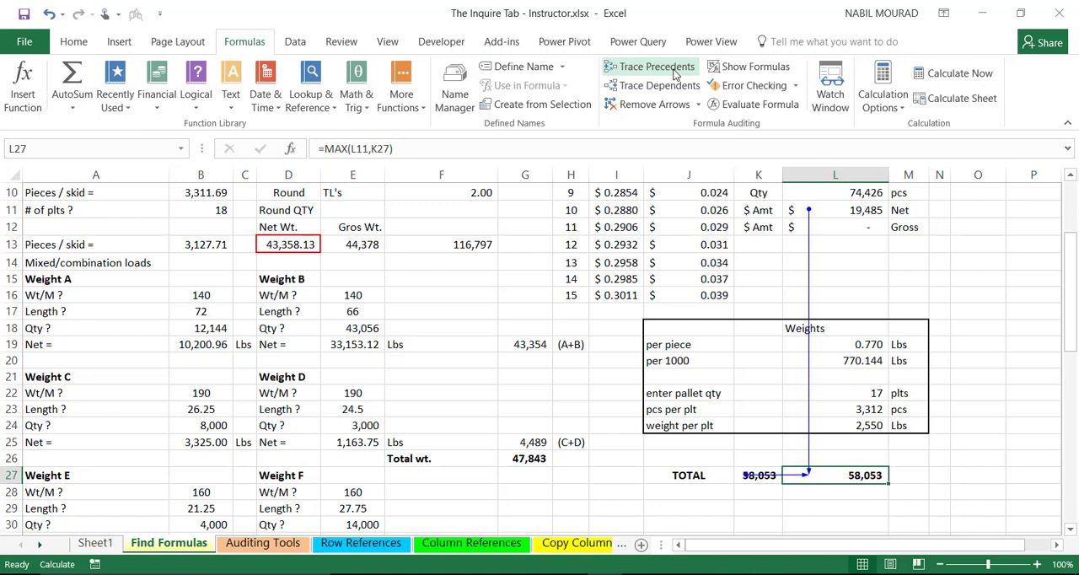
{"action": "left_click", "coordinate": [649, 66]}
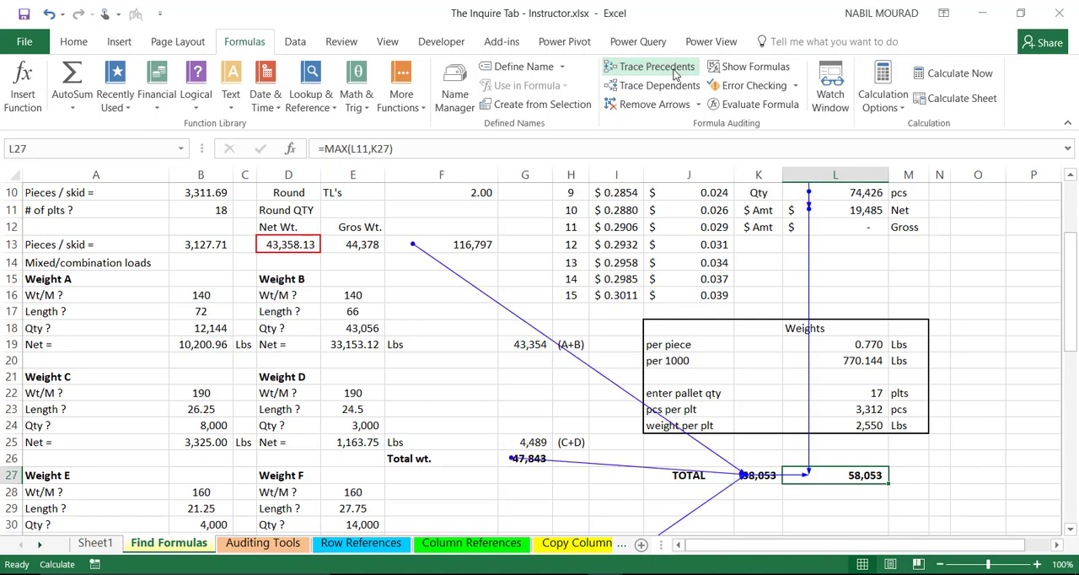
{"action": "left_click", "coordinate": [650, 66]}
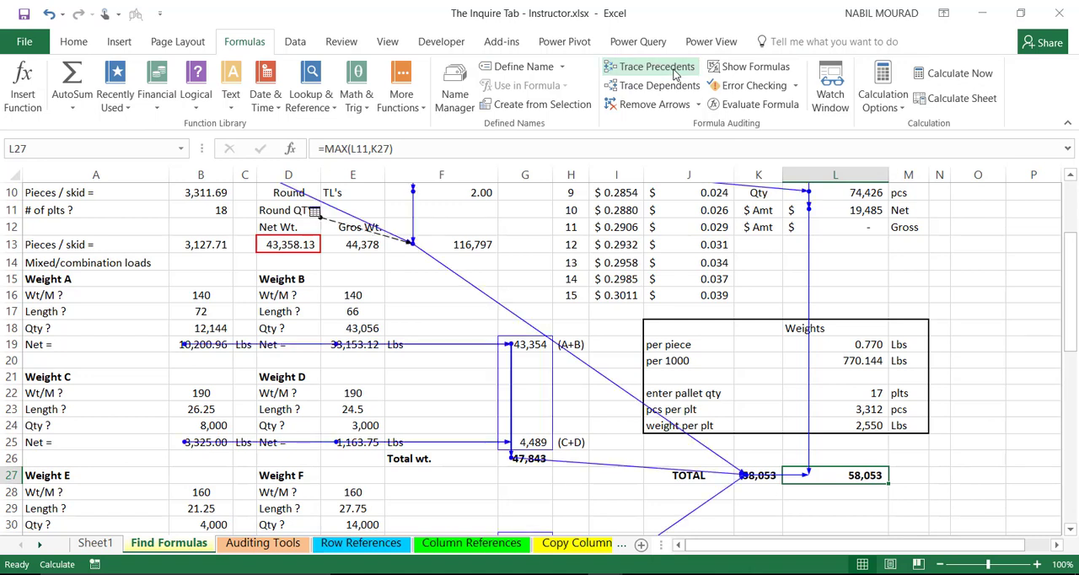
{"action": "left_click", "coordinate": [650, 67]}
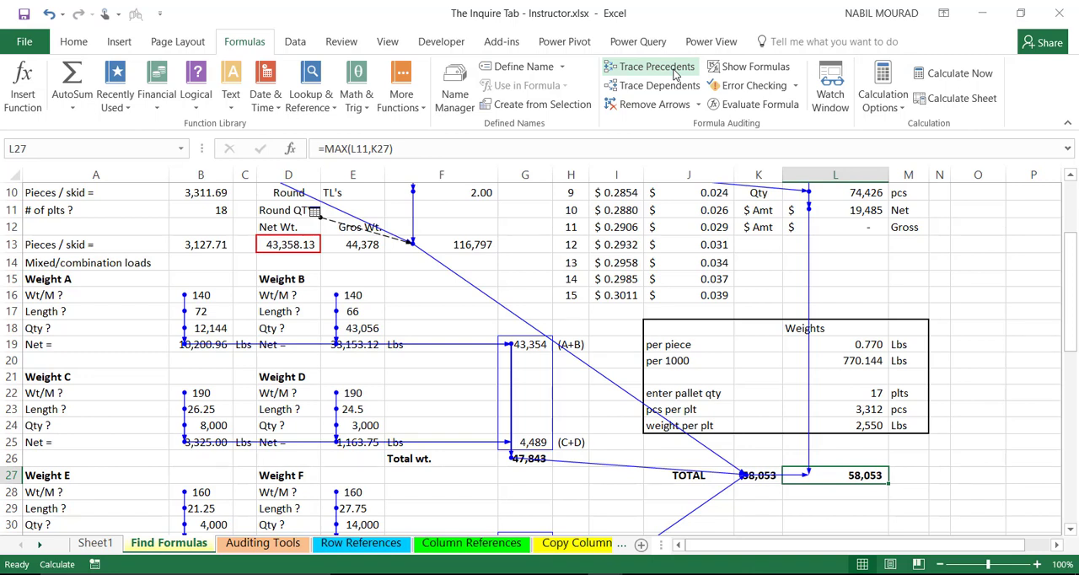
{"action": "left_click", "coordinate": [649, 104]}
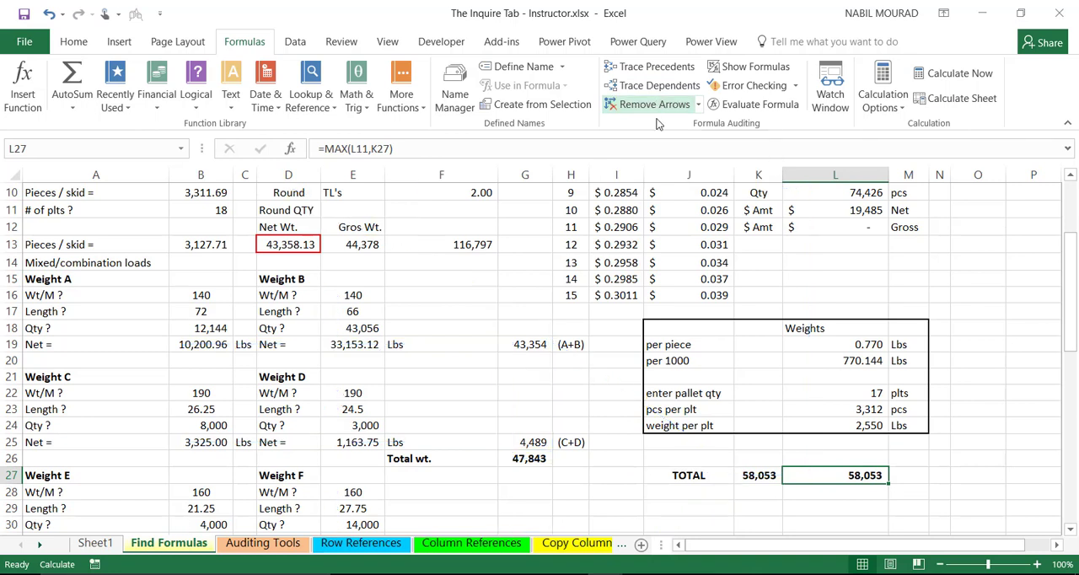
{"action": "mouse_move", "coordinate": [825, 426]}
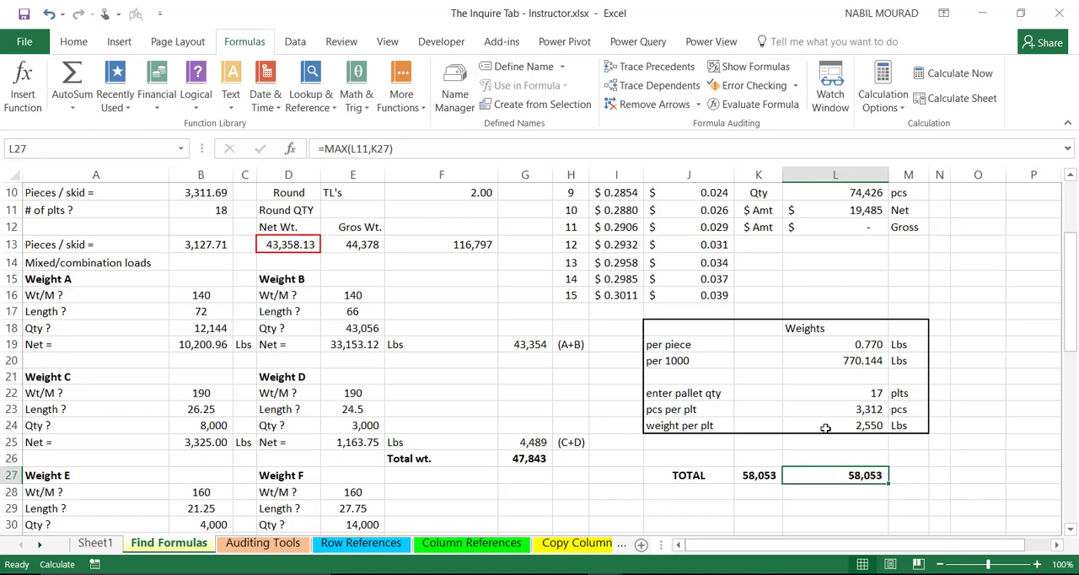
{"action": "key", "text": "ctrl+shift+["}
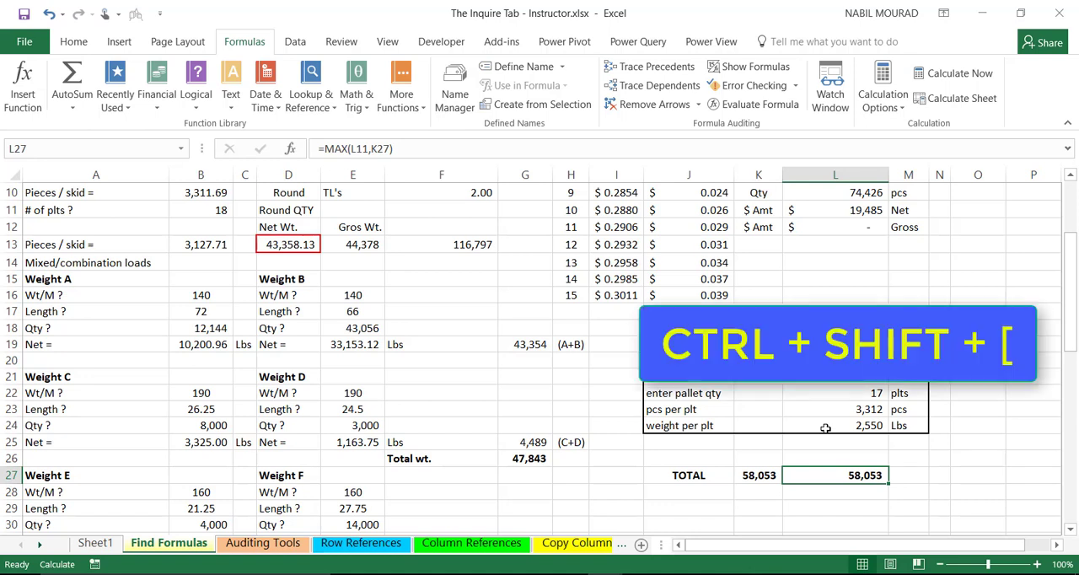
{"action": "key", "text": "ctrl+shift+["}
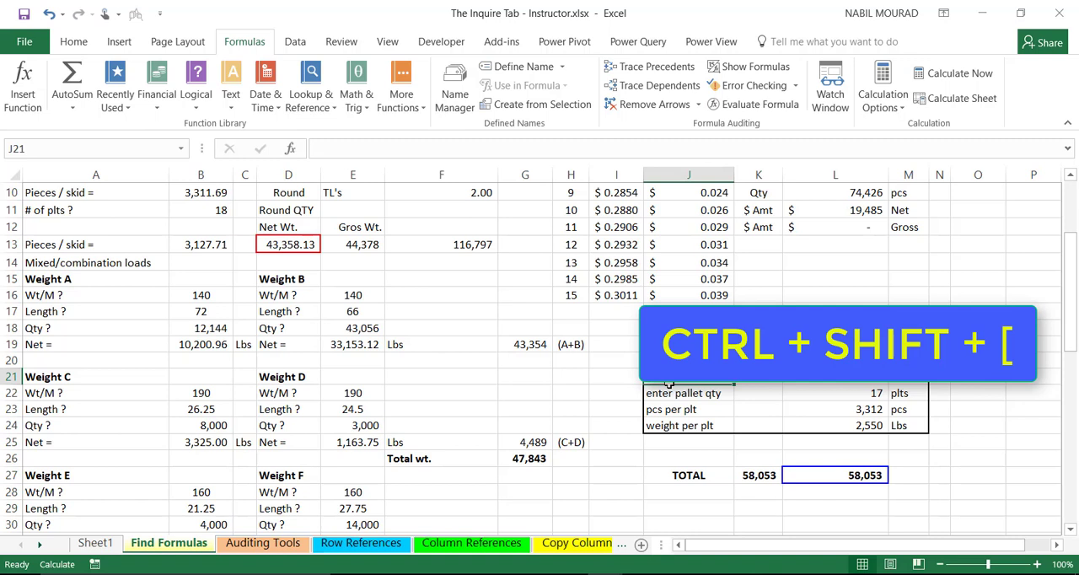
- In Excel Options, go to the Add-ins page and set Manage to COM Add-ins
{"action": "key", "text": "ctrl+shift+["}
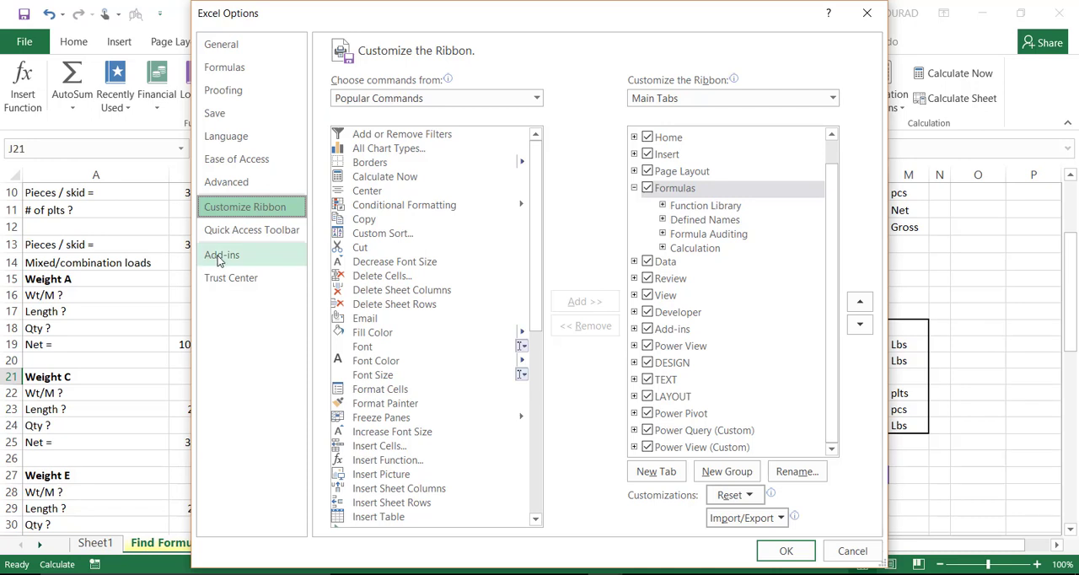
{"action": "left_click", "coordinate": [222, 254]}
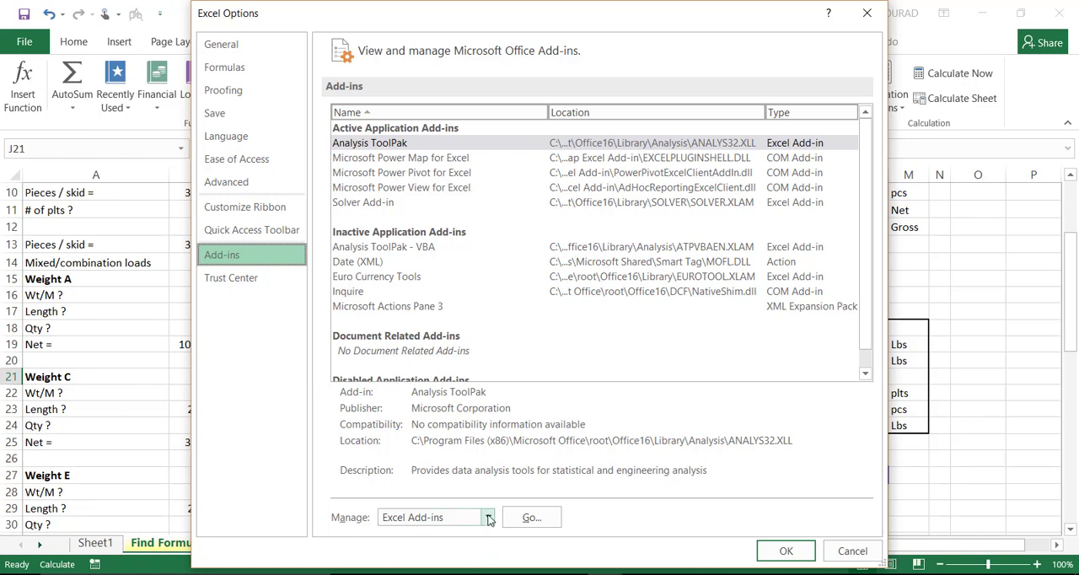
{"action": "left_click", "coordinate": [487, 517]}
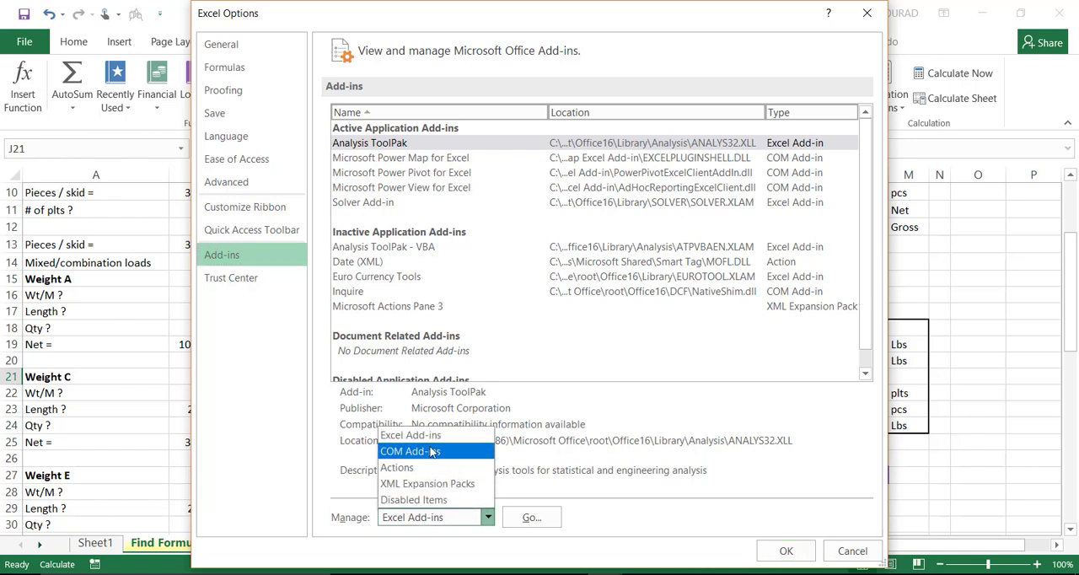
{"action": "left_click", "coordinate": [407, 451]}
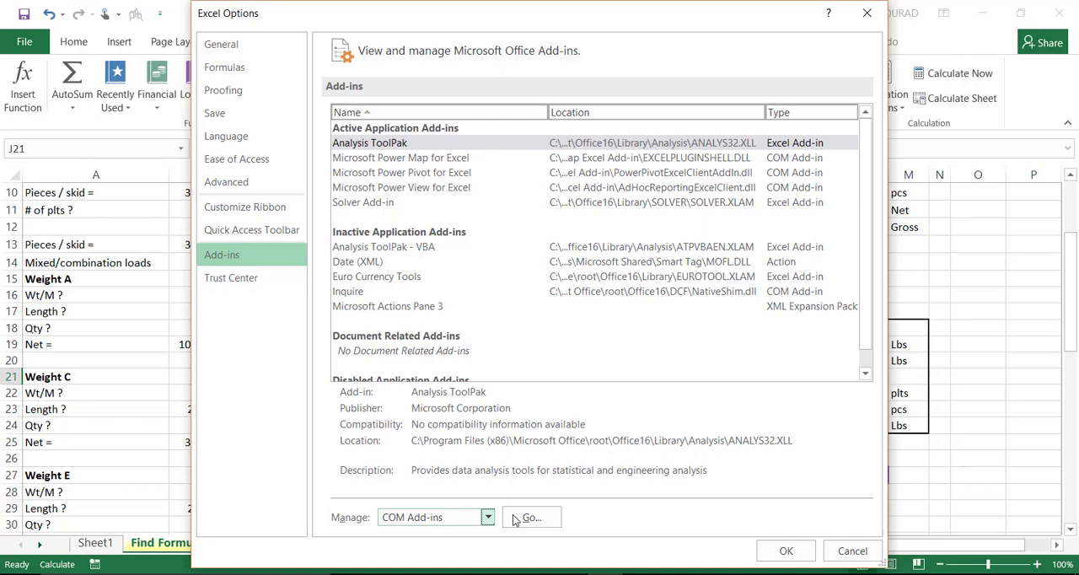
{"action": "left_click", "coordinate": [527, 517]}
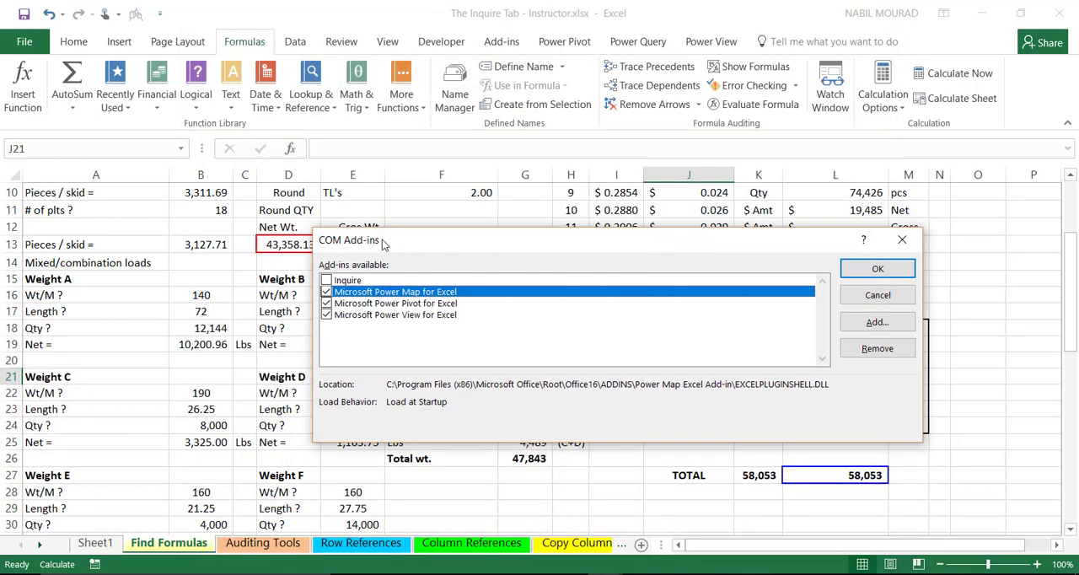
{"action": "mouse_move", "coordinate": [392, 327]}
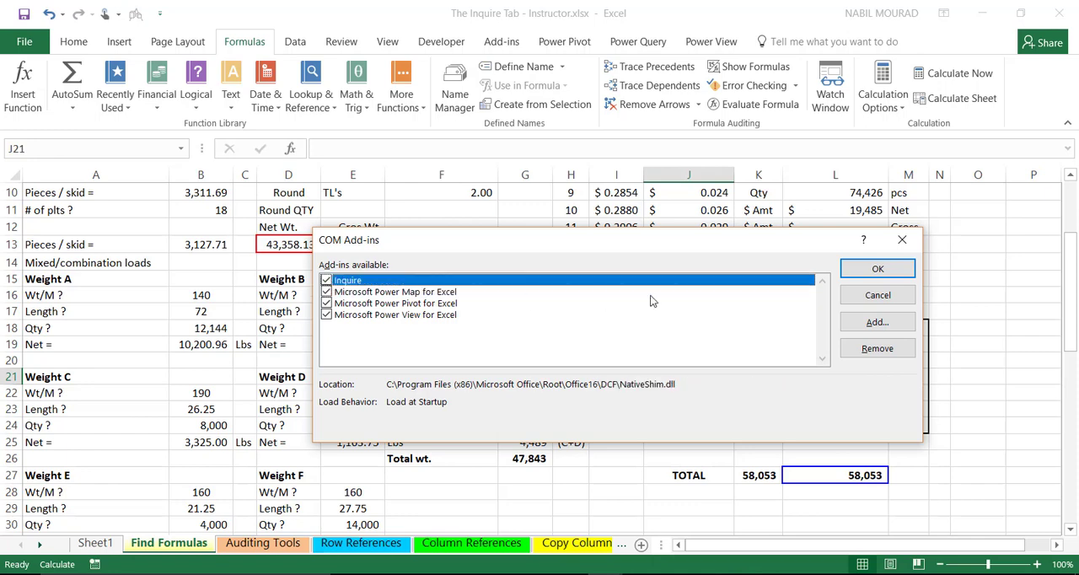
{"action": "mouse_move", "coordinate": [877, 268]}
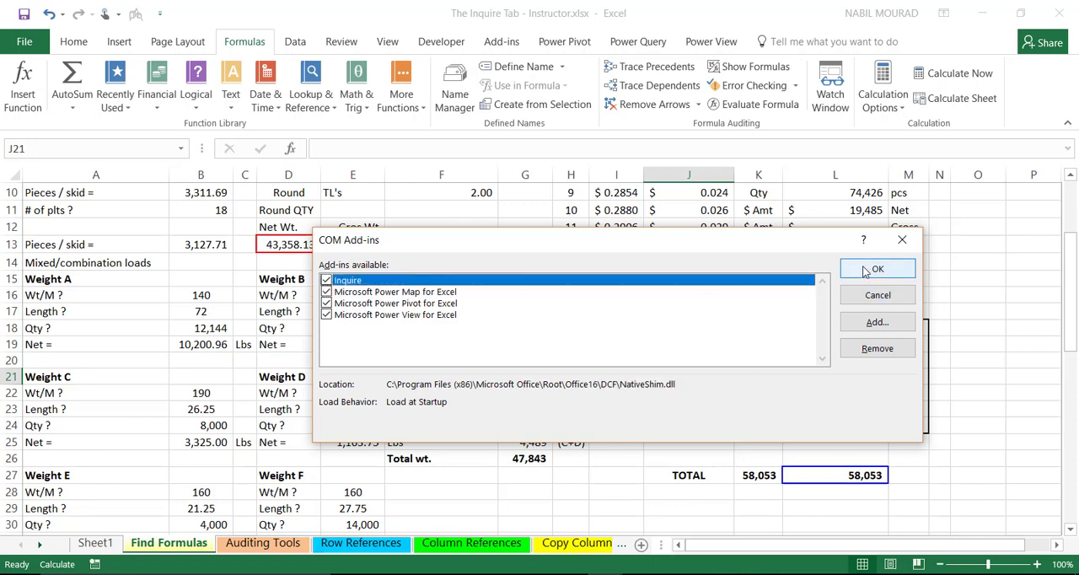
{"action": "left_click", "coordinate": [877, 268]}
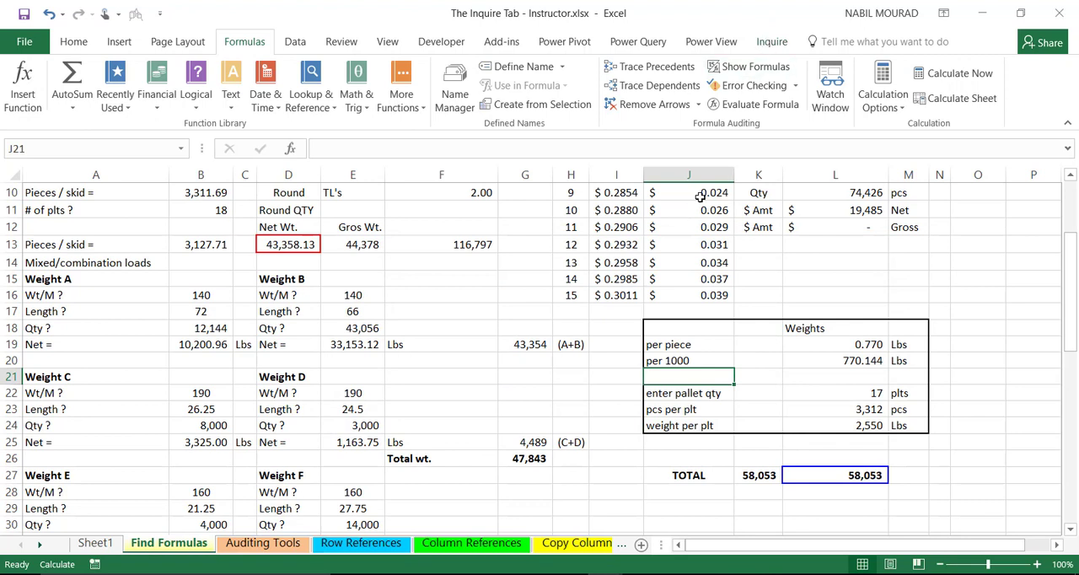
{"action": "mouse_move", "coordinate": [772, 40]}
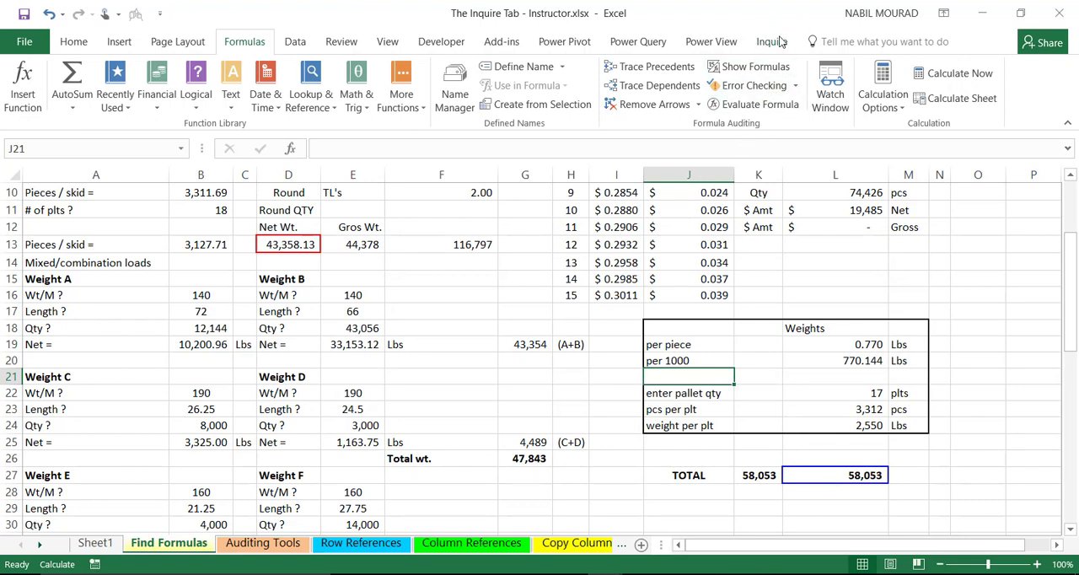
- Show the Inquire tab with its analysis, diagram, compare and cleanup commands
{"action": "left_click", "coordinate": [769, 40]}
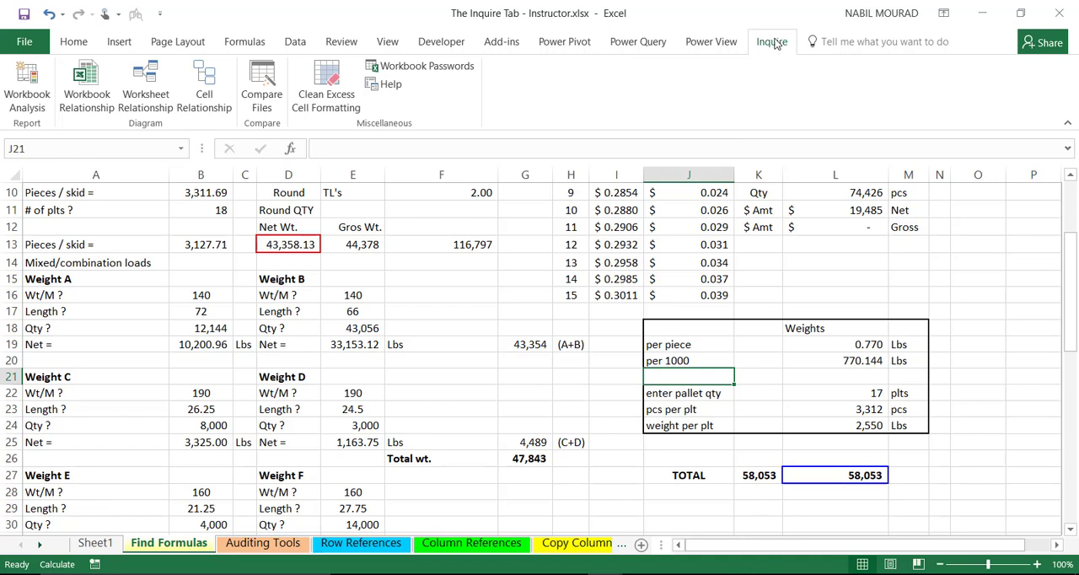
{"action": "mouse_move", "coordinate": [215, 129]}
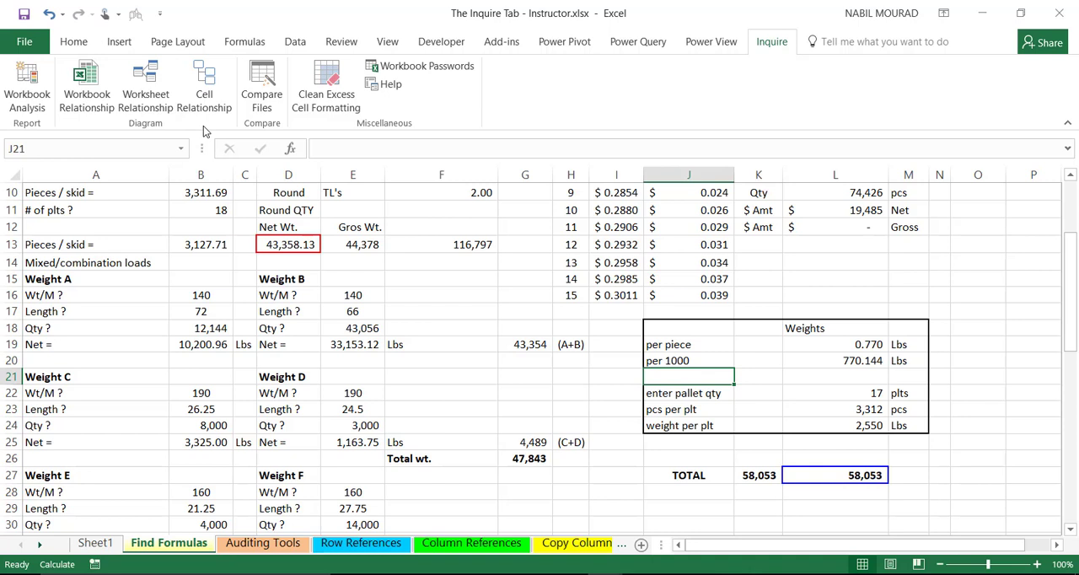
{"action": "mouse_move", "coordinate": [27, 89]}
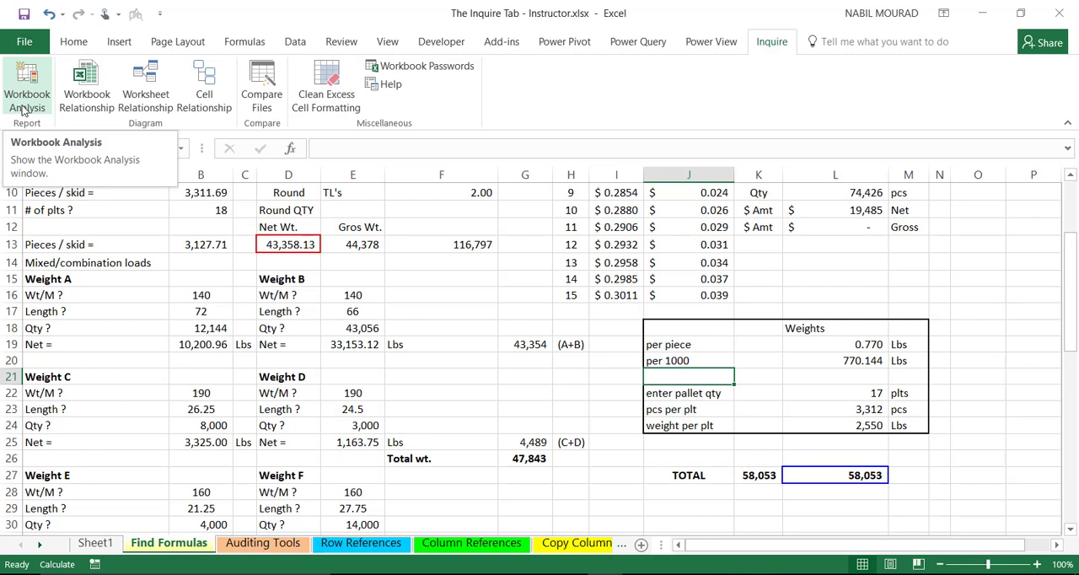
{"action": "mouse_move", "coordinate": [86, 84]}
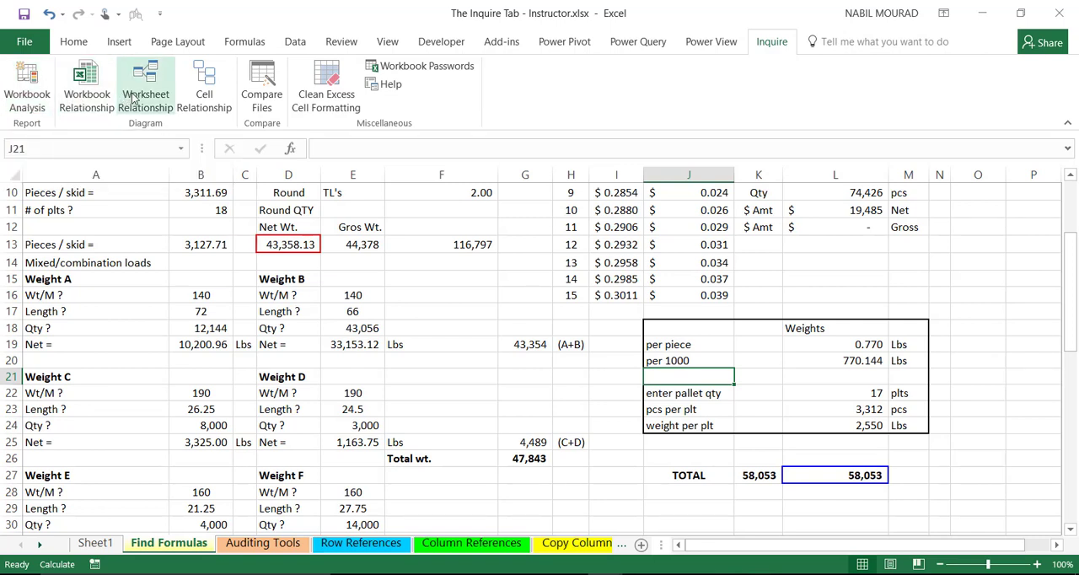
{"action": "mouse_move", "coordinate": [204, 88]}
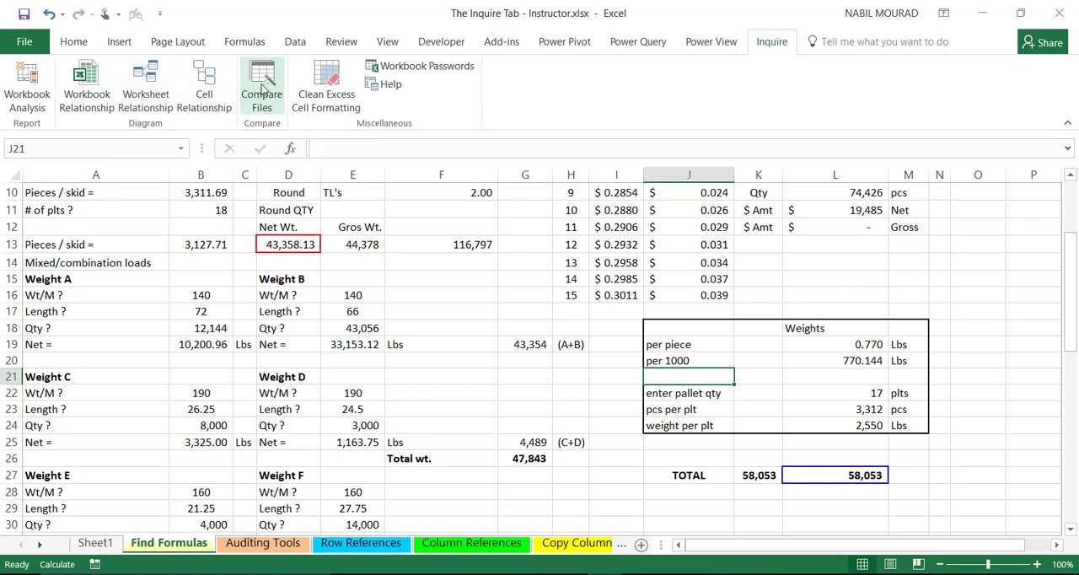
{"action": "mouse_move", "coordinate": [326, 84]}
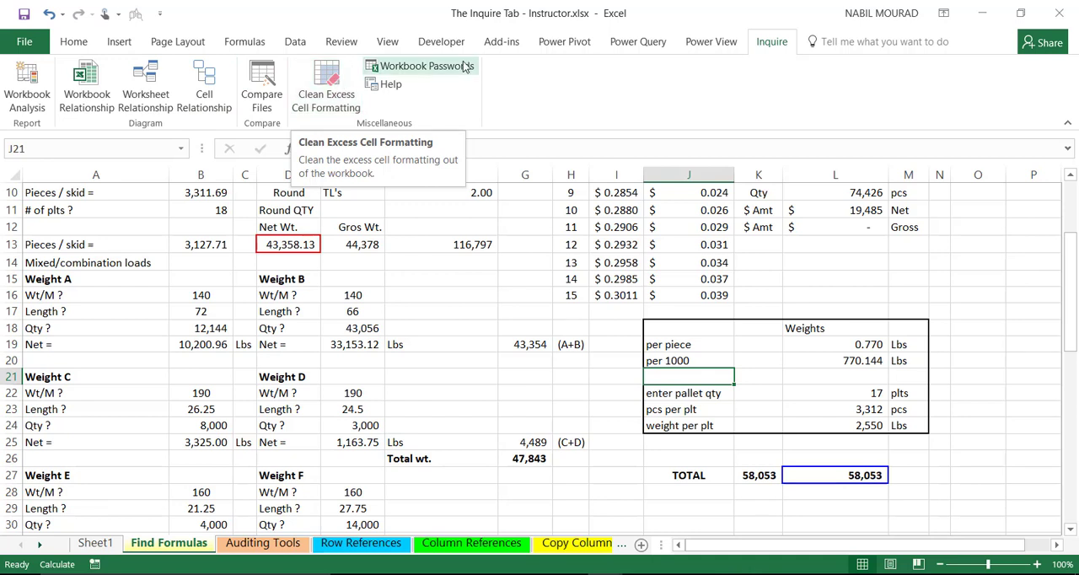
{"action": "mouse_move", "coordinate": [427, 65]}
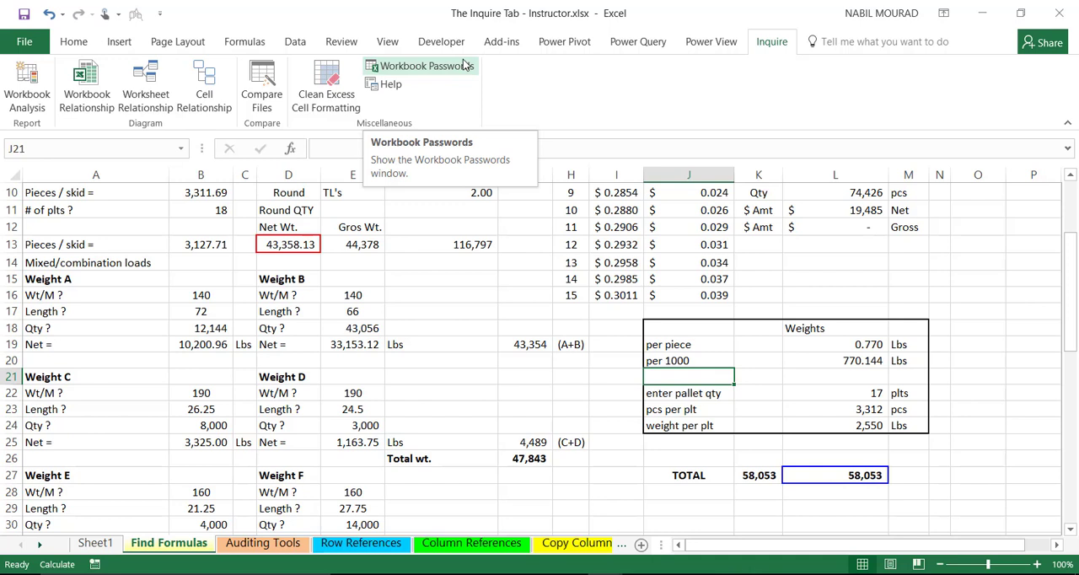
{"action": "mouse_move", "coordinate": [204, 85]}
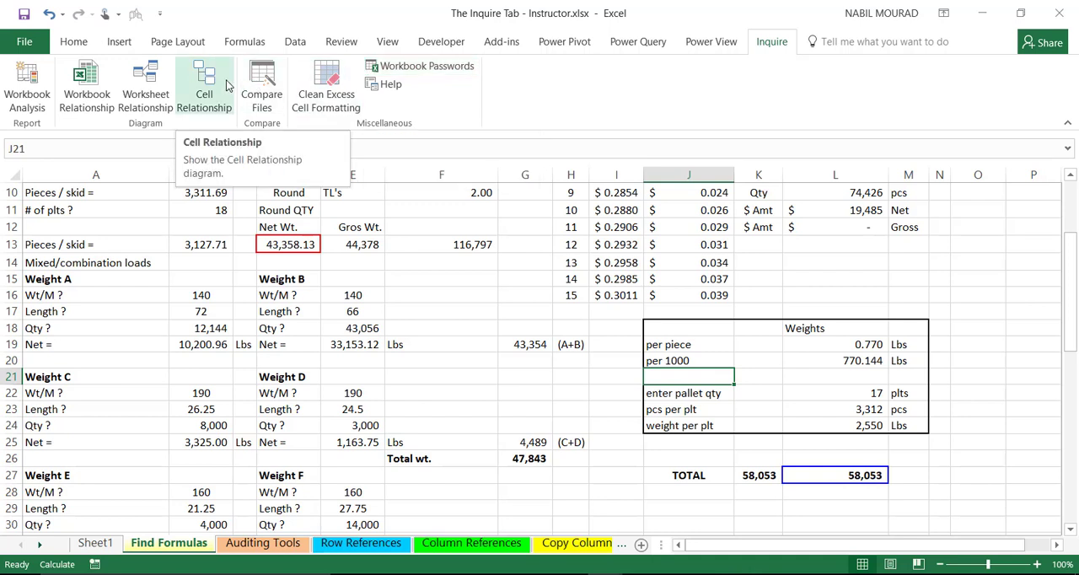
{"action": "mouse_move", "coordinate": [26, 85]}
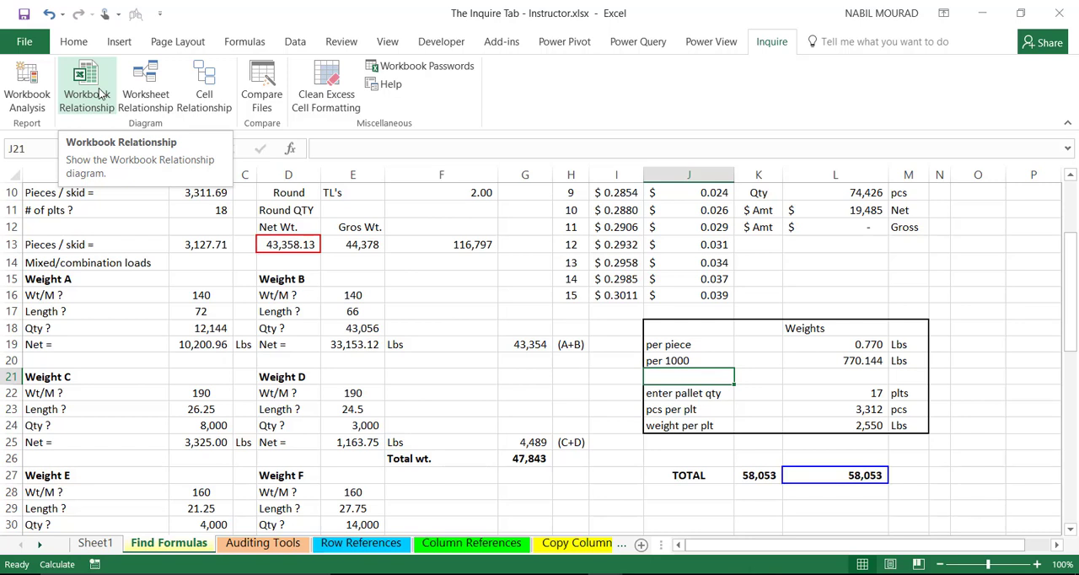
{"action": "mouse_move", "coordinate": [145, 84]}
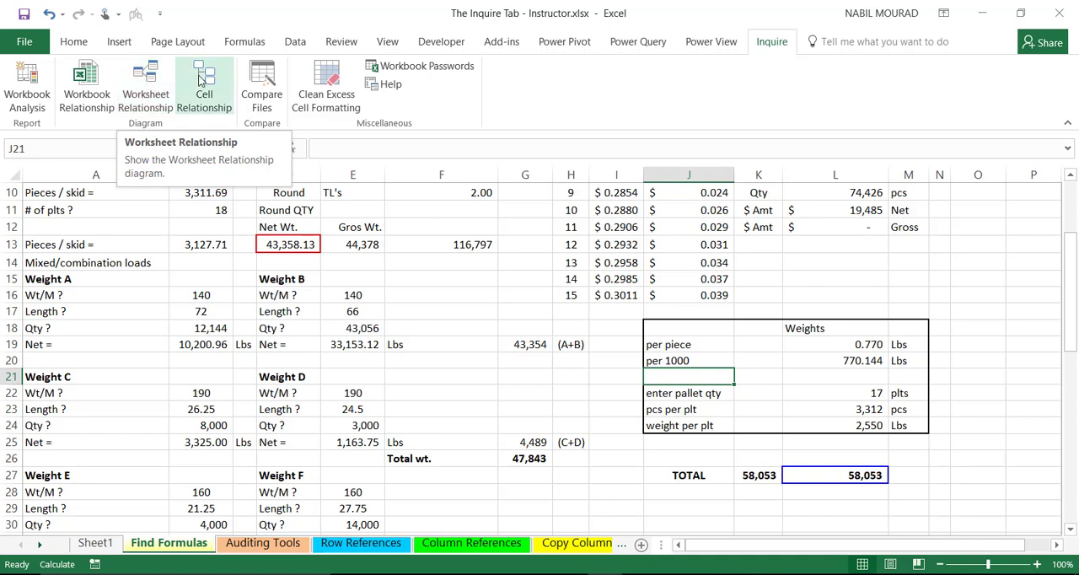
{"action": "mouse_move", "coordinate": [204, 84]}
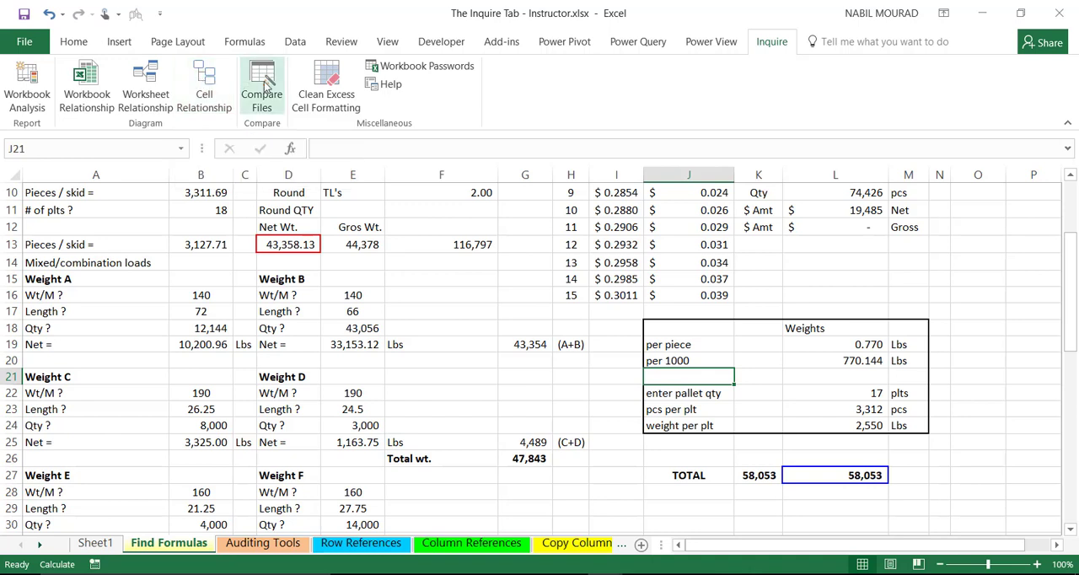
{"action": "mouse_move", "coordinate": [261, 85]}
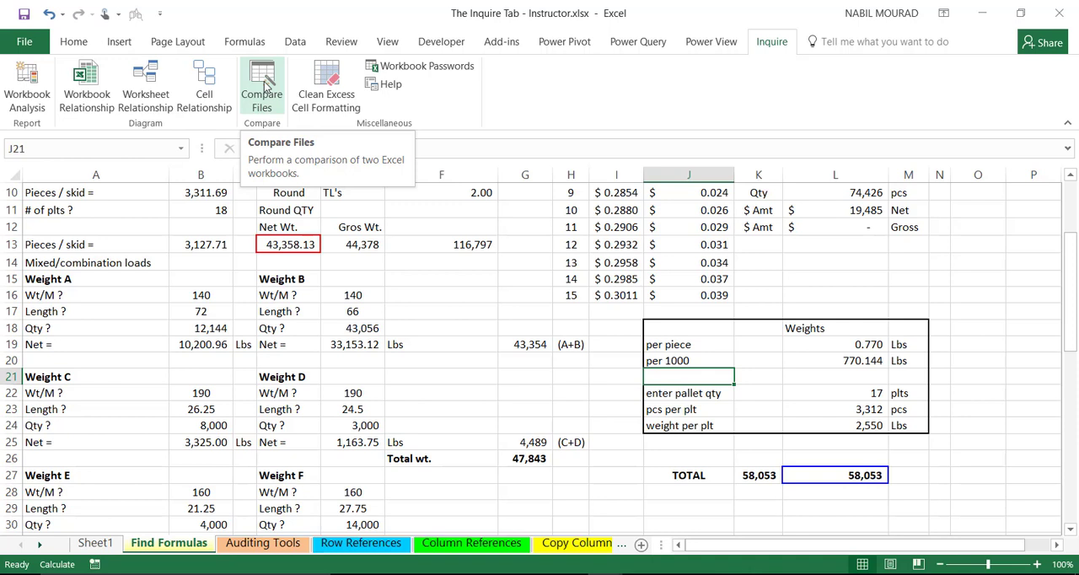
{"action": "mouse_move", "coordinate": [326, 85]}
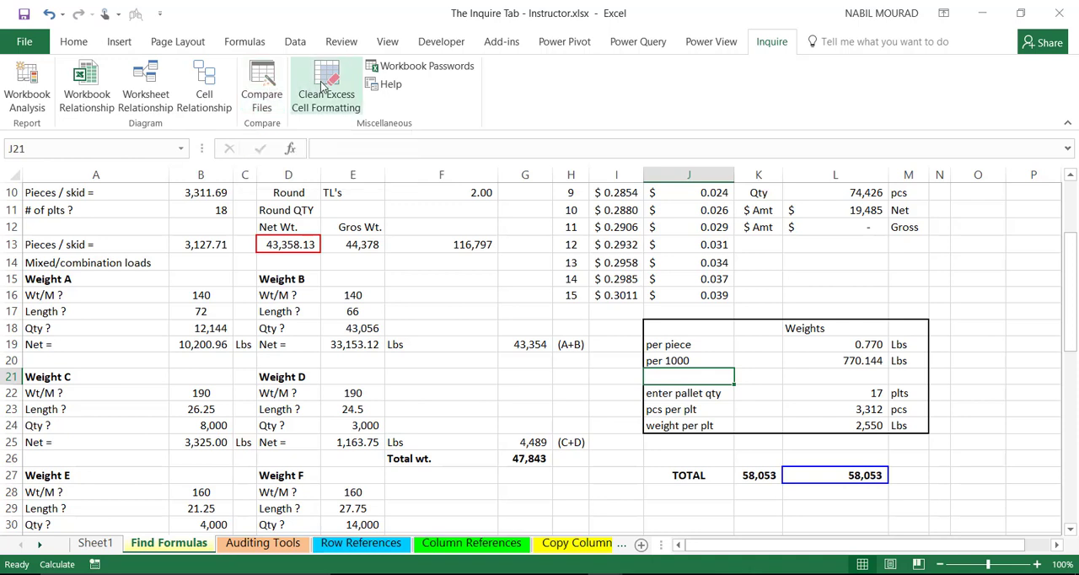
{"action": "mouse_move", "coordinate": [325, 84]}
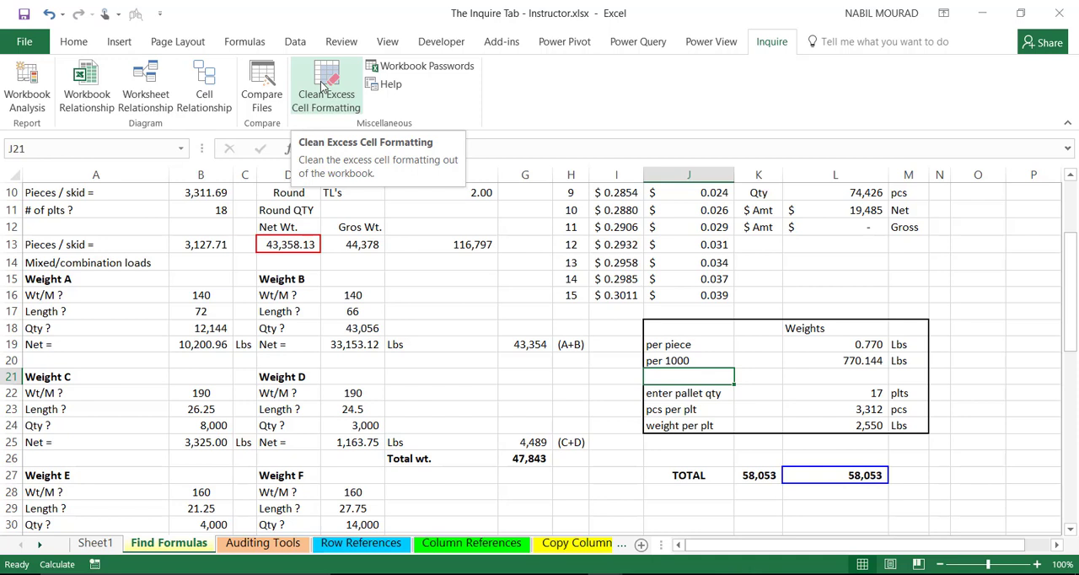
{"action": "mouse_move", "coordinate": [339, 87]}
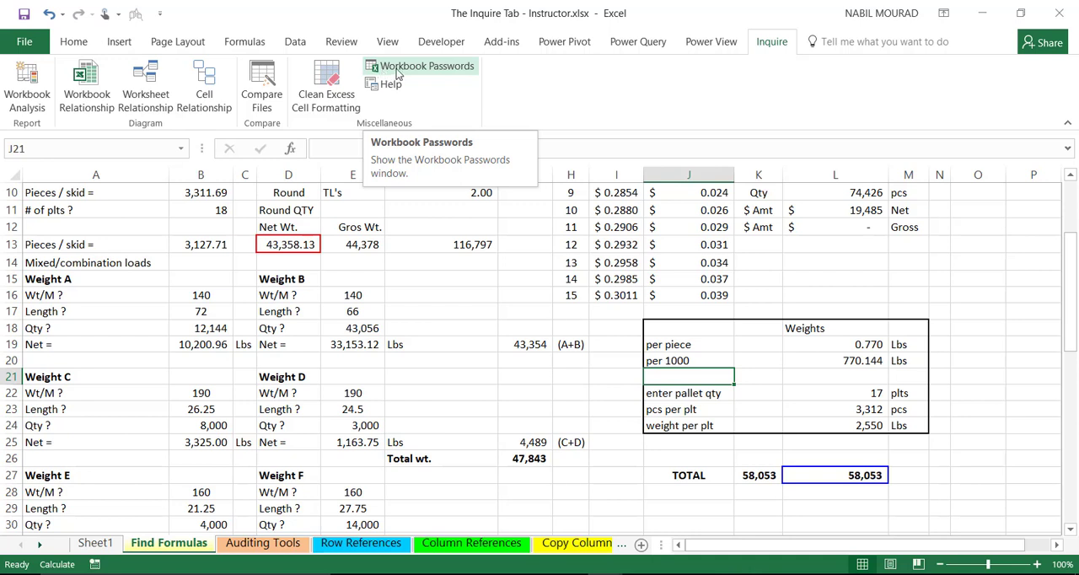
{"action": "mouse_move", "coordinate": [396, 71]}
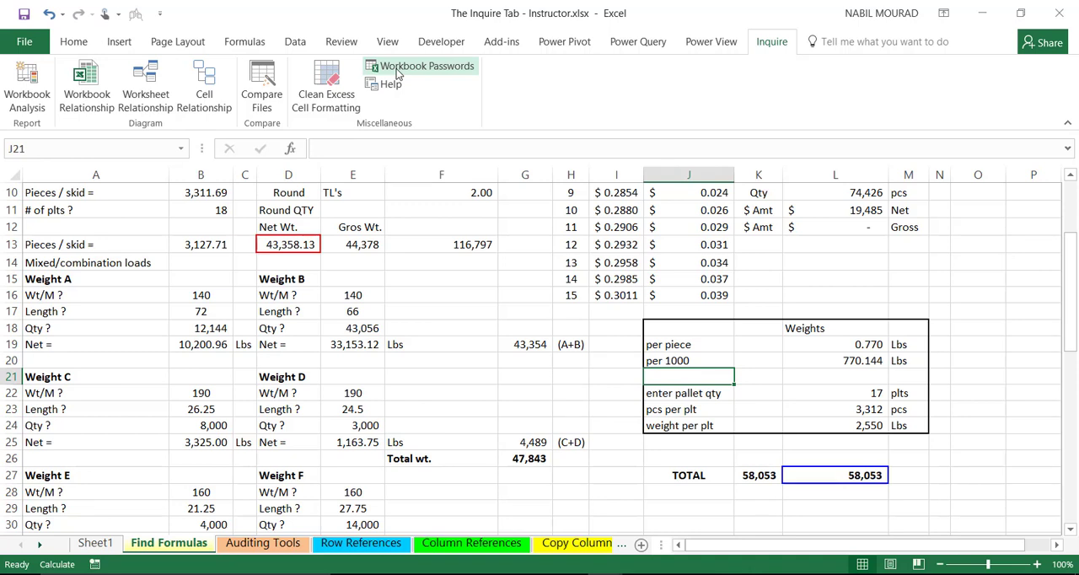
{"action": "mouse_move", "coordinate": [326, 85]}
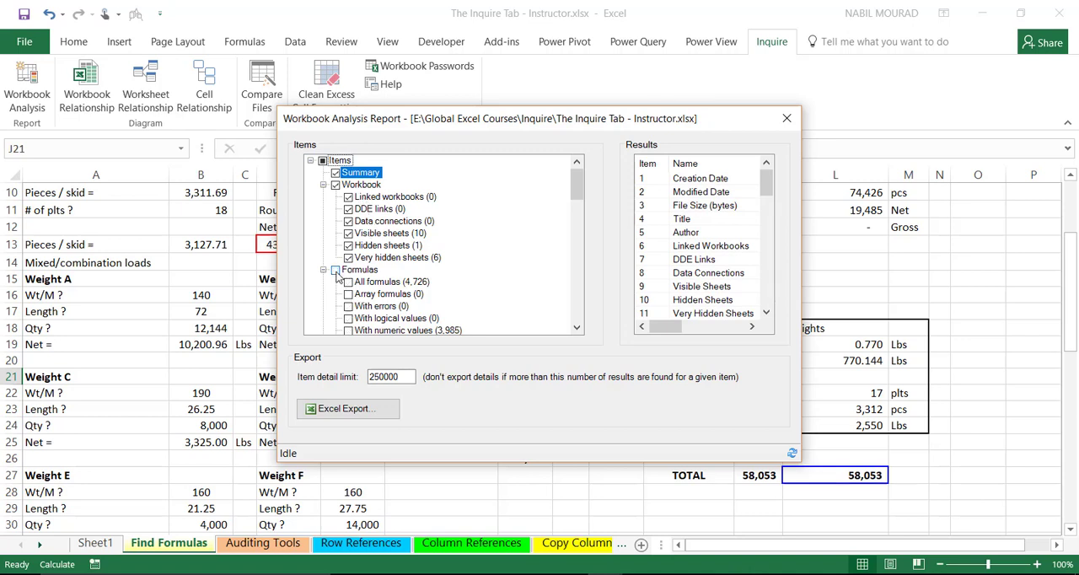
- Export a Workbook Analysis with all Formulas items as 'The Inquire Tab - Instructor 2 - Workbook Analysis.xlsx'
{"action": "left_click", "coordinate": [337, 269]}
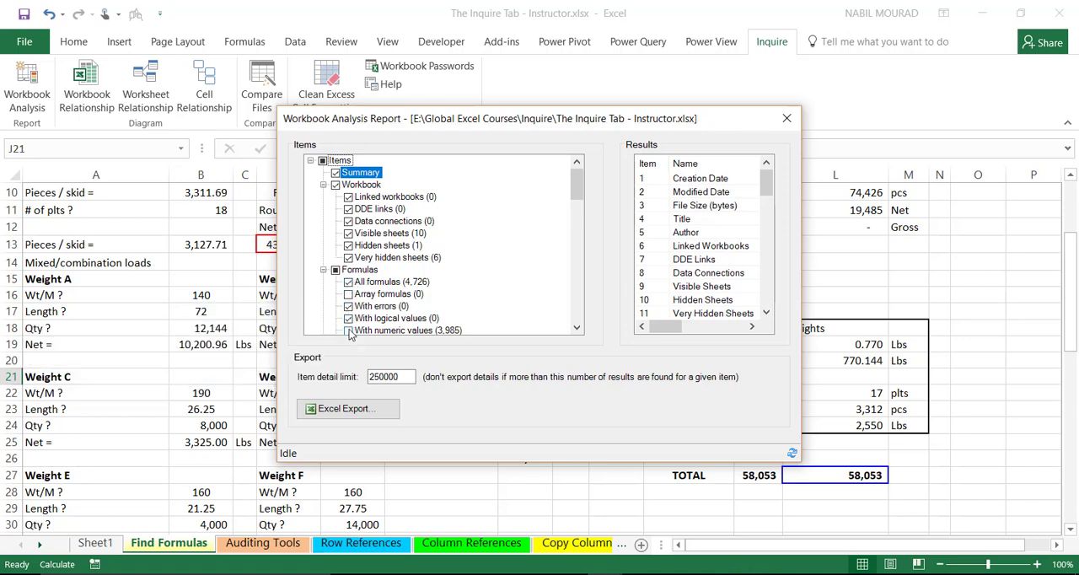
{"action": "mouse_move", "coordinate": [485, 314]}
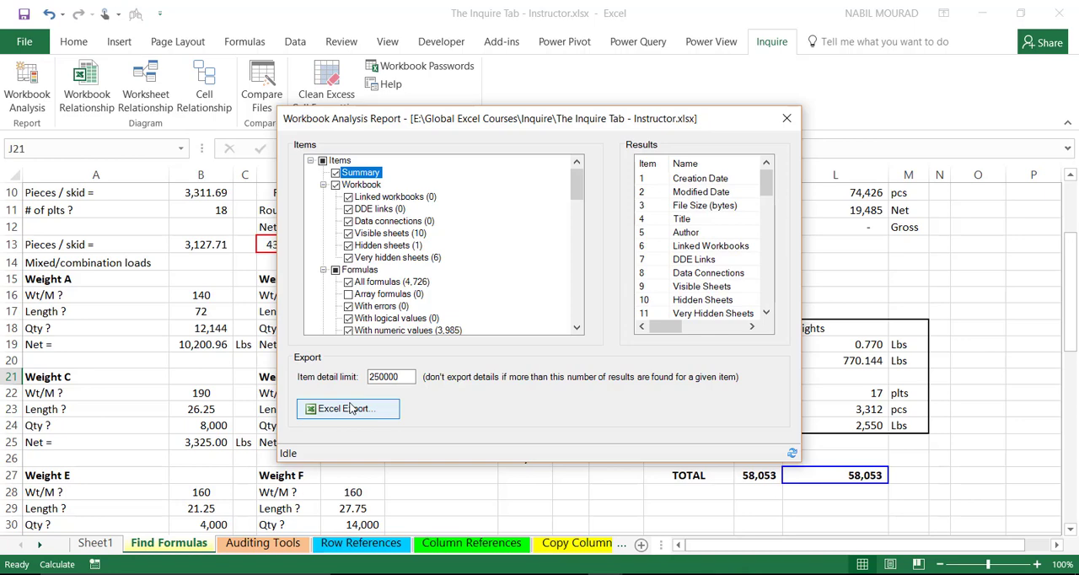
{"action": "left_click", "coordinate": [348, 409]}
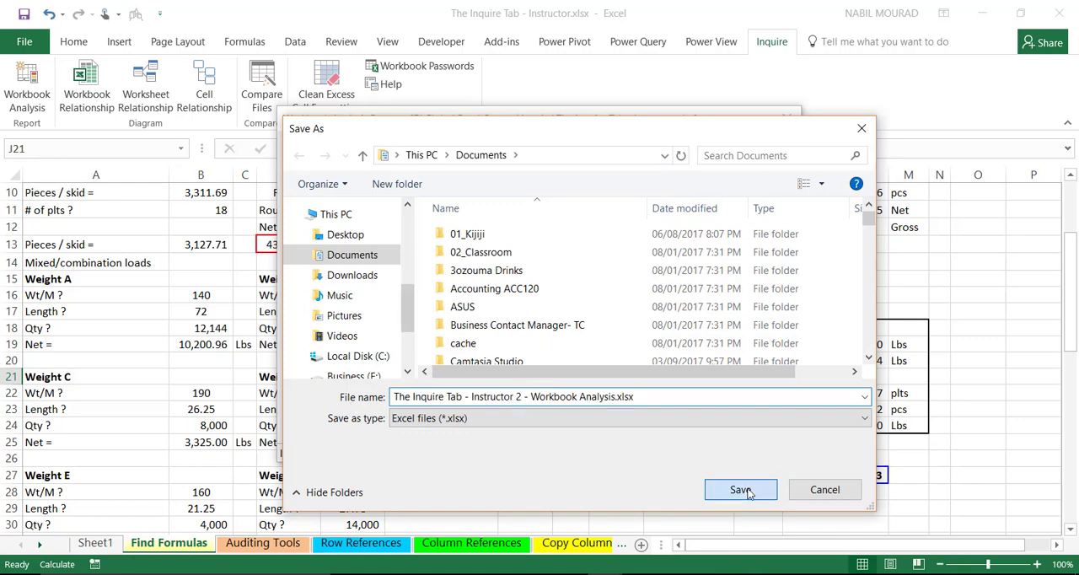
{"action": "left_click", "coordinate": [739, 489]}
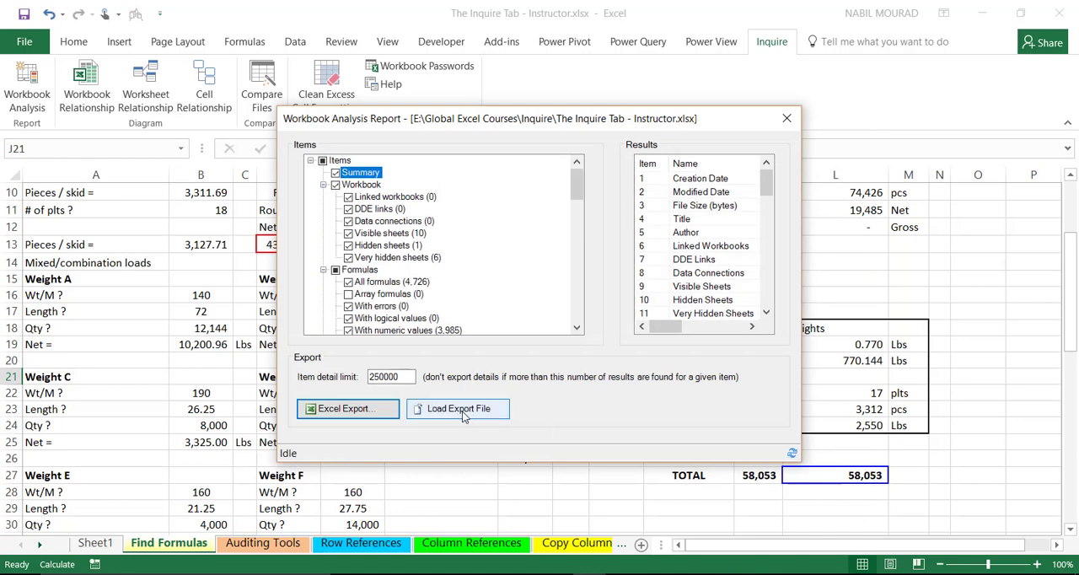
{"action": "left_click", "coordinate": [347, 408]}
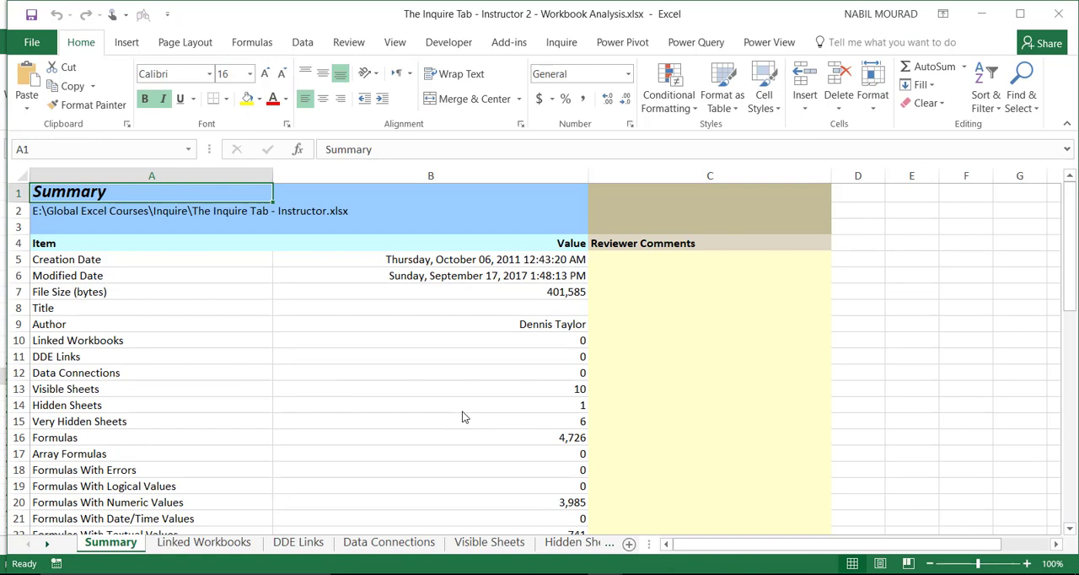
{"action": "mouse_move", "coordinate": [143, 526]}
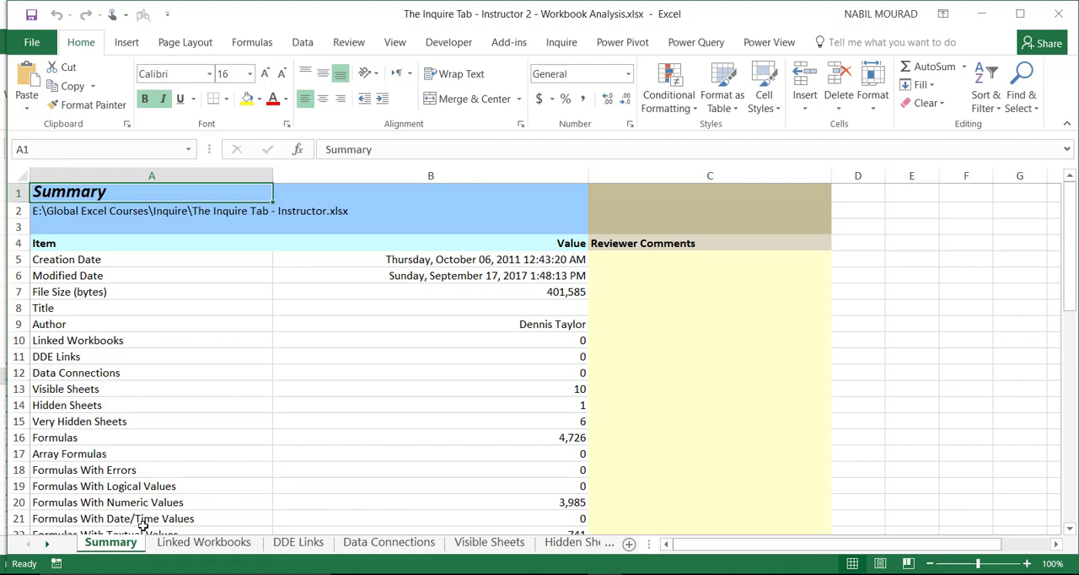
{"action": "mouse_move", "coordinate": [153, 430]}
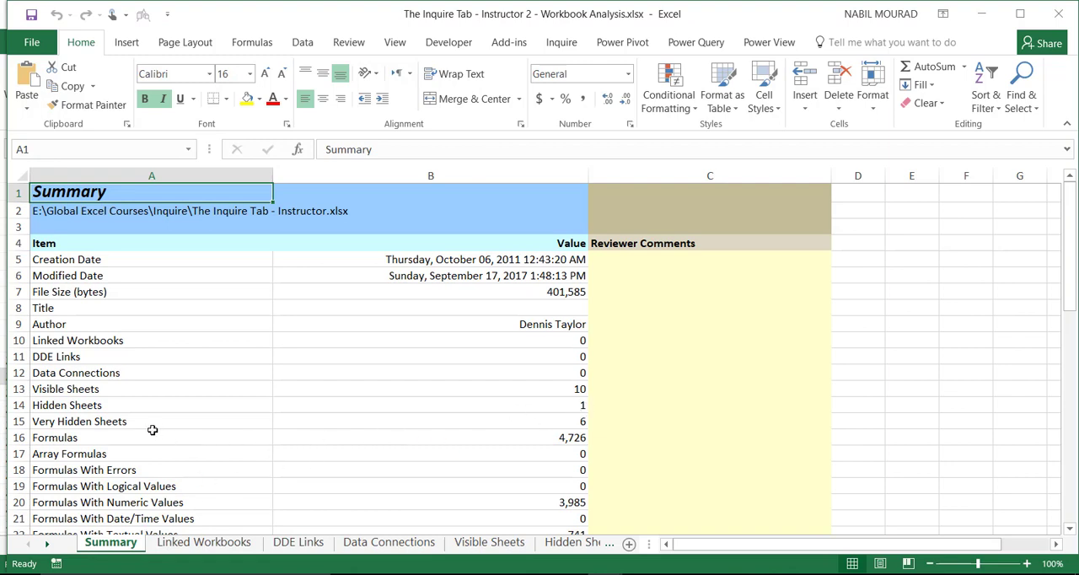
{"action": "mouse_move", "coordinate": [244, 402]}
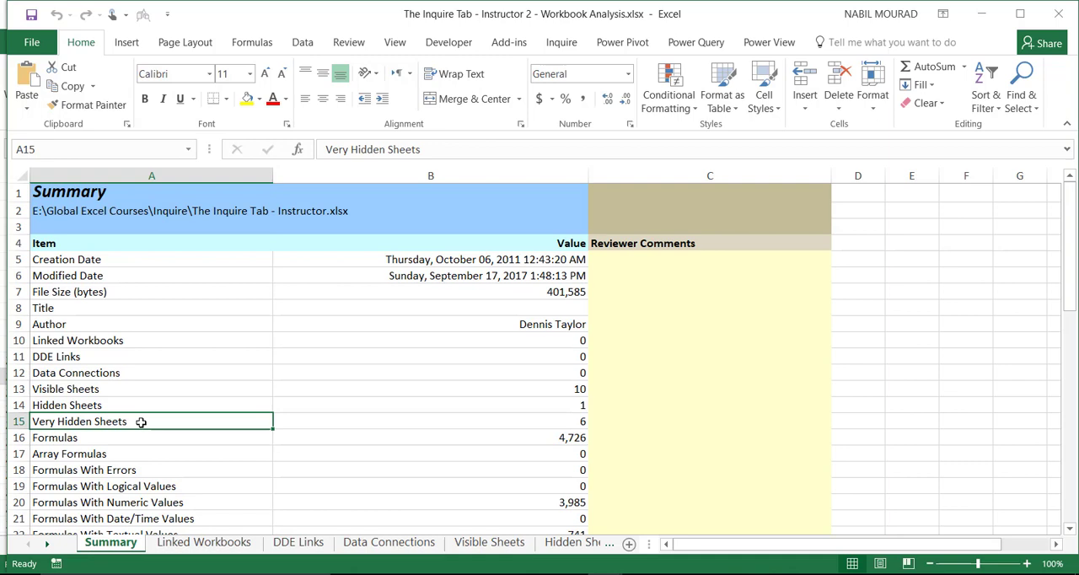
{"action": "mouse_move", "coordinate": [190, 389]}
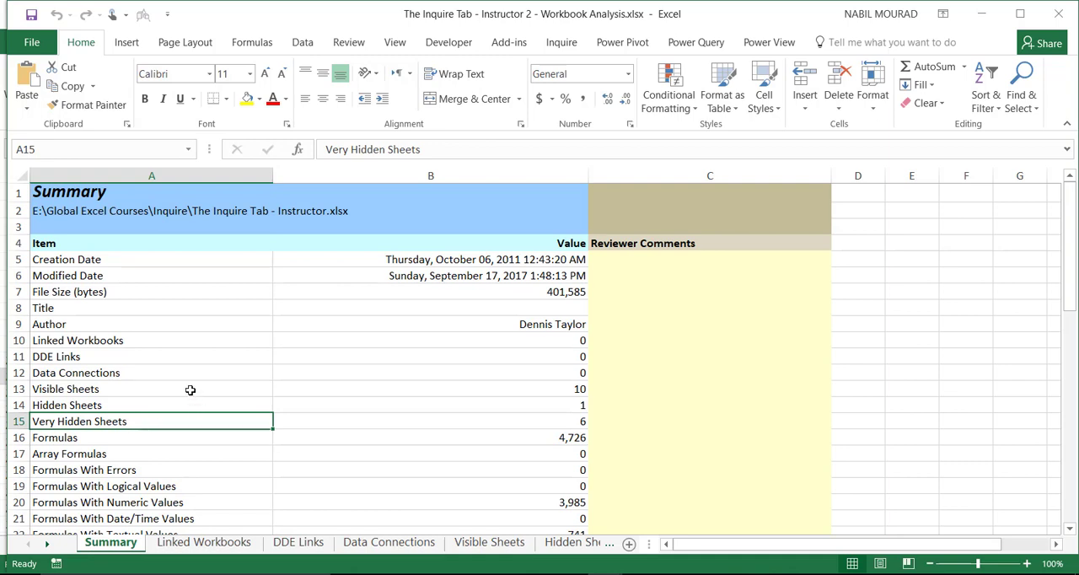
{"action": "left_click", "coordinate": [152, 389]}
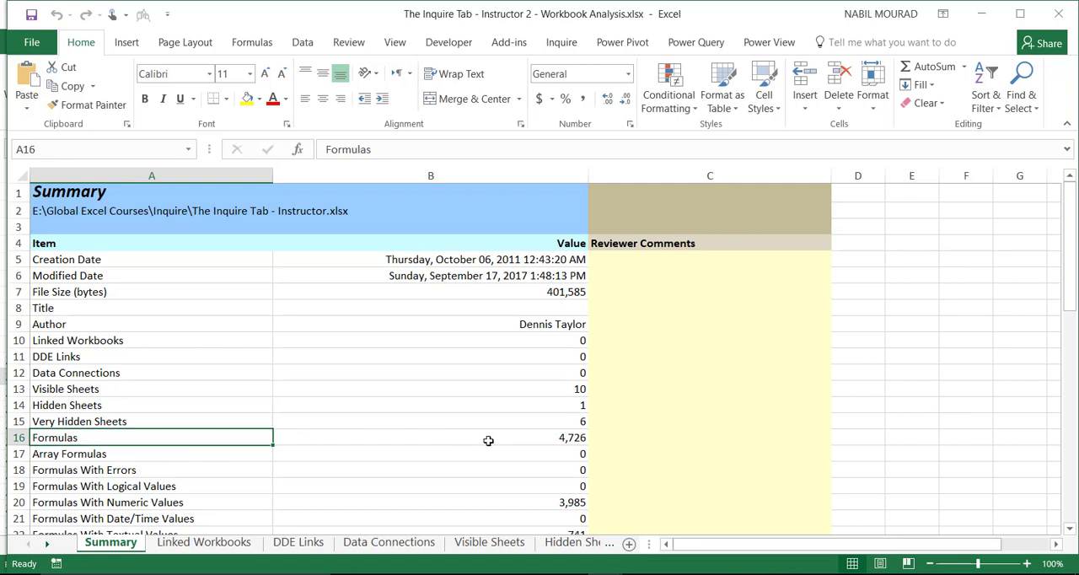
{"action": "left_click", "coordinate": [430, 436]}
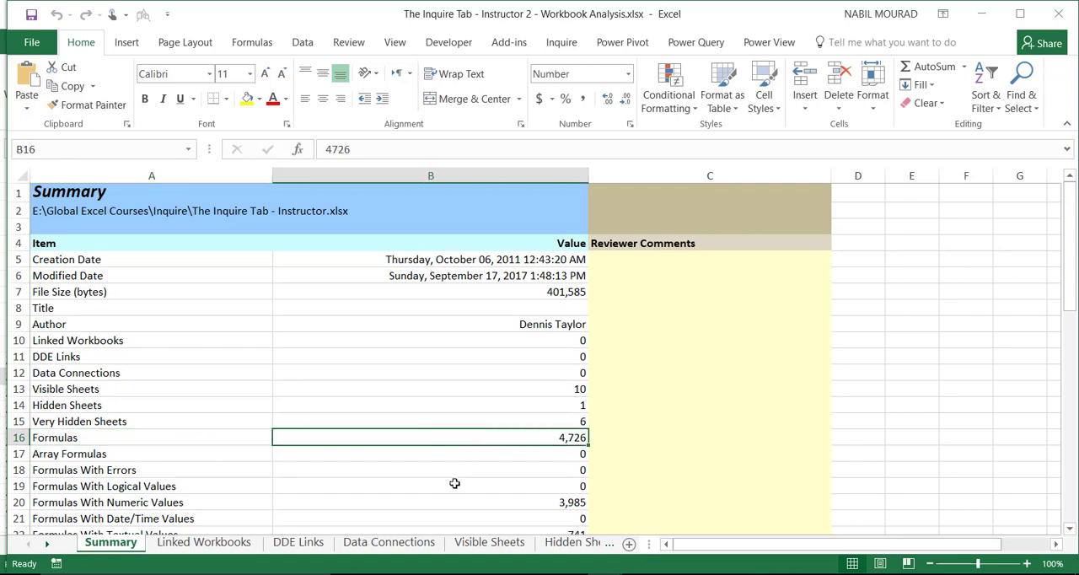
{"action": "mouse_move", "coordinate": [445, 486]}
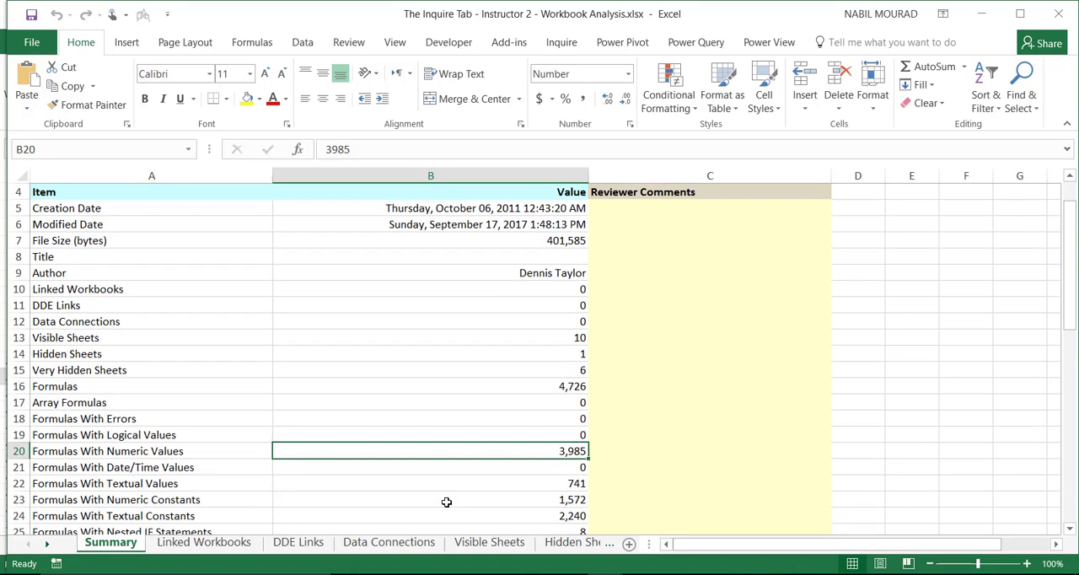
{"action": "left_click", "coordinate": [430, 483]}
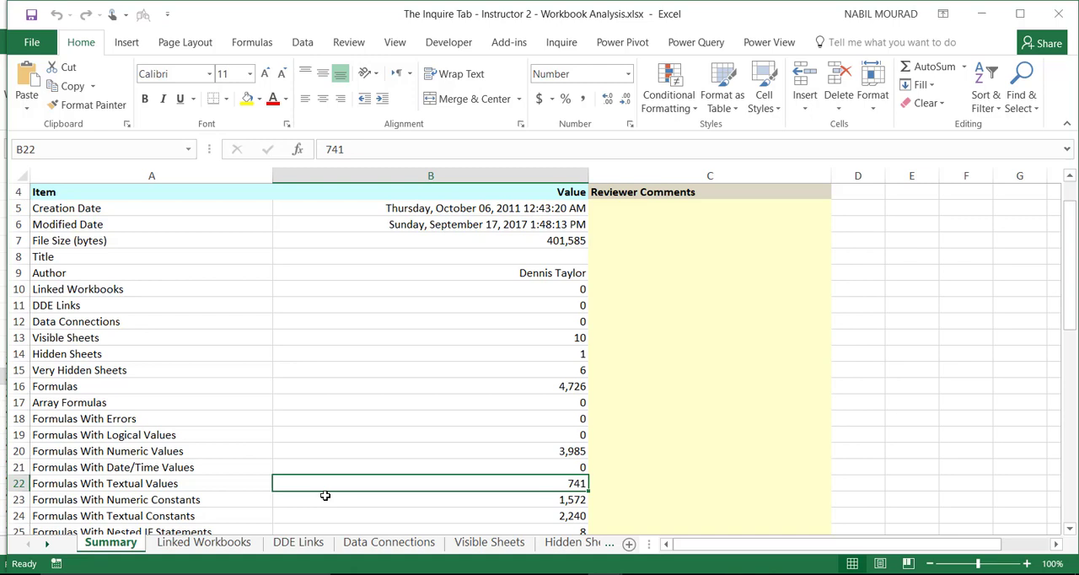
{"action": "mouse_move", "coordinate": [327, 496]}
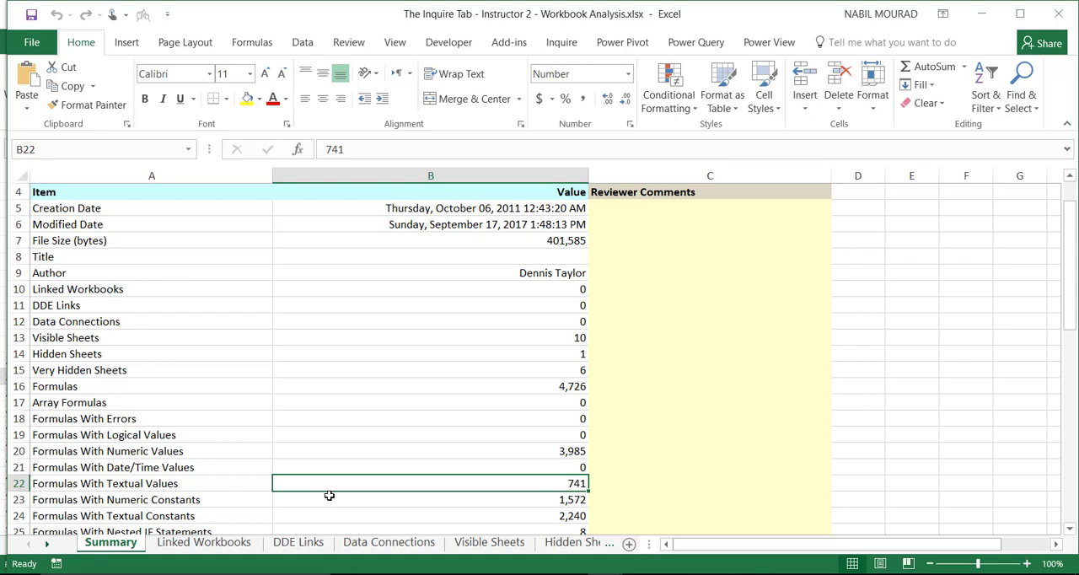
{"action": "mouse_move", "coordinate": [528, 281]}
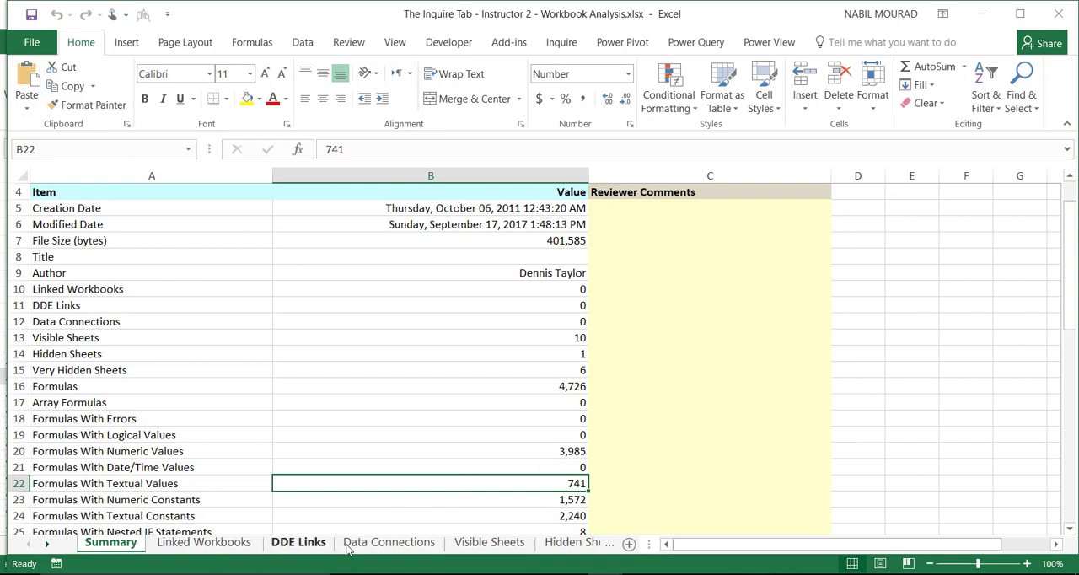
- Review the Data Connections, Visible, Hidden, Very Hidden Sheets and All Formulas report sheets
{"action": "left_click", "coordinate": [388, 542]}
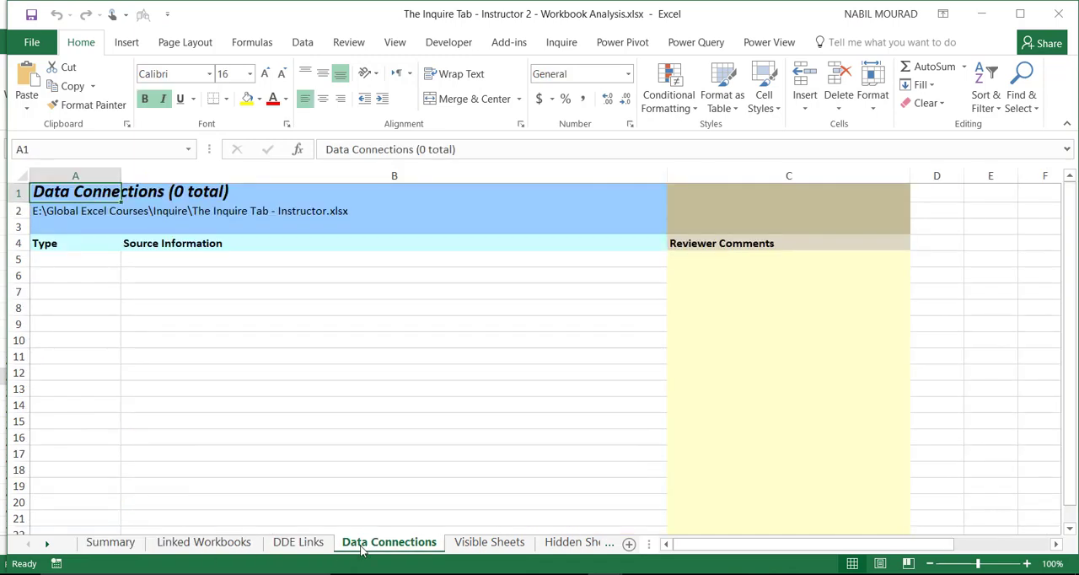
{"action": "mouse_move", "coordinate": [489, 542]}
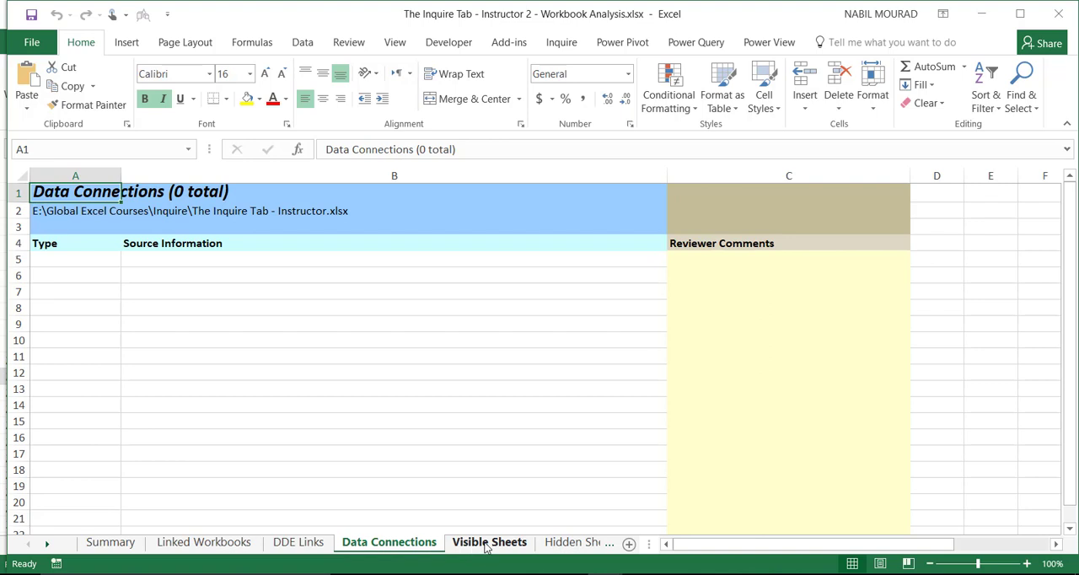
{"action": "left_click", "coordinate": [489, 541]}
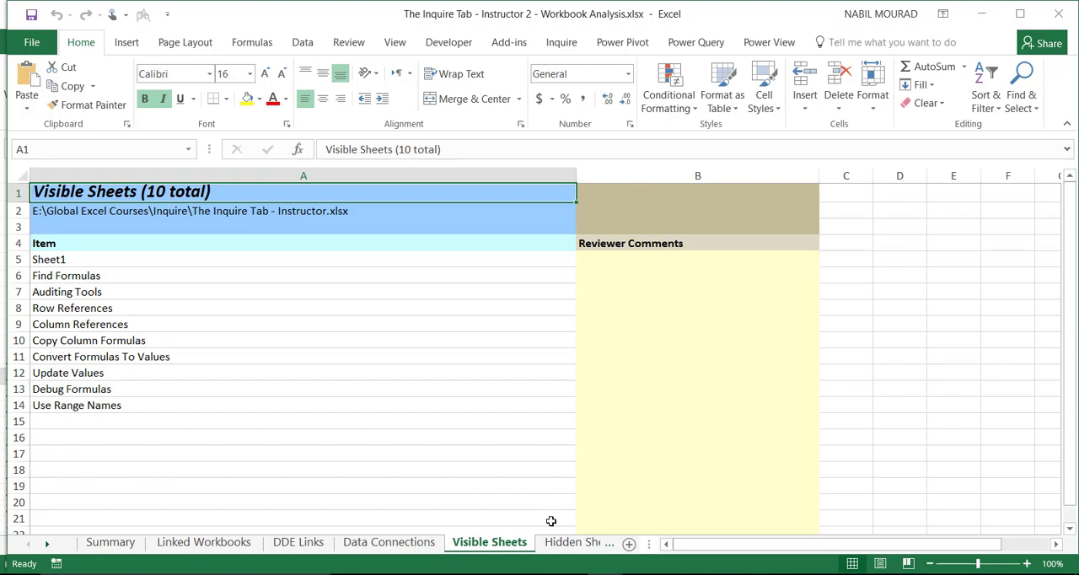
{"action": "mouse_move", "coordinate": [571, 542]}
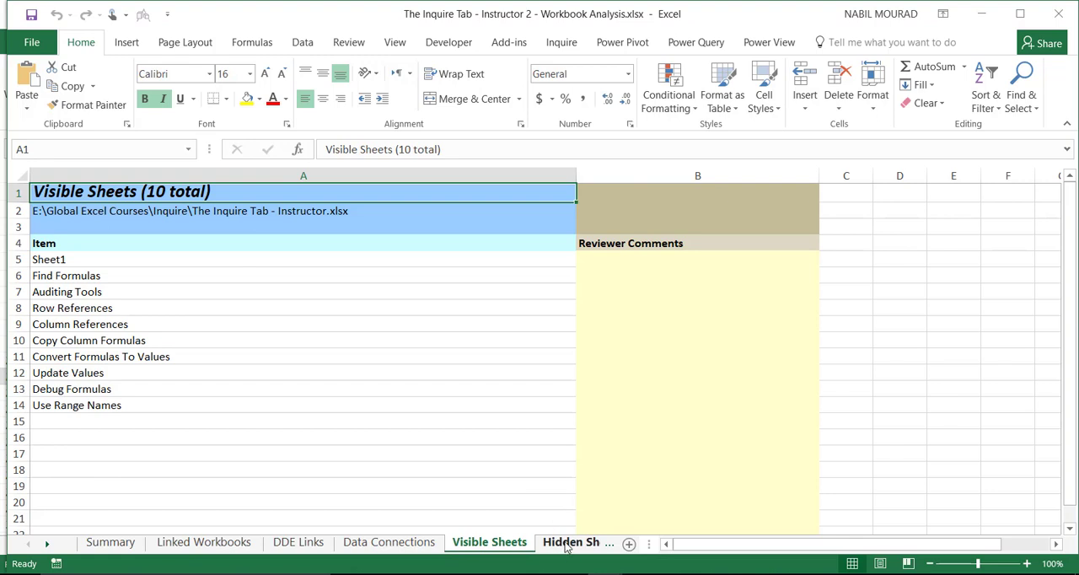
{"action": "left_click", "coordinate": [570, 541]}
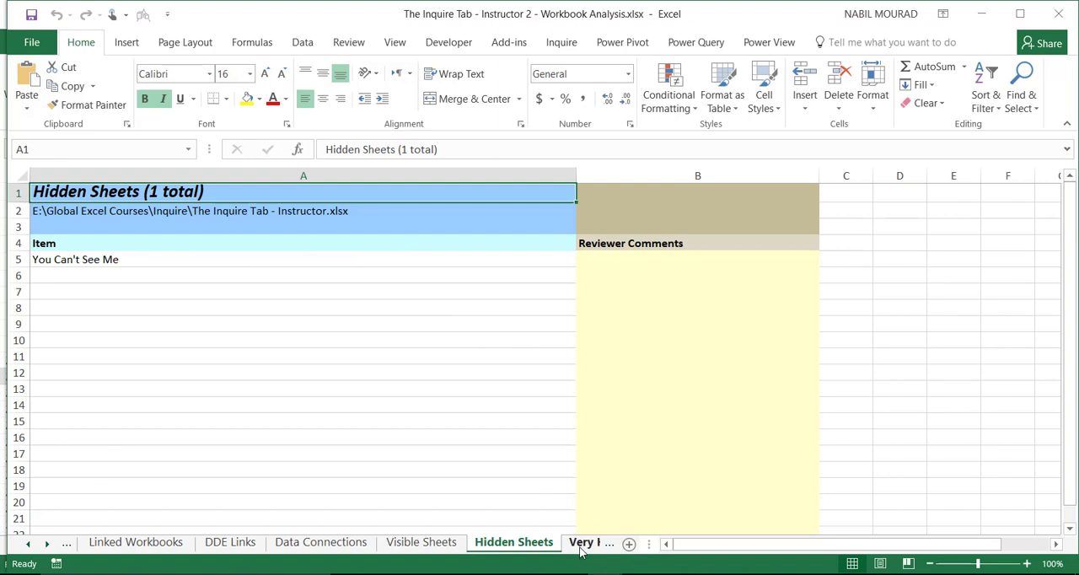
{"action": "left_click", "coordinate": [591, 542]}
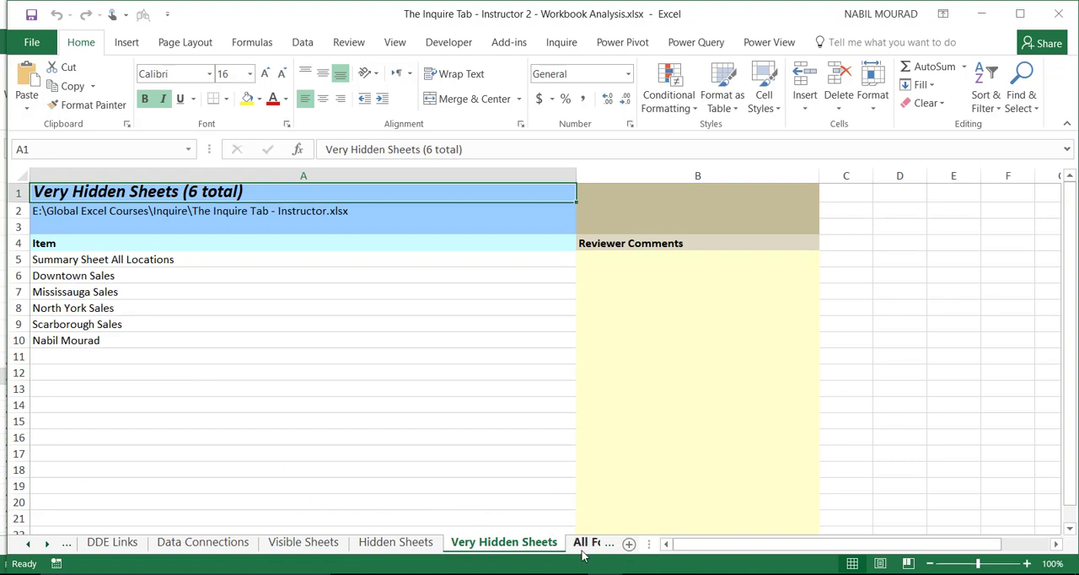
{"action": "left_click", "coordinate": [593, 541]}
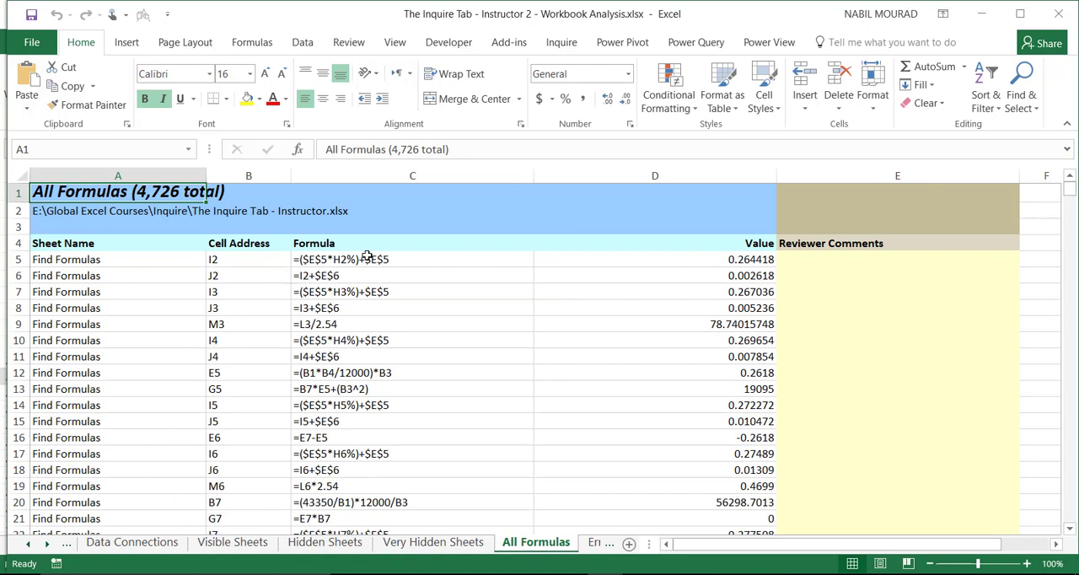
{"action": "mouse_move", "coordinate": [232, 259]}
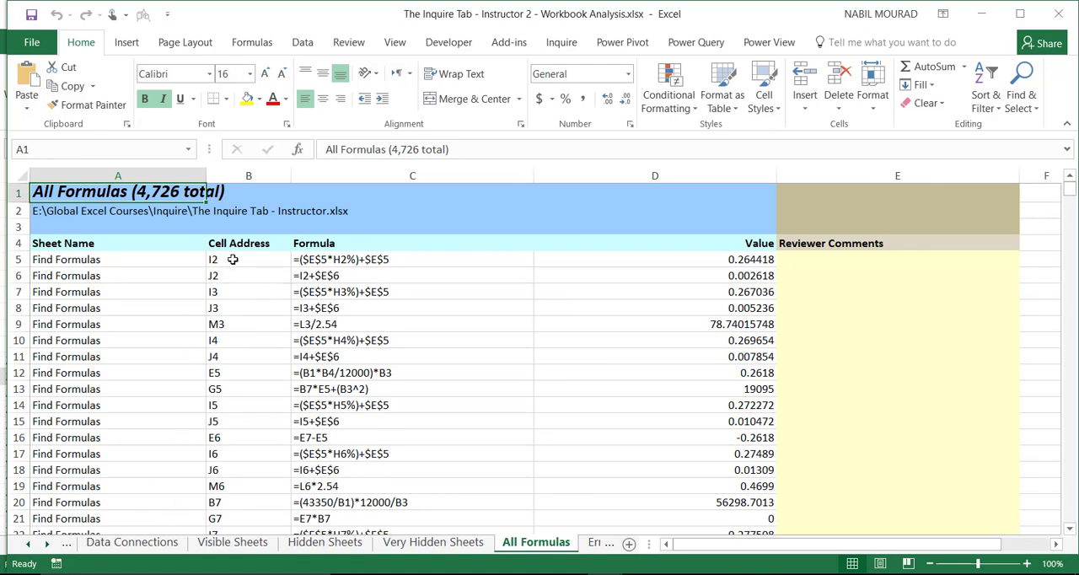
{"action": "mouse_move", "coordinate": [672, 256]}
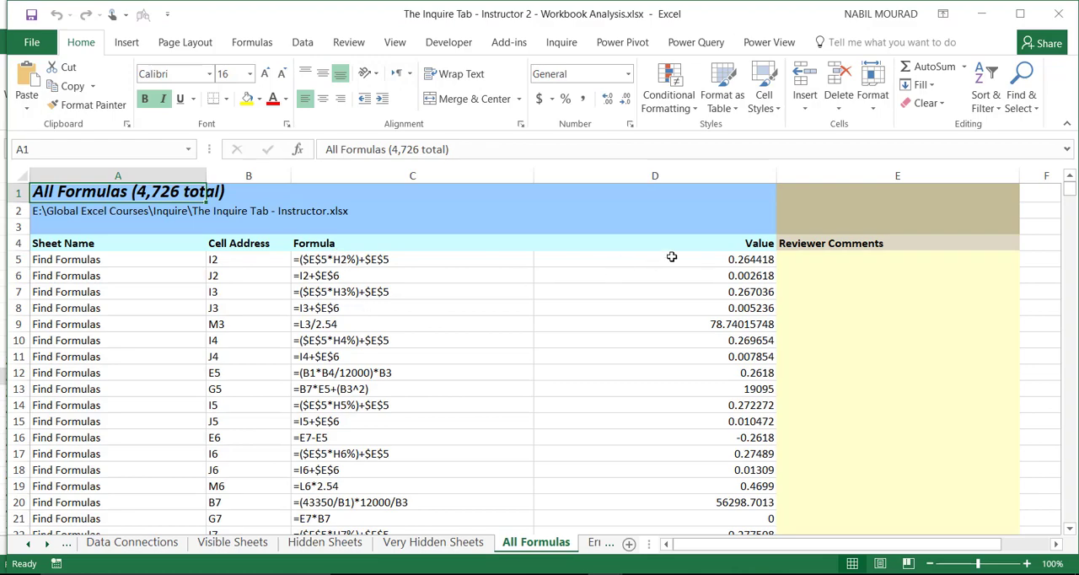
- Scroll All Formulas, then review the Error, Logical and Numeric Formulas report sheets
{"action": "scroll", "scroll_direction": "down", "scroll_amount": 3}
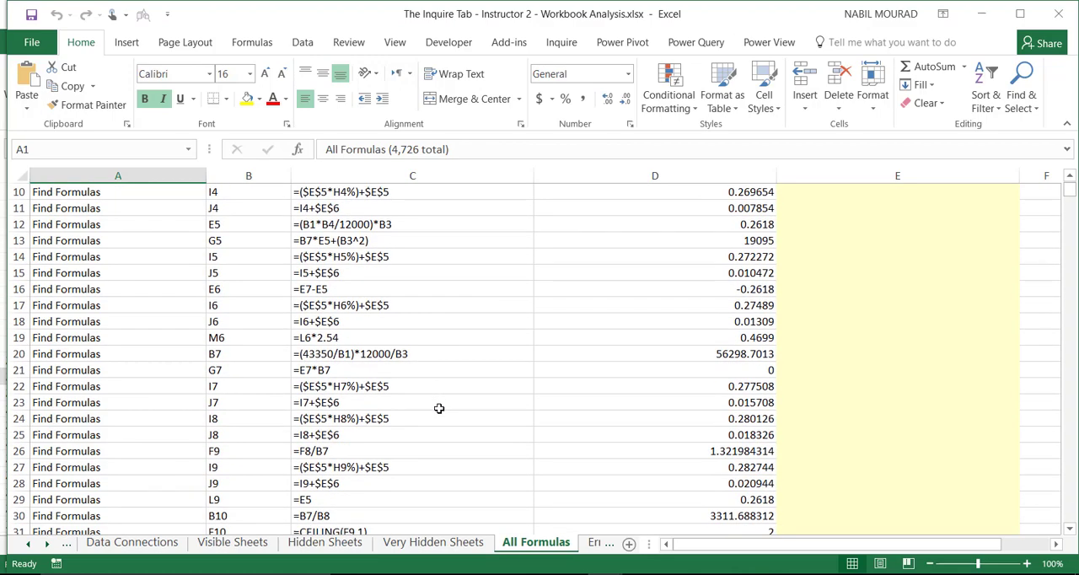
{"action": "scroll", "scroll_direction": "down", "scroll_amount": 3}
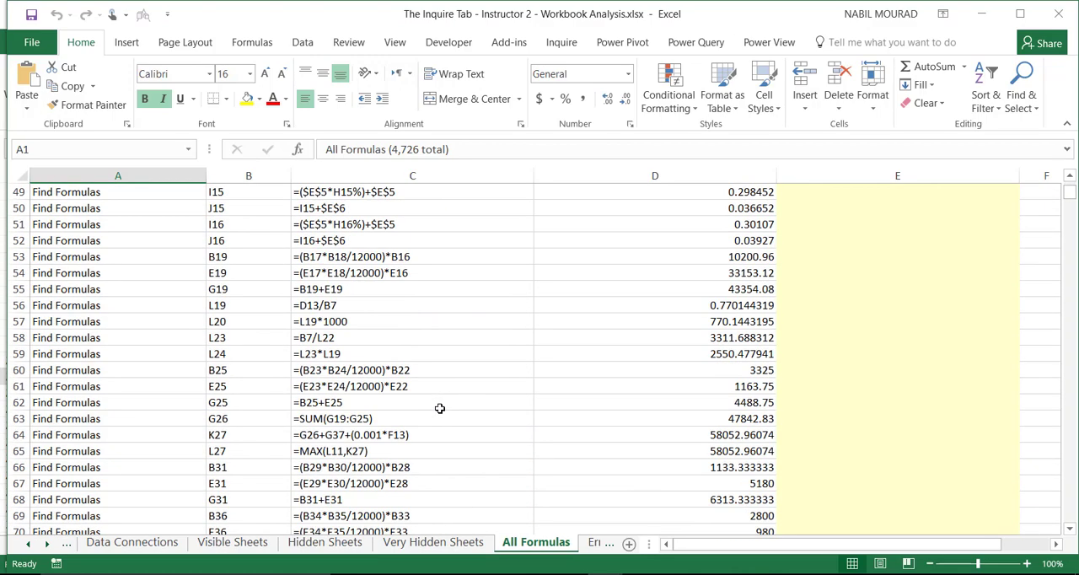
{"action": "scroll", "scroll_direction": "down", "scroll_amount": 3}
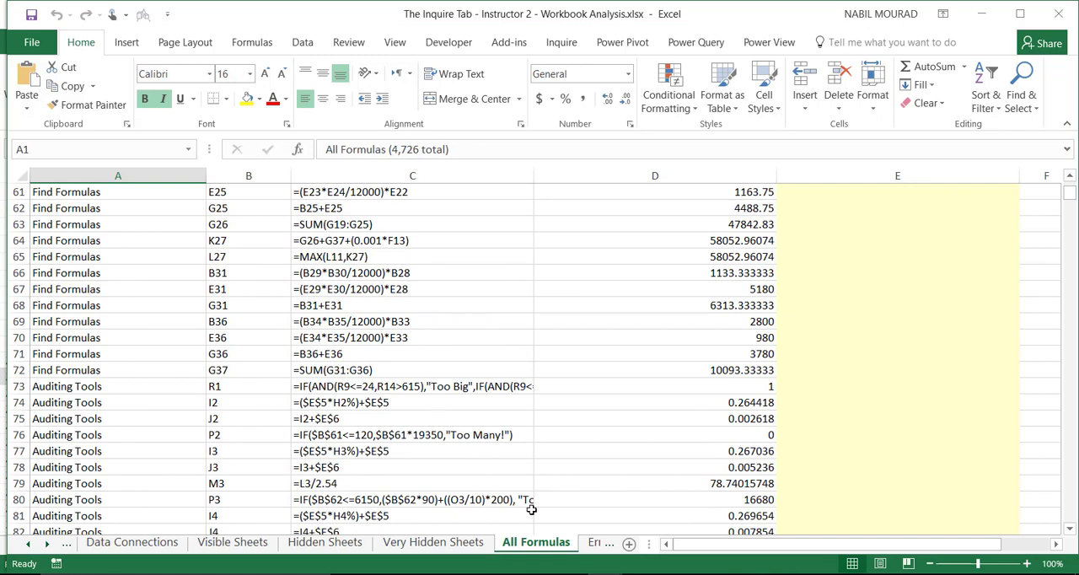
{"action": "left_click", "coordinate": [515, 542]}
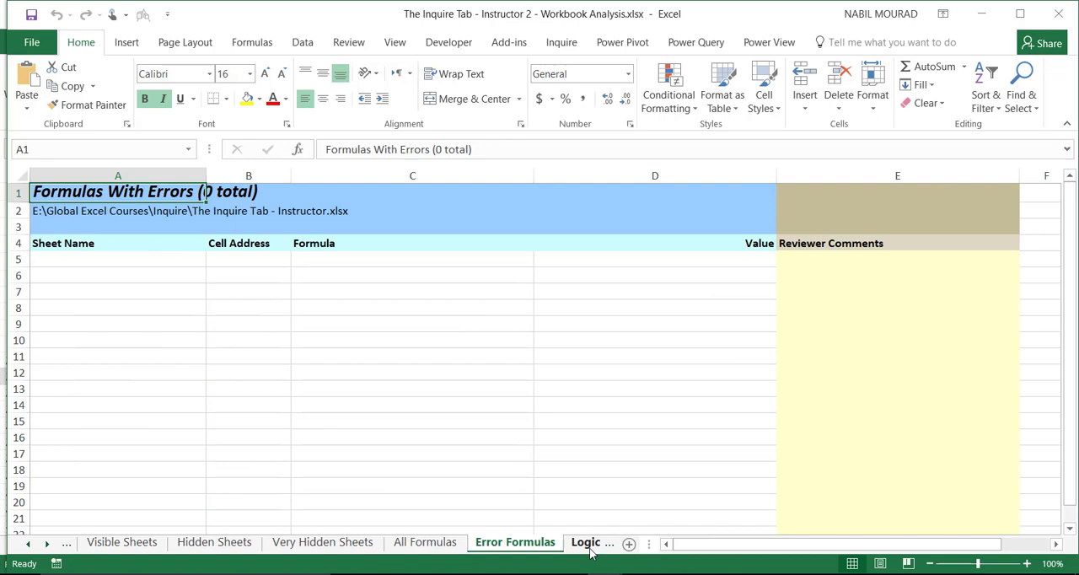
{"action": "left_click", "coordinate": [591, 542]}
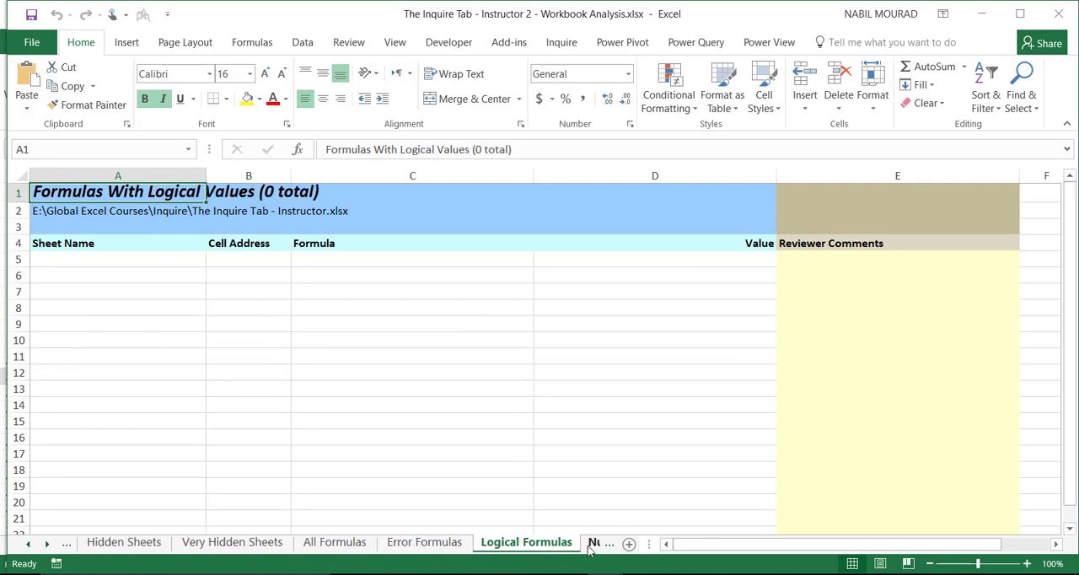
{"action": "left_click", "coordinate": [543, 542]}
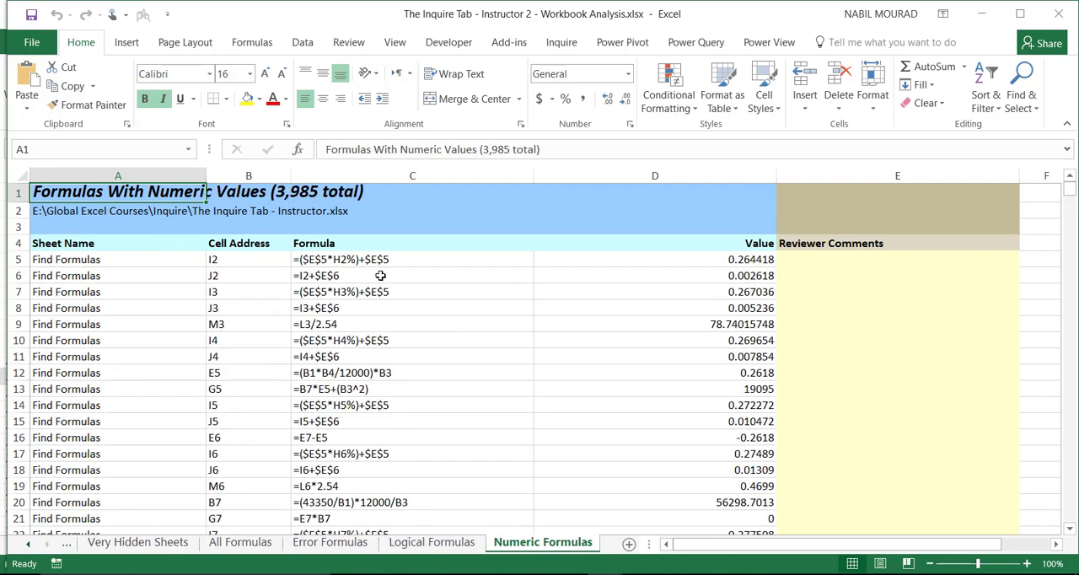
{"action": "mouse_move", "coordinate": [450, 418]}
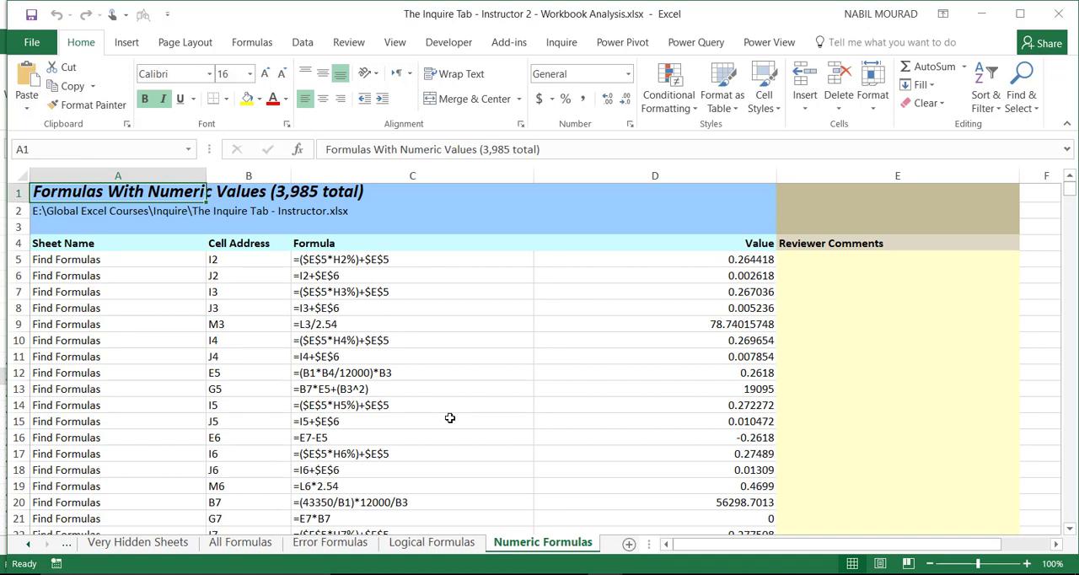
{"action": "mouse_move", "coordinate": [472, 328]}
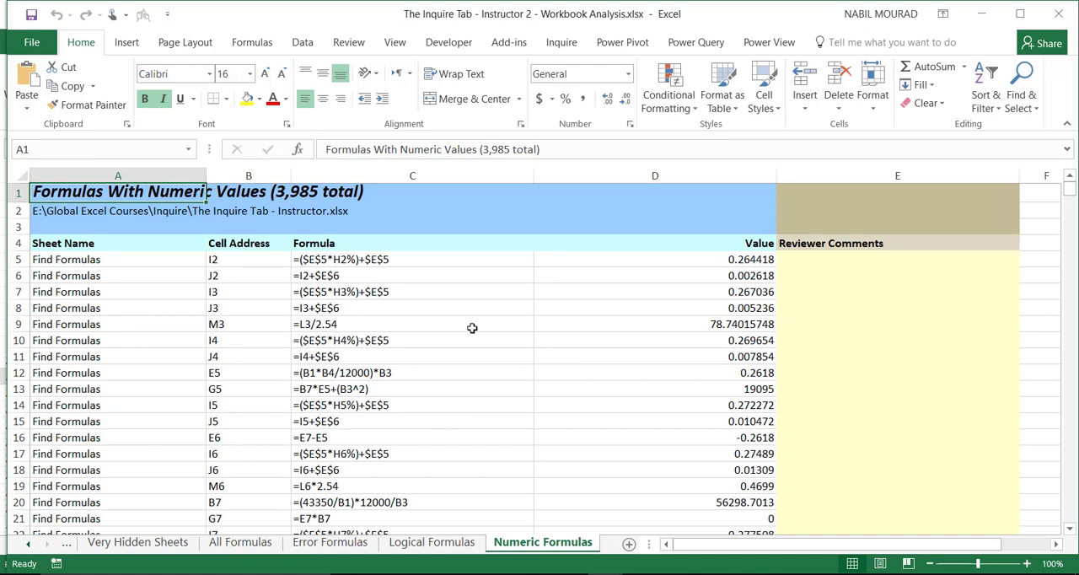
{"action": "mouse_move", "coordinate": [872, 334]}
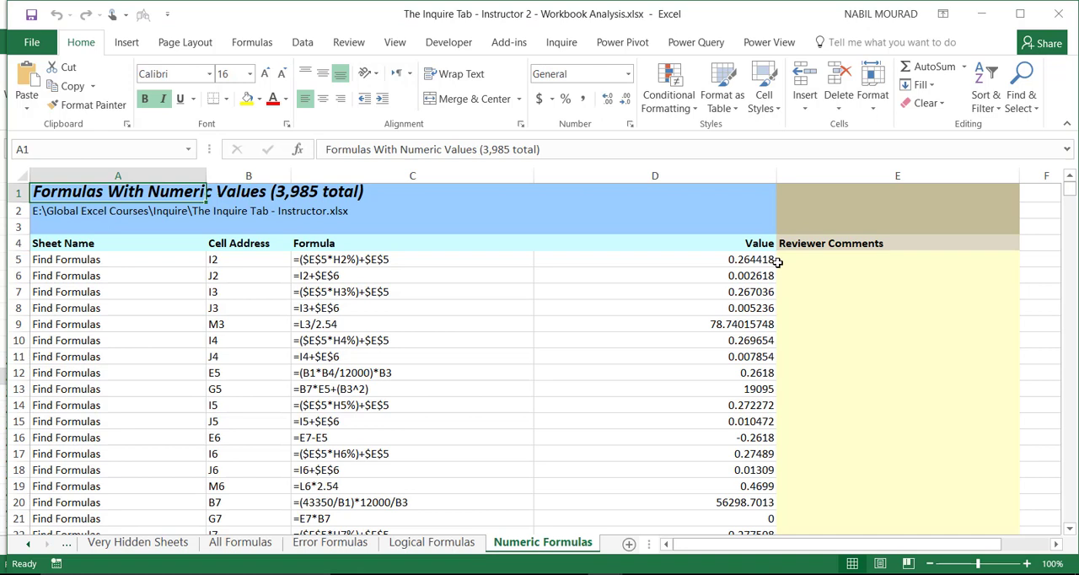
{"action": "left_click", "coordinate": [896, 275]}
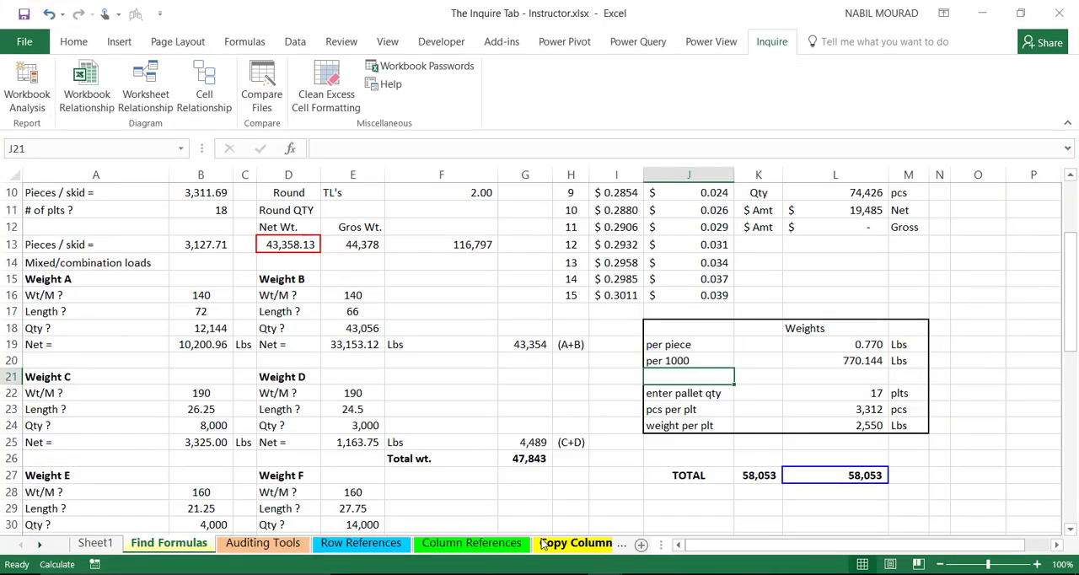
{"action": "mouse_move", "coordinate": [234, 409]}
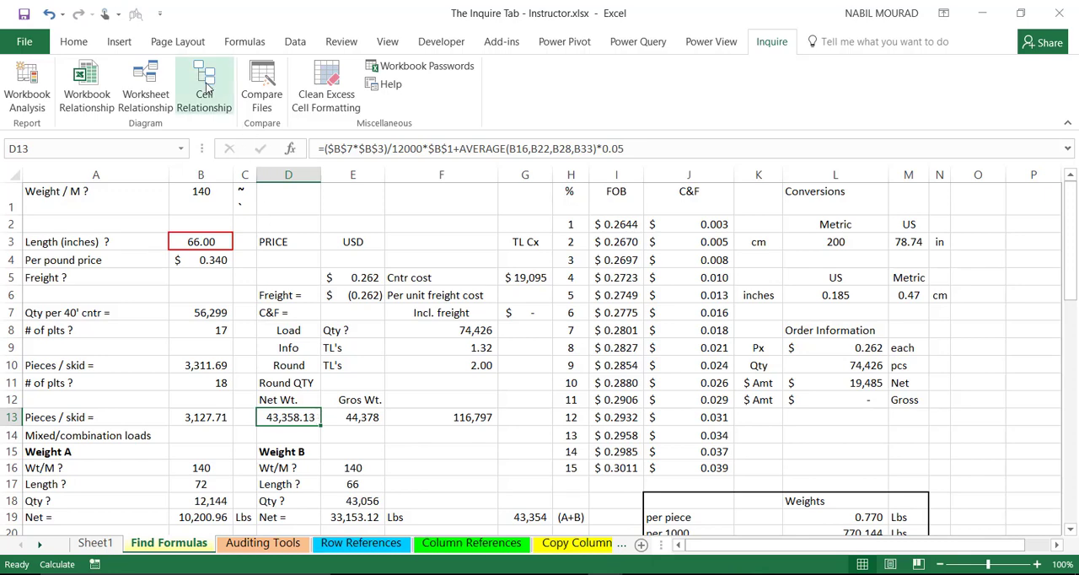
{"action": "mouse_move", "coordinate": [205, 84]}
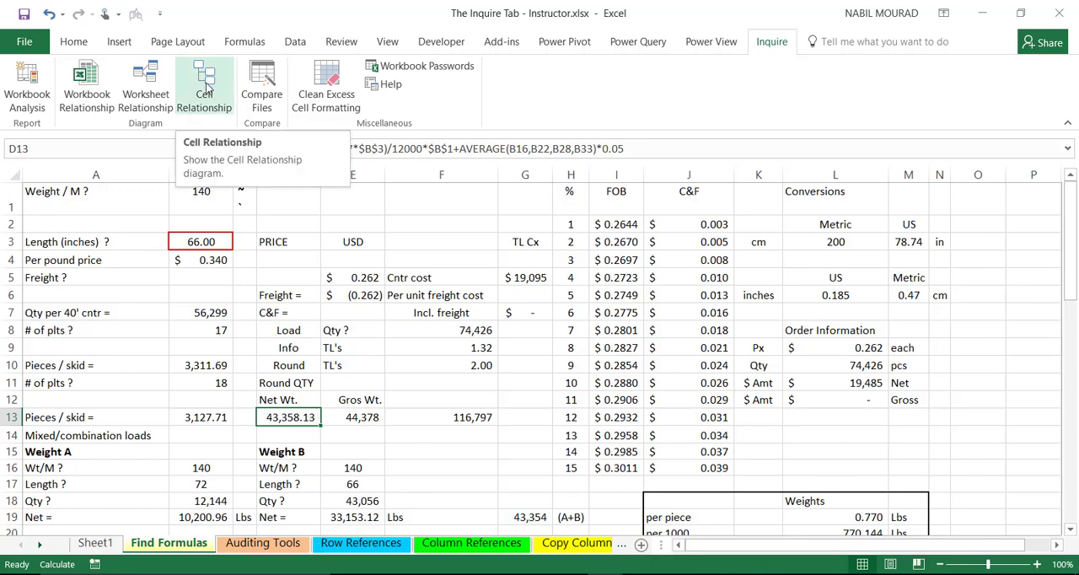
- Open Cell Relationship Diagram Options for D13's net weight formula
{"action": "left_click", "coordinate": [204, 84]}
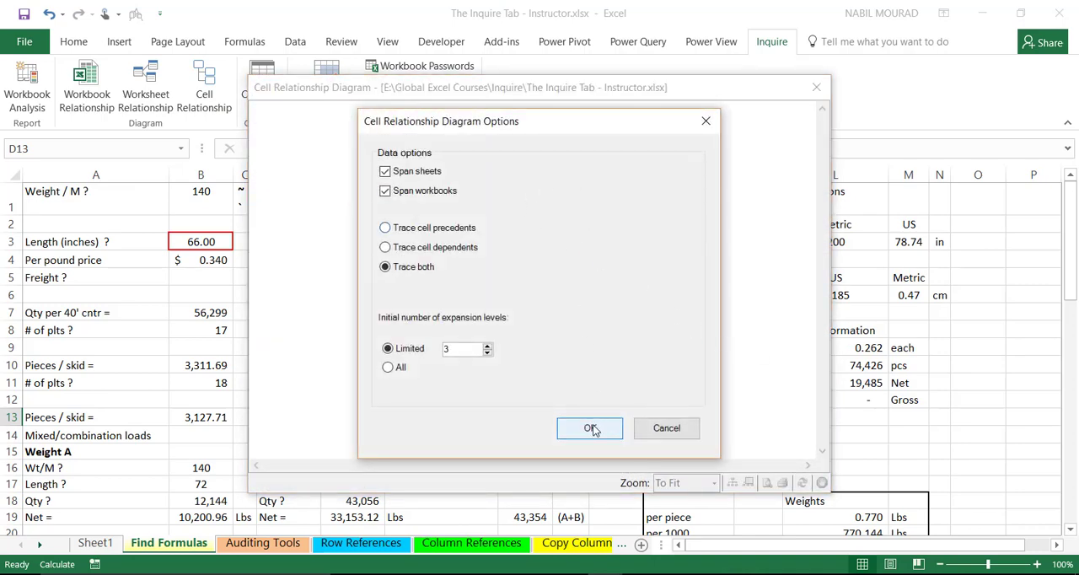
- Build the D13 relationship diagram and display its overview window
{"action": "left_click", "coordinate": [589, 427]}
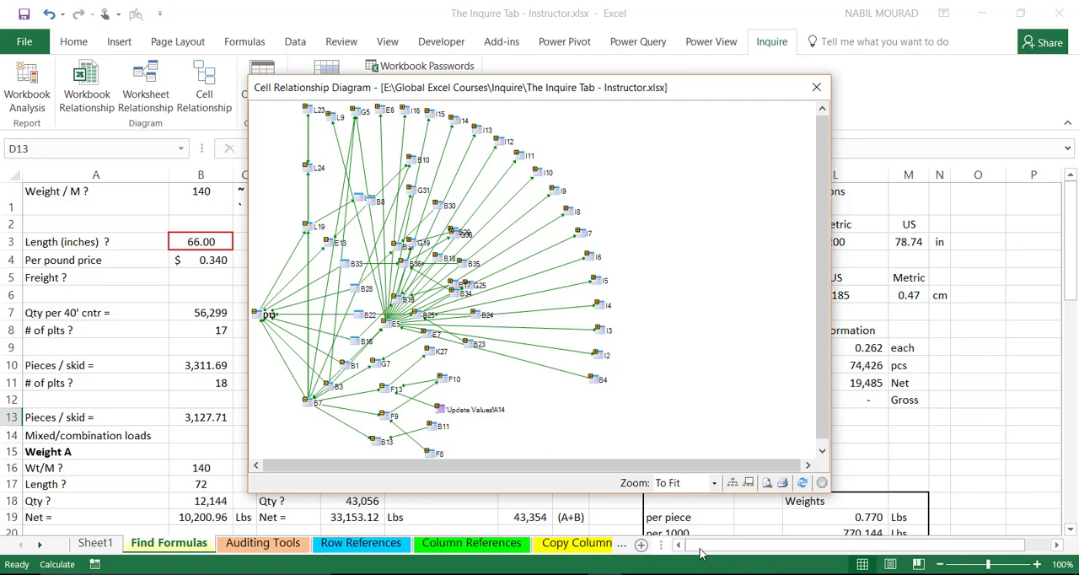
{"action": "mouse_move", "coordinate": [661, 412]}
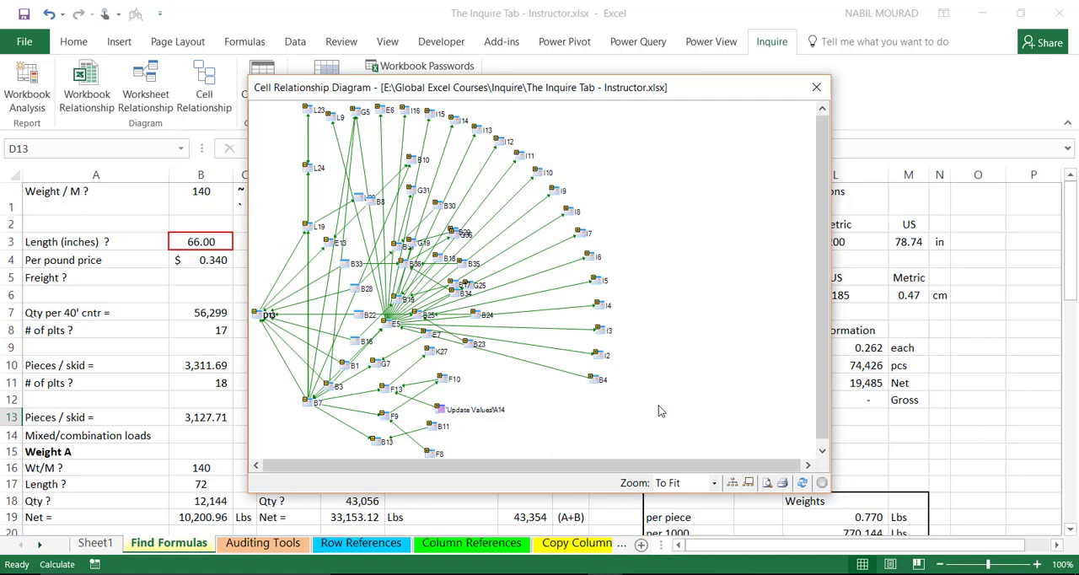
{"action": "mouse_move", "coordinate": [710, 510]}
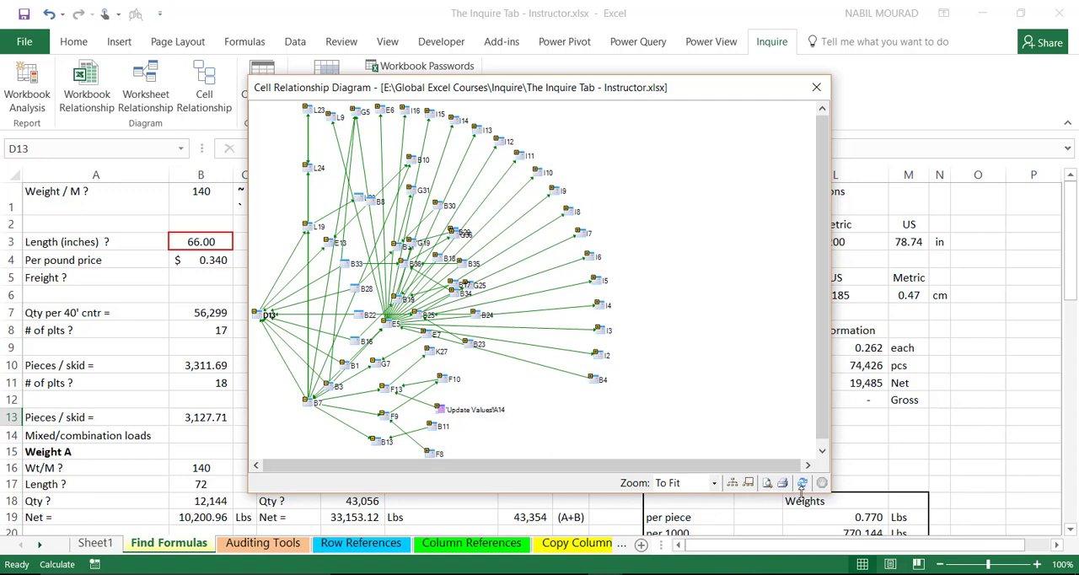
{"action": "mouse_move", "coordinate": [732, 482]}
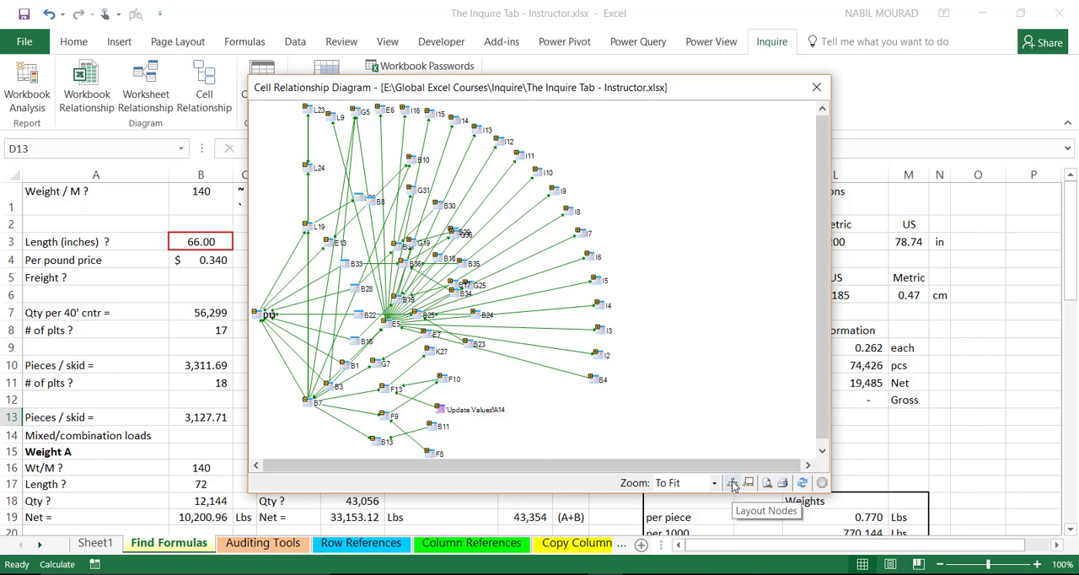
{"action": "mouse_move", "coordinate": [782, 482]}
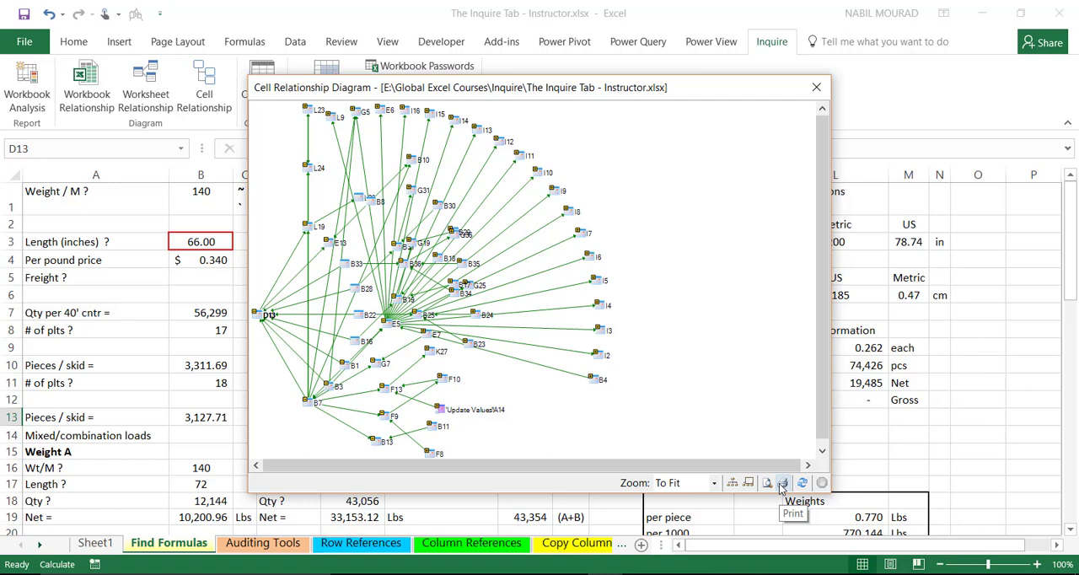
{"action": "left_click", "coordinate": [748, 481]}
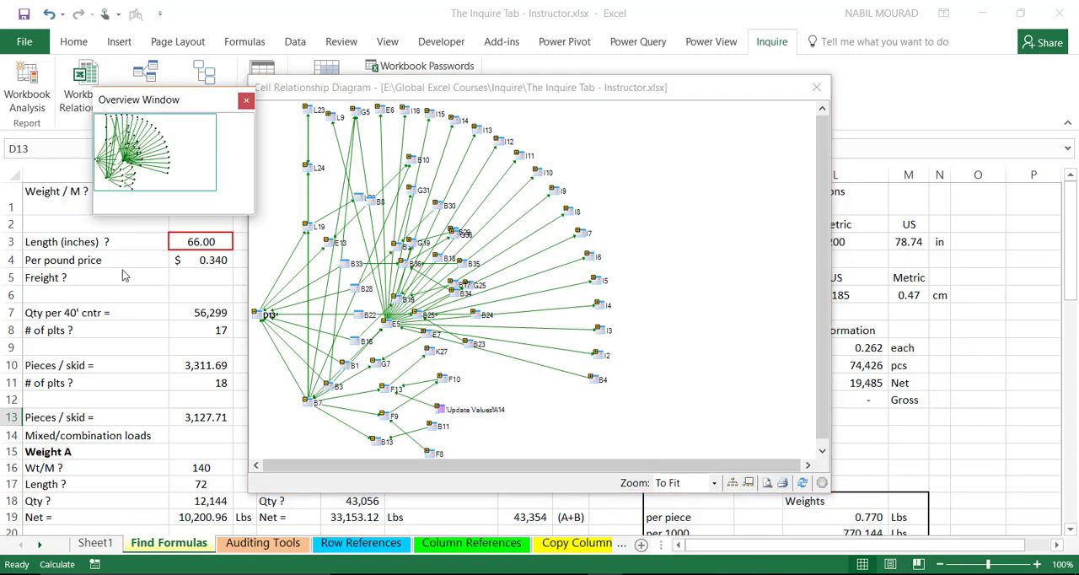
{"action": "mouse_move", "coordinate": [99, 124]}
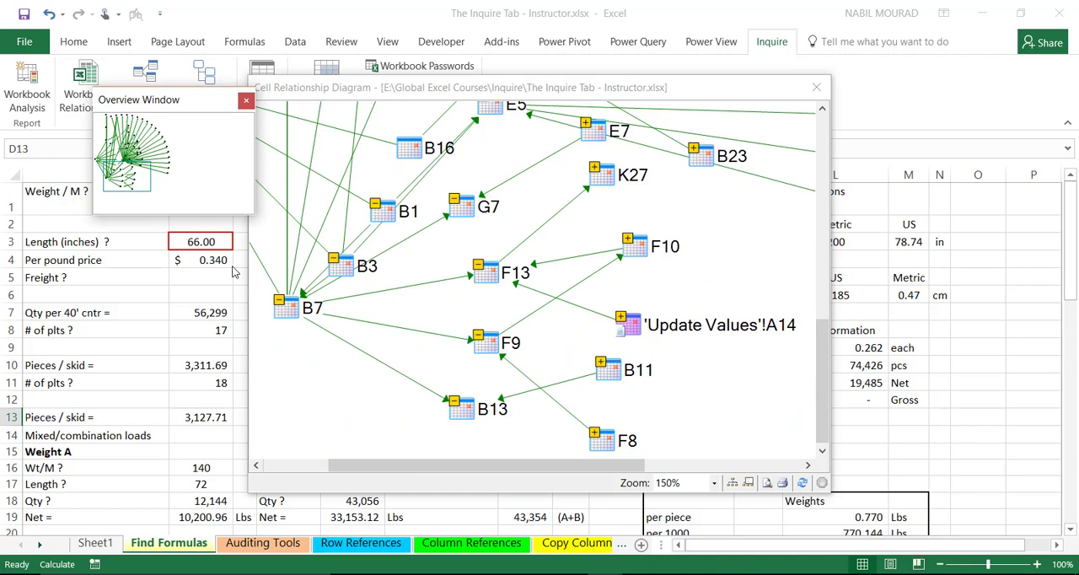
- Close the D13 diagram window to return to the Find Formulas sheet
{"action": "left_click", "coordinate": [815, 87]}
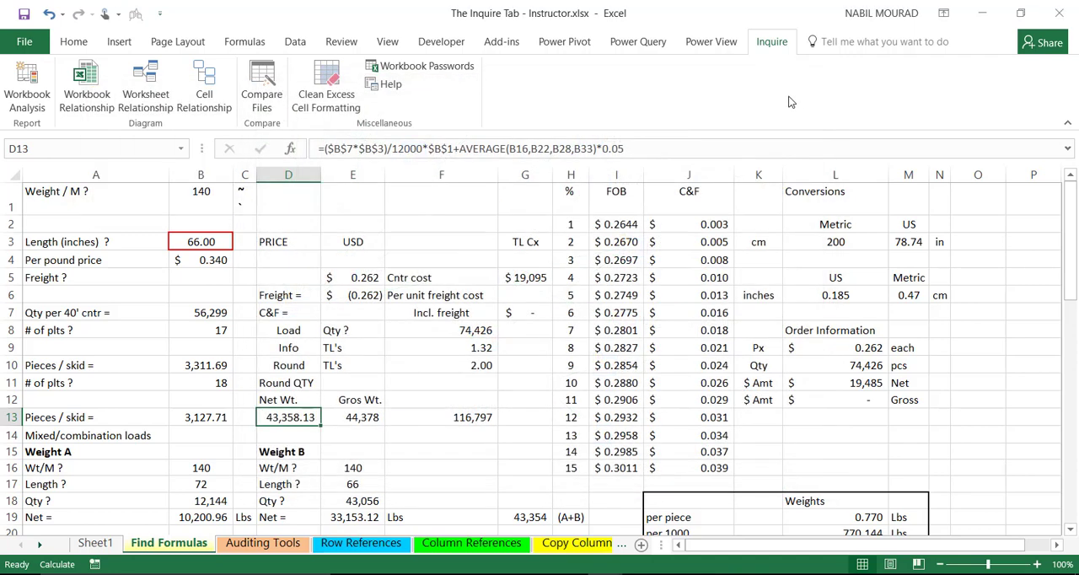
{"action": "mouse_move", "coordinate": [580, 188]}
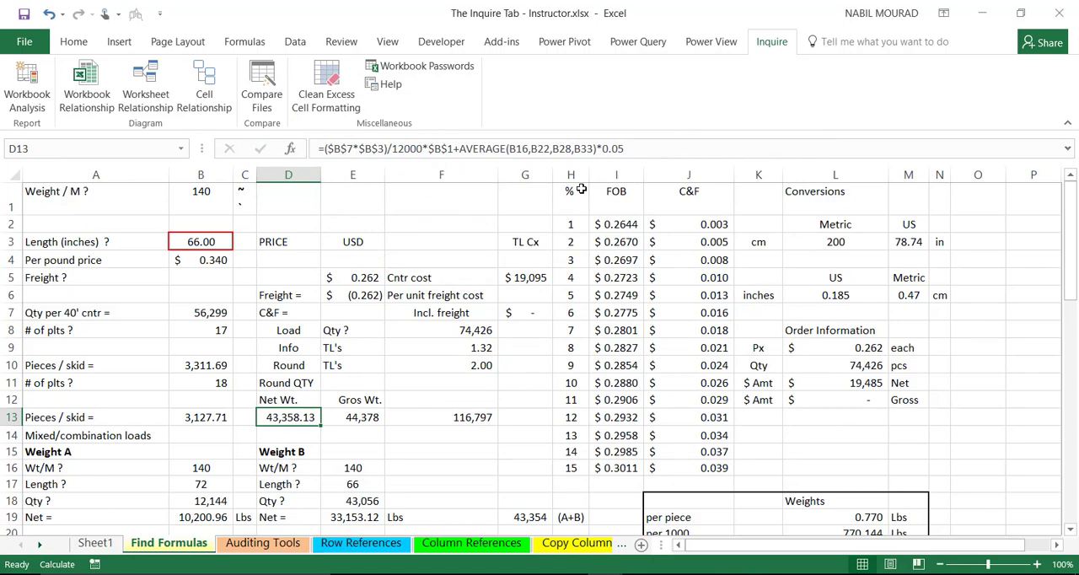
{"action": "mouse_move", "coordinate": [625, 323]}
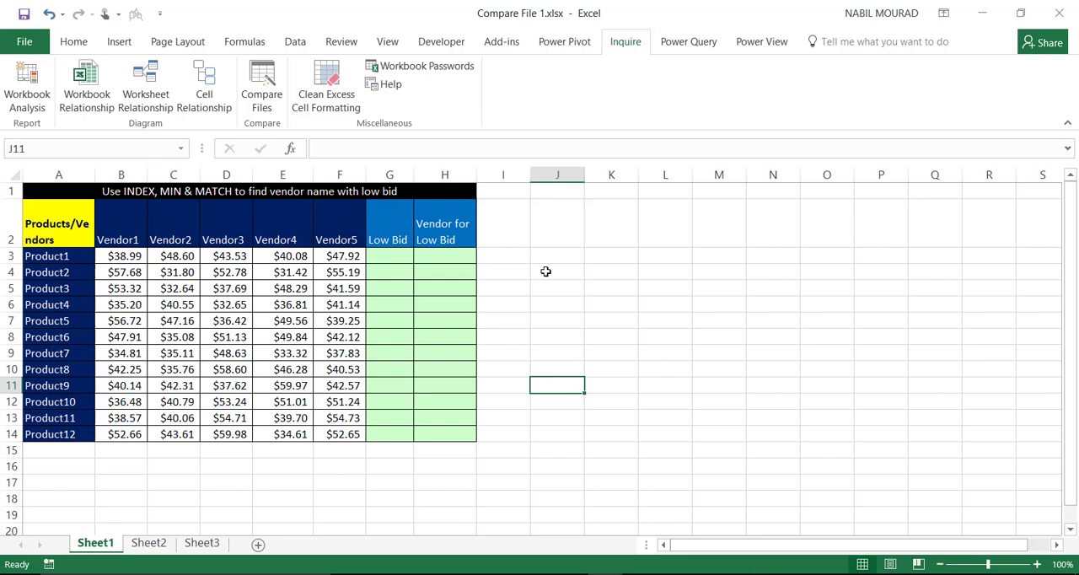
{"action": "mouse_move", "coordinate": [530, 257]}
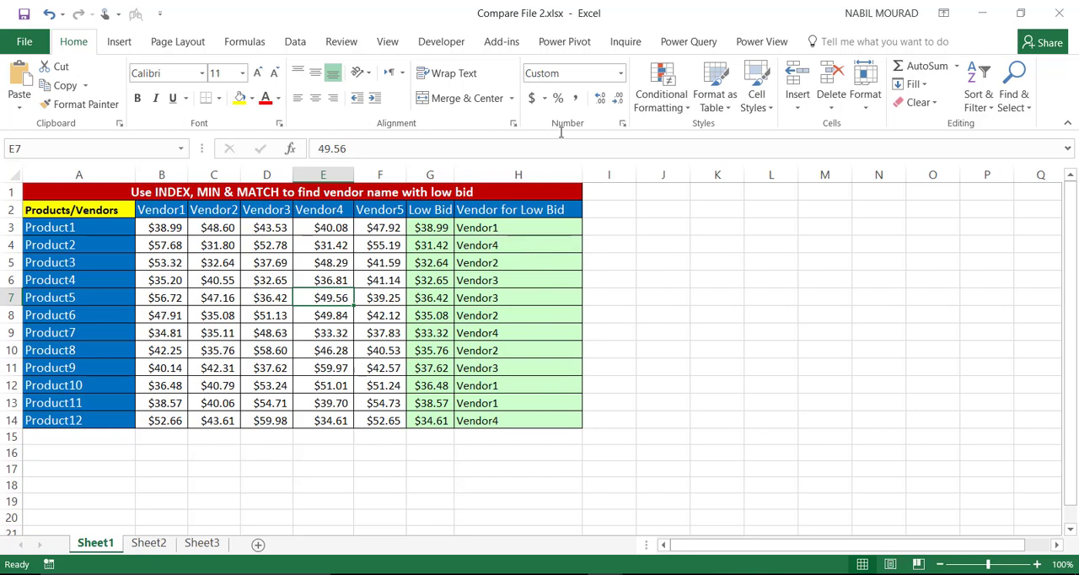
- Run Compare Files on Compare File 2.xlsx against Compare File 1.xlsx
{"action": "left_click", "coordinate": [626, 40]}
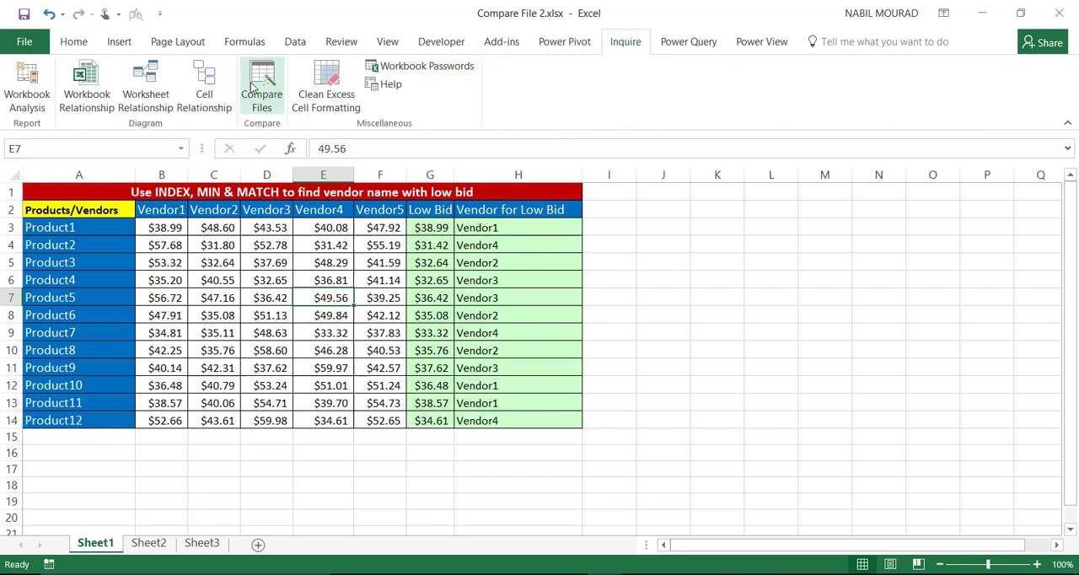
{"action": "left_click", "coordinate": [261, 84]}
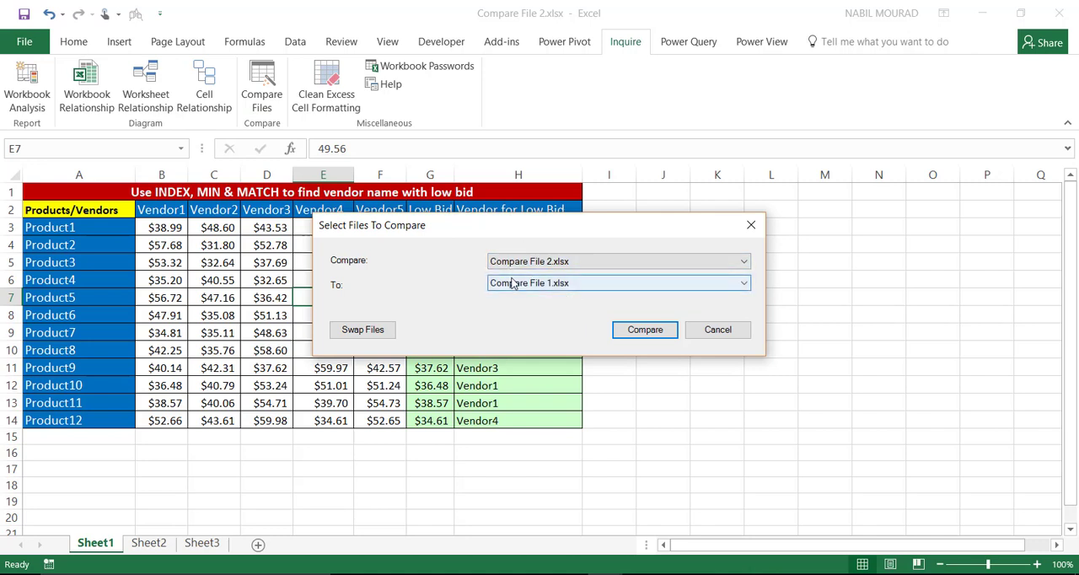
{"action": "mouse_move", "coordinate": [435, 316]}
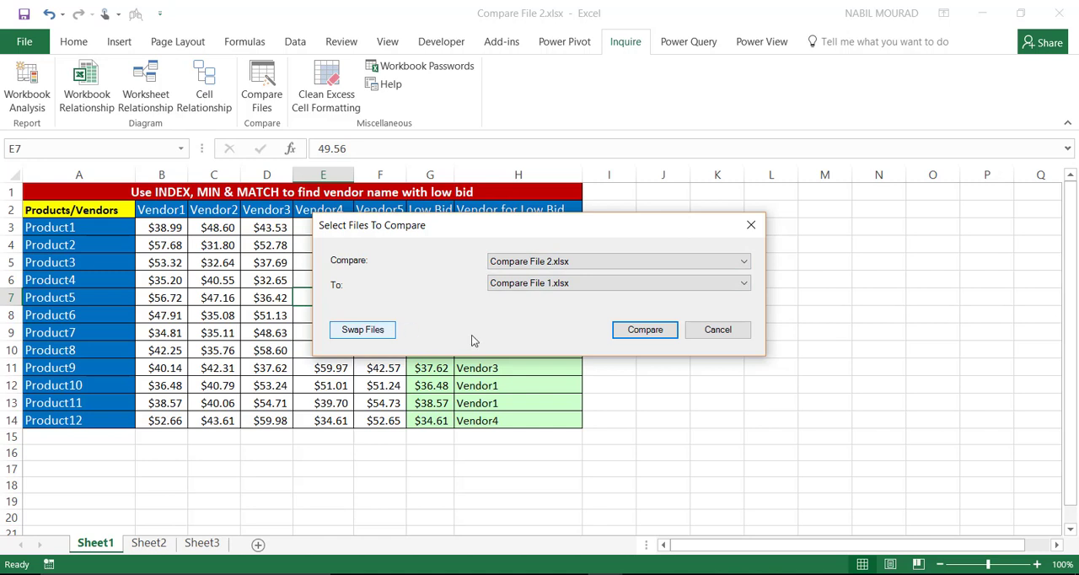
{"action": "mouse_move", "coordinate": [645, 330]}
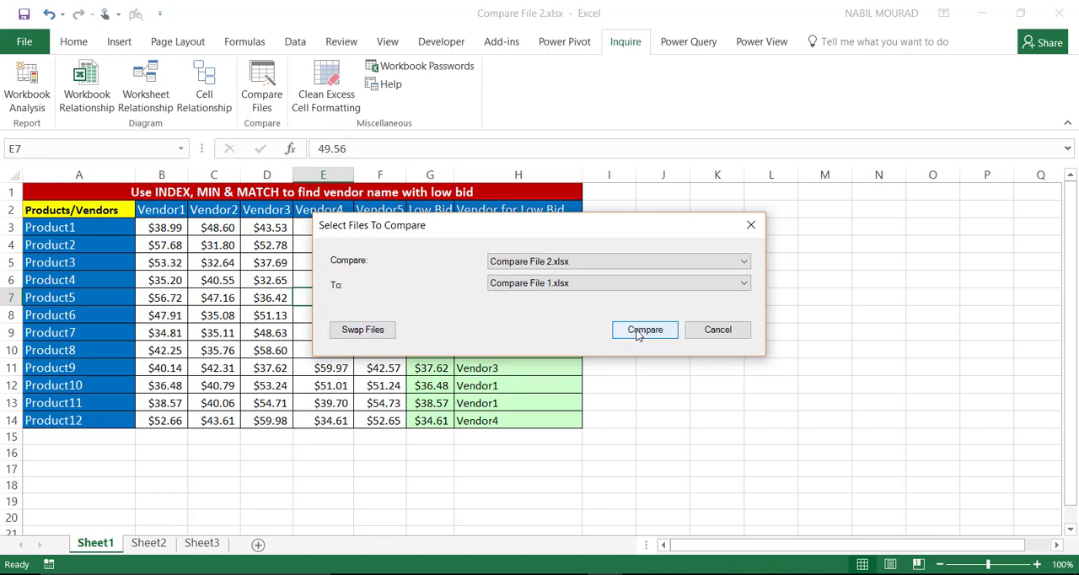
{"action": "left_click", "coordinate": [644, 329]}
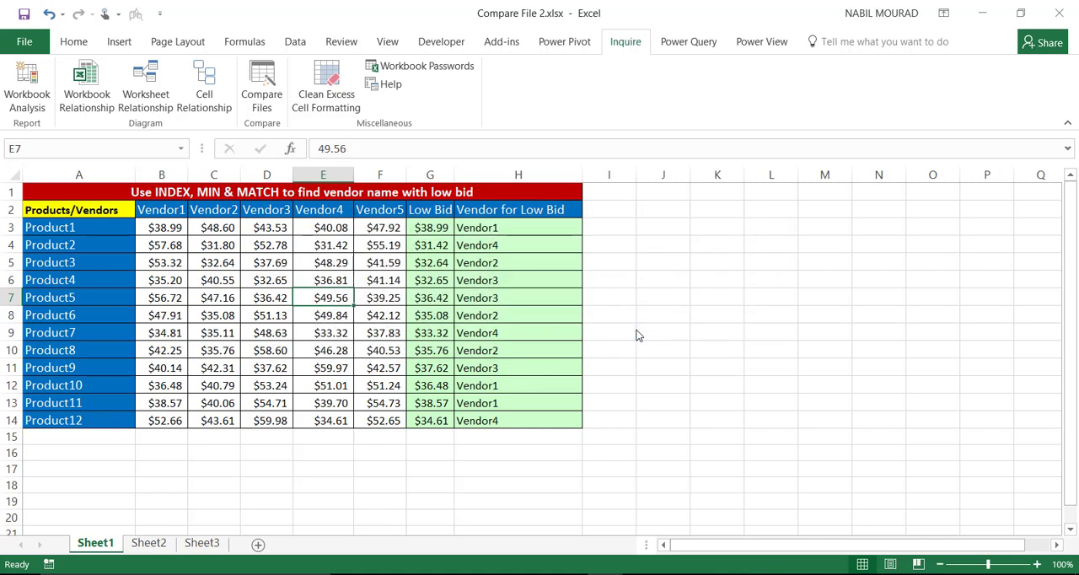
{"action": "left_click", "coordinate": [261, 84]}
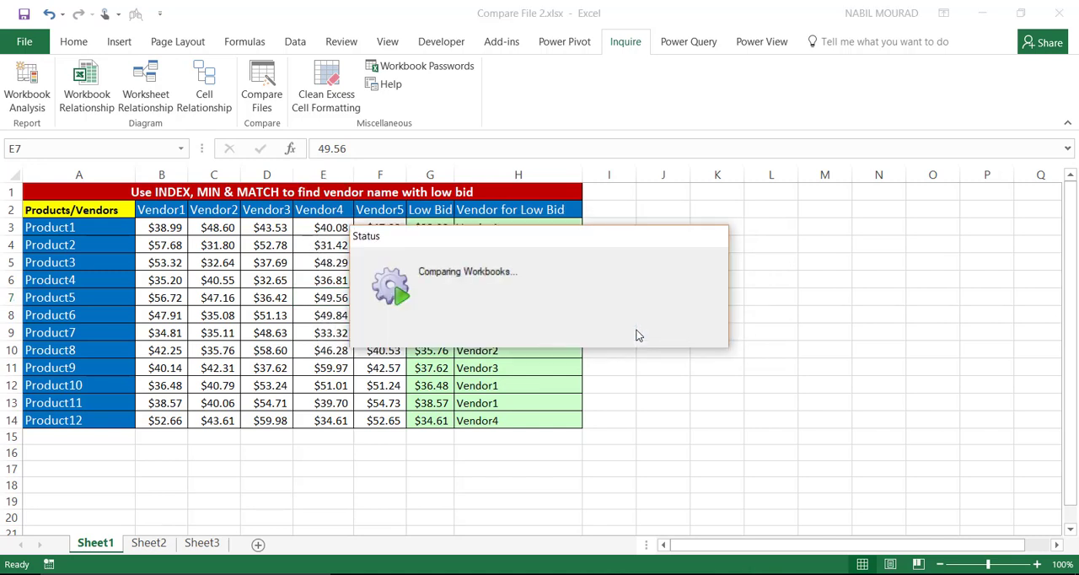
- Review the side-by-side comparison listing 75 differences, including the deleted Low Bid MIN formulas
{"action": "left_click", "coordinate": [261, 84]}
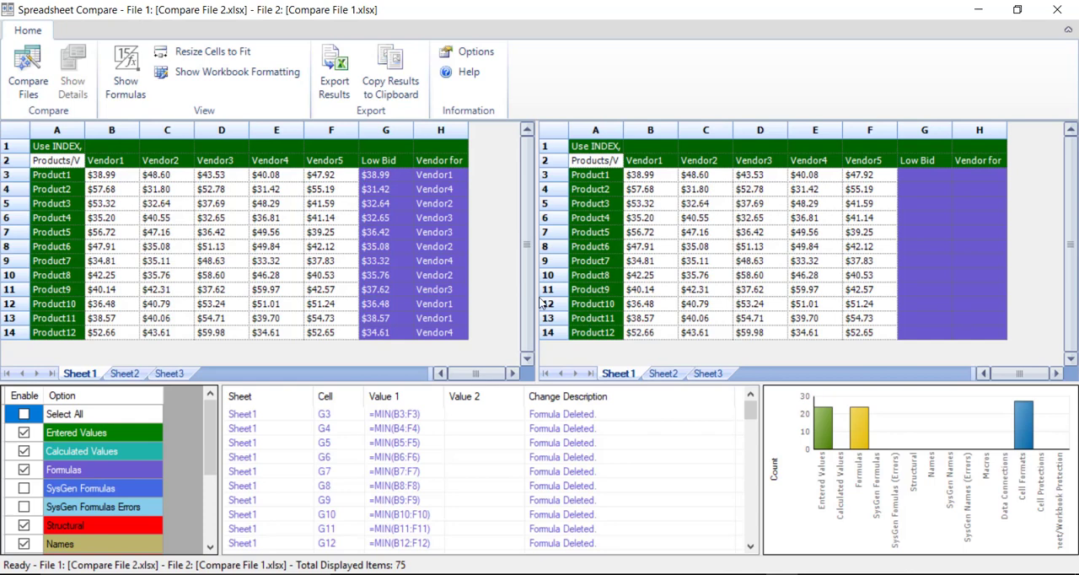
{"action": "mouse_move", "coordinate": [97, 221]}
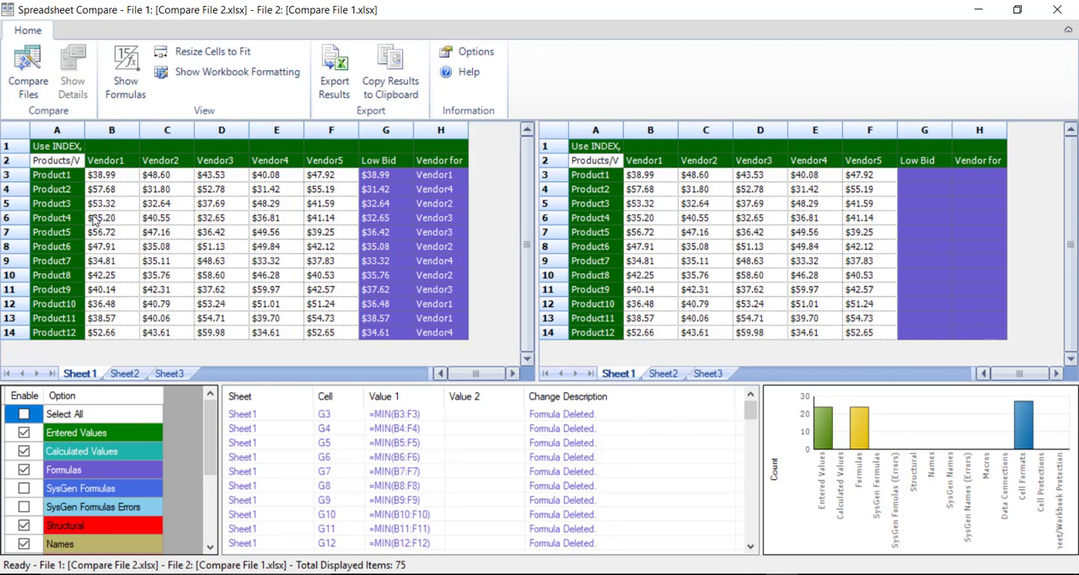
{"action": "mouse_move", "coordinate": [426, 173]}
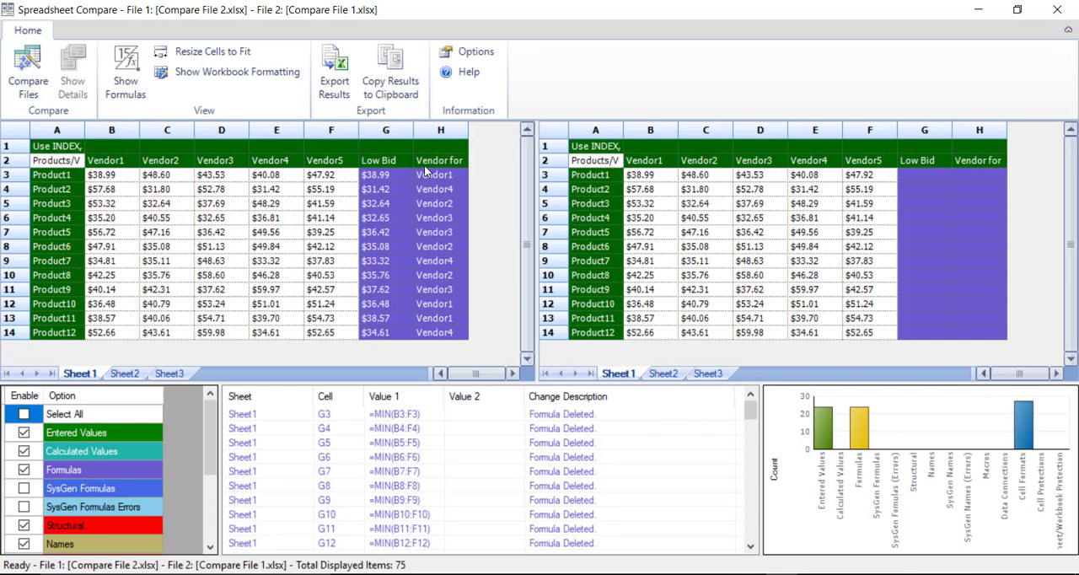
{"action": "mouse_move", "coordinate": [877, 221]}
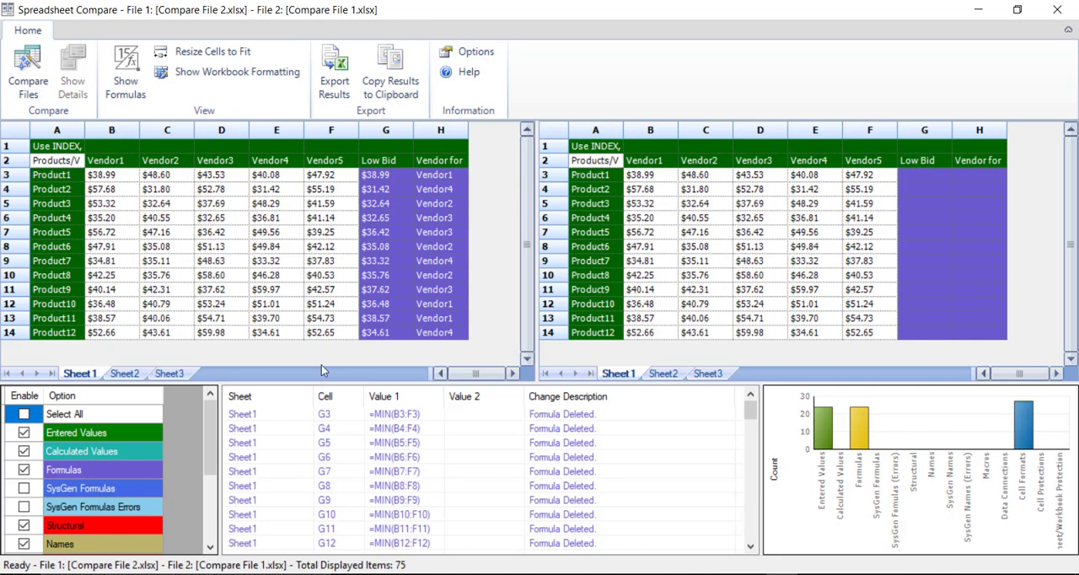
{"action": "mouse_move", "coordinate": [366, 453]}
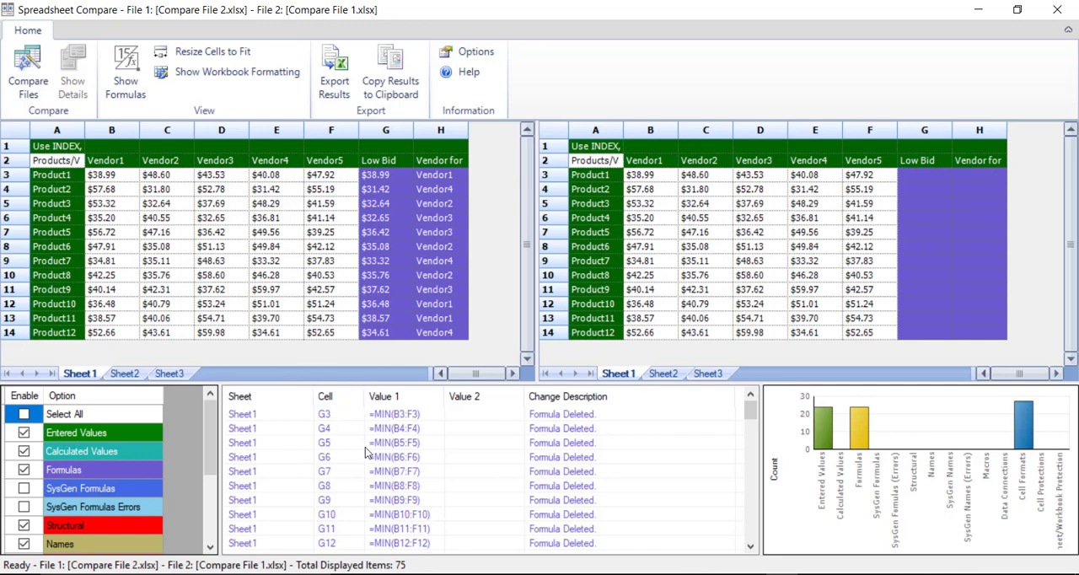
{"action": "mouse_move", "coordinate": [678, 498]}
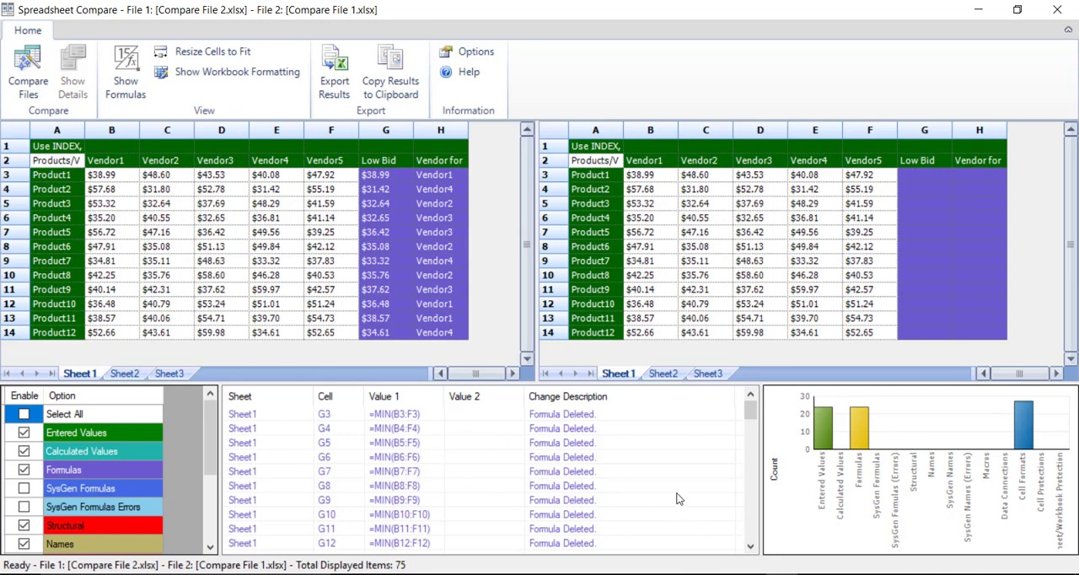
{"action": "mouse_move", "coordinate": [902, 491]}
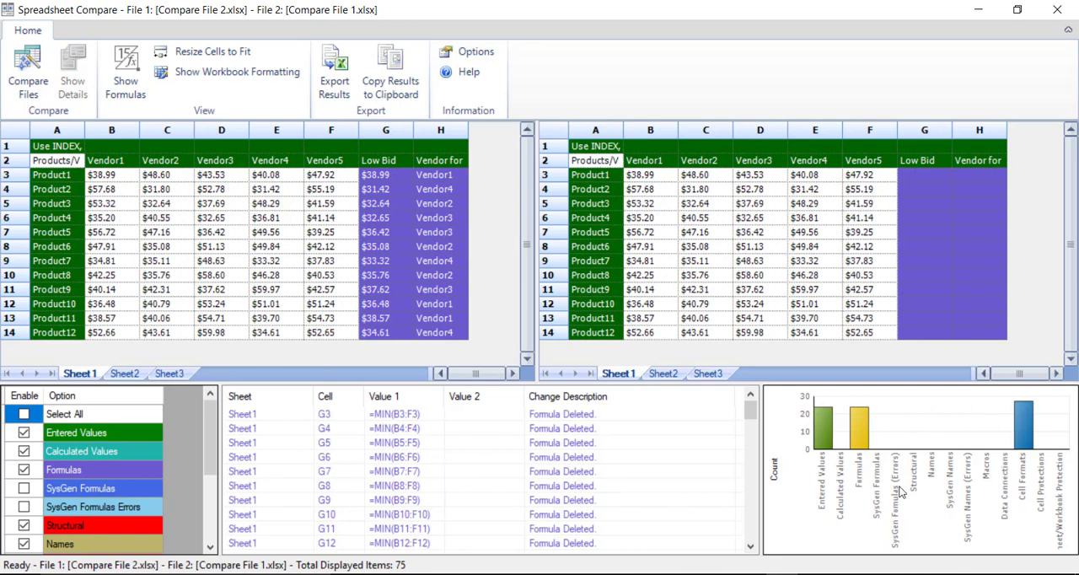
{"action": "mouse_move", "coordinate": [927, 443]}
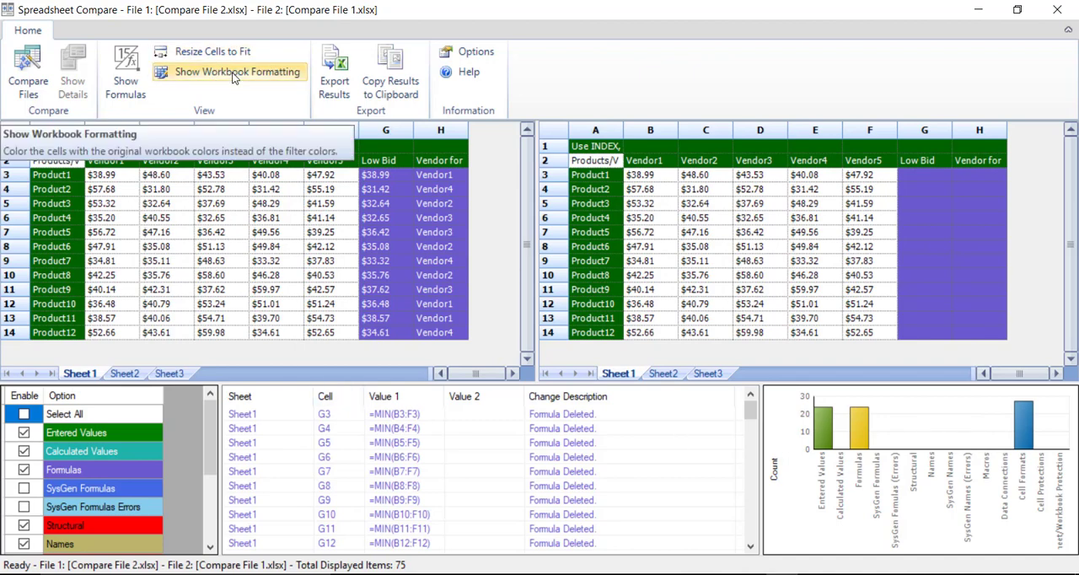
- Turn on Show Workbook Formatting so both grids display their original cell colours
{"action": "left_click", "coordinate": [238, 72]}
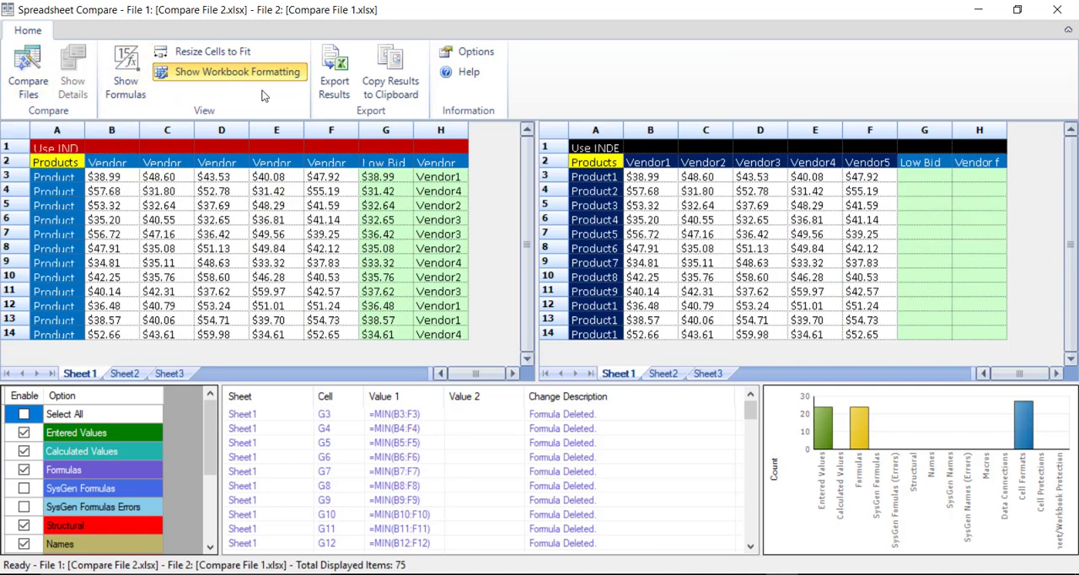
{"action": "mouse_move", "coordinate": [334, 71]}
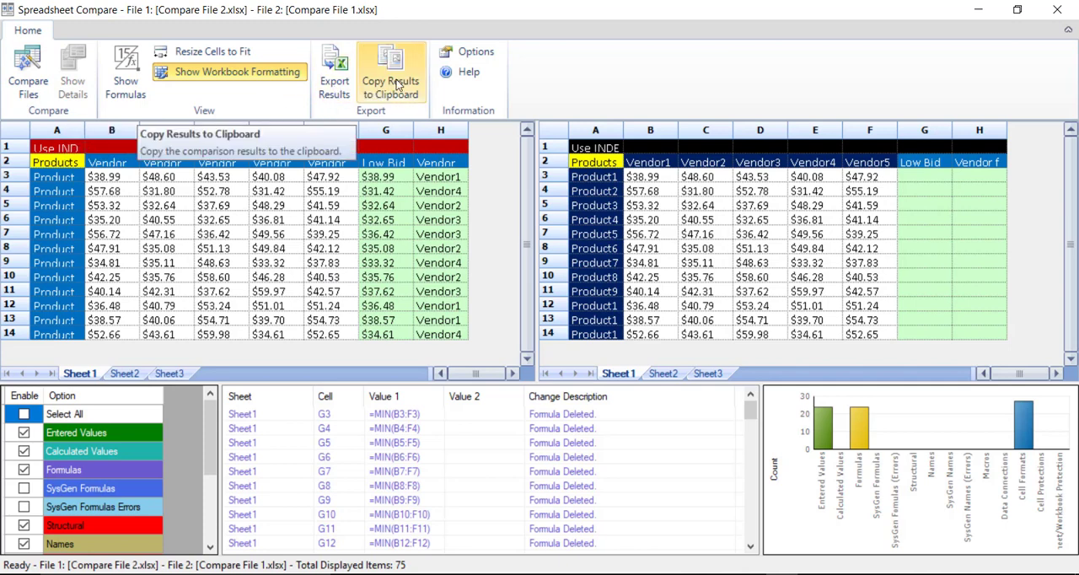
{"action": "mouse_move", "coordinate": [982, 40]}
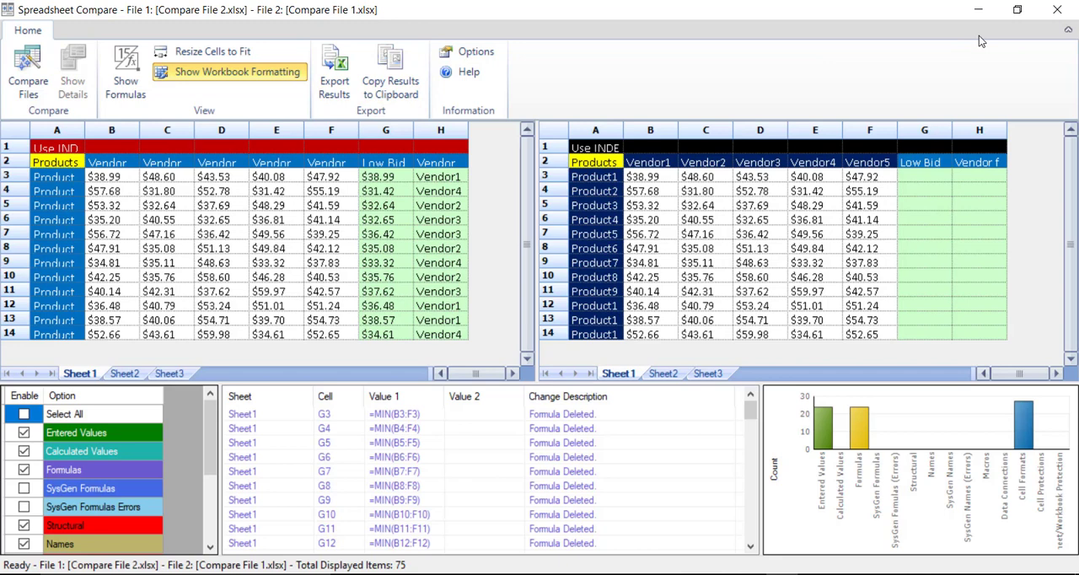